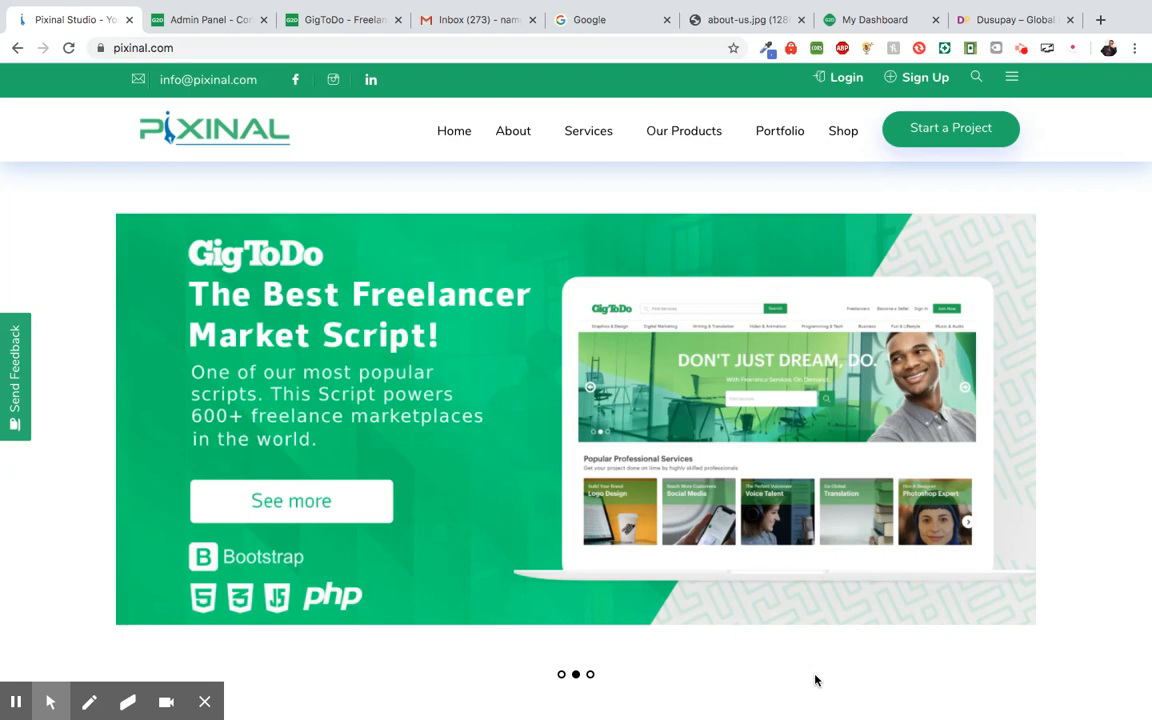
Open Settings > Payment Settings and scroll past Stripe and Coinpayments to the Dusupay section.
{"action": "scroll", "scroll_direction": "down", "scroll_amount": 3}
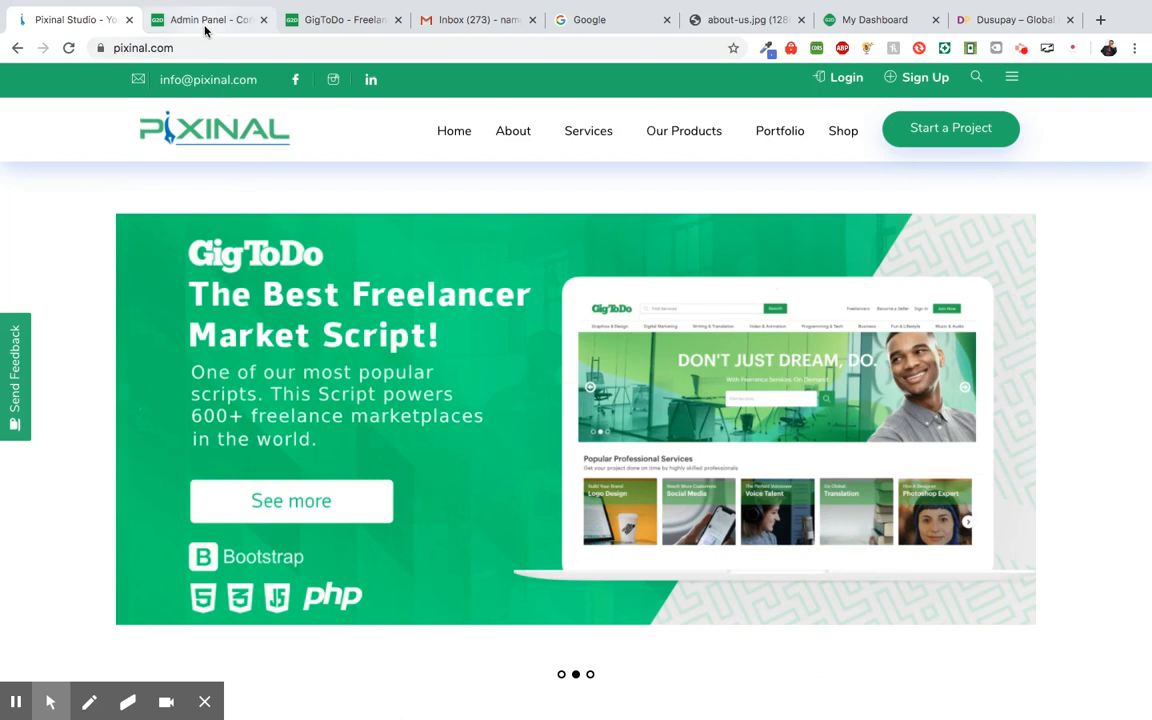
{"action": "left_click", "coordinate": [205, 19]}
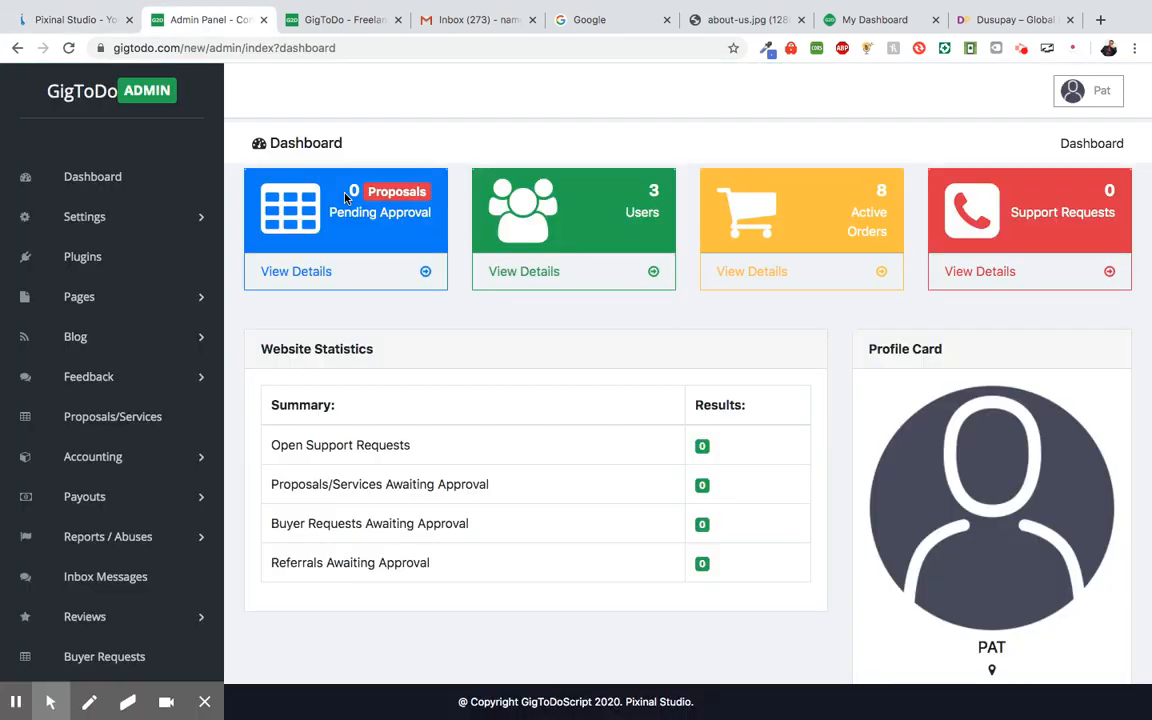
{"action": "left_click", "coordinate": [84, 216]}
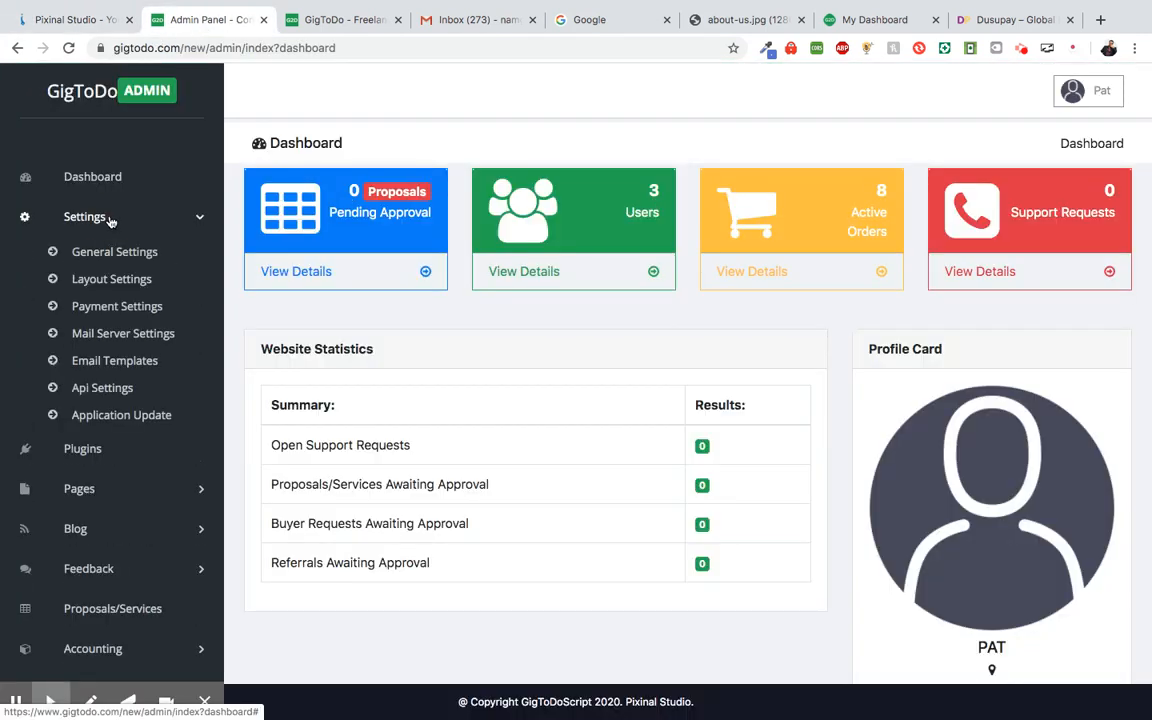
{"action": "left_click", "coordinate": [84, 216]}
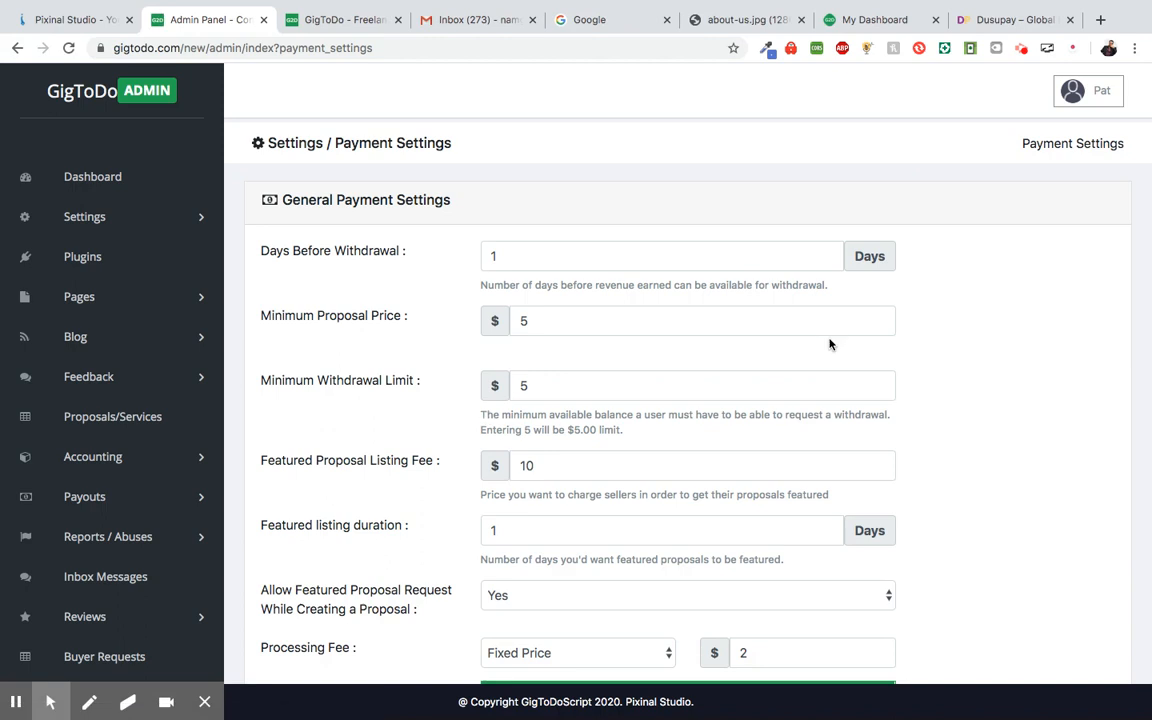
{"action": "scroll", "scroll_direction": "down", "scroll_amount": 3}
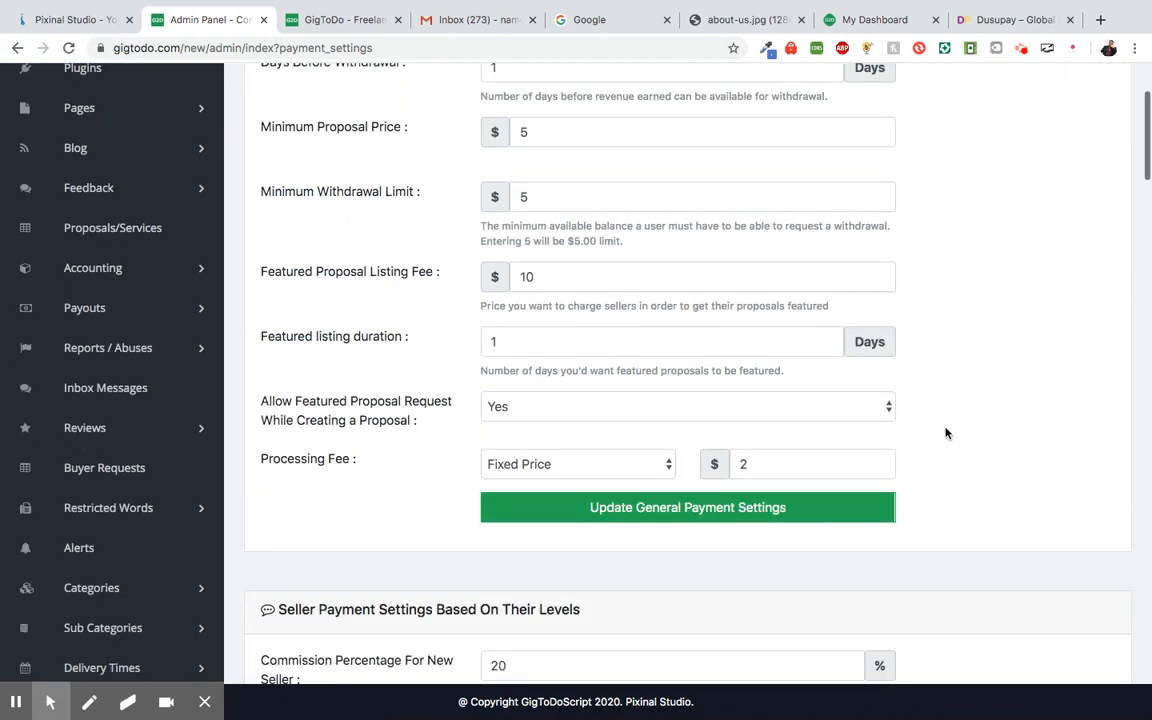
{"action": "scroll", "scroll_direction": "down", "scroll_amount": 3}
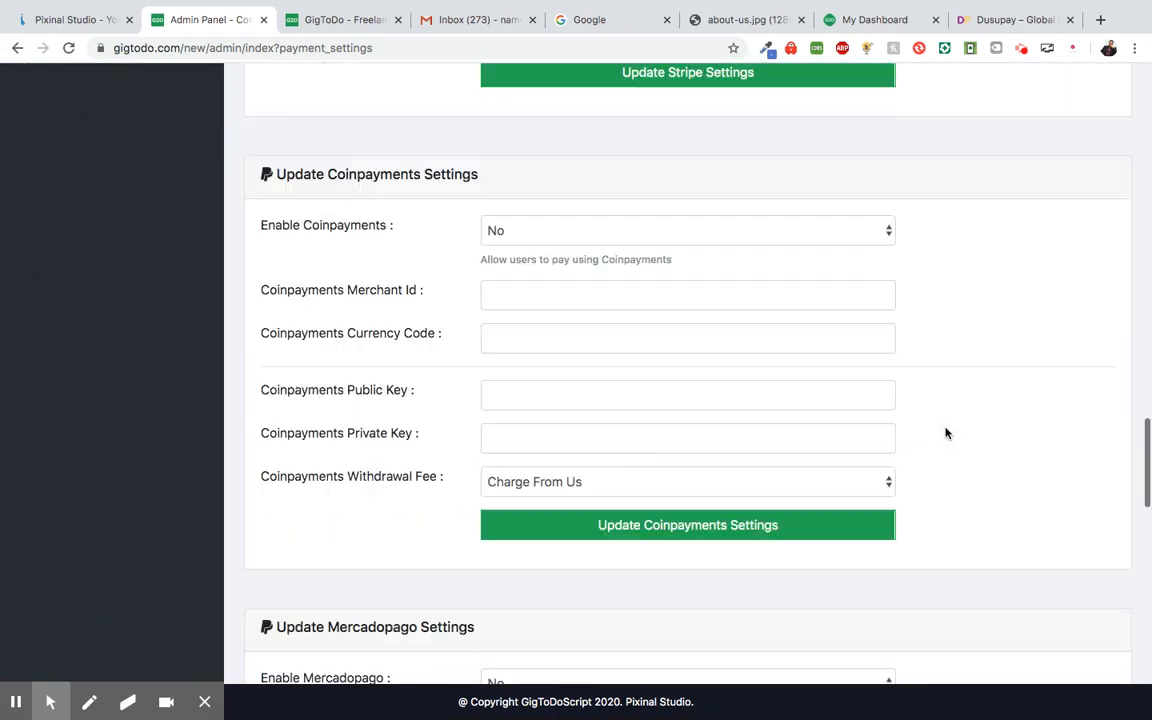
{"action": "scroll", "scroll_direction": "down", "scroll_amount": 3}
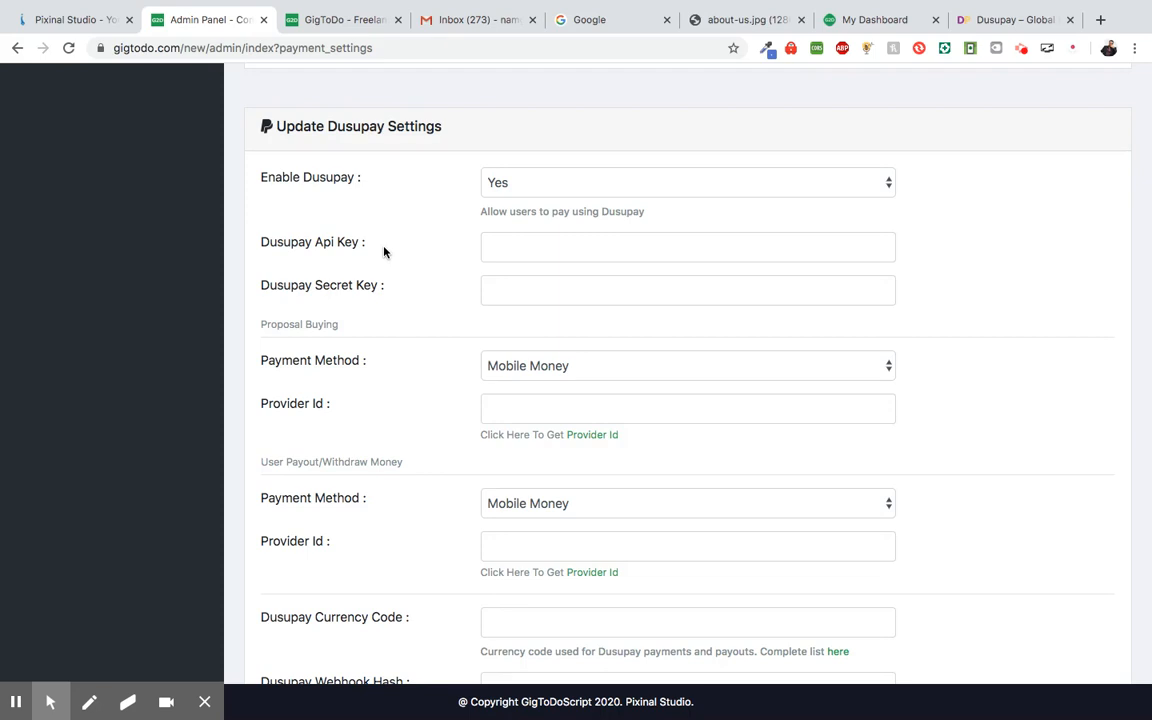
{"action": "mouse_move", "coordinate": [719, 493]}
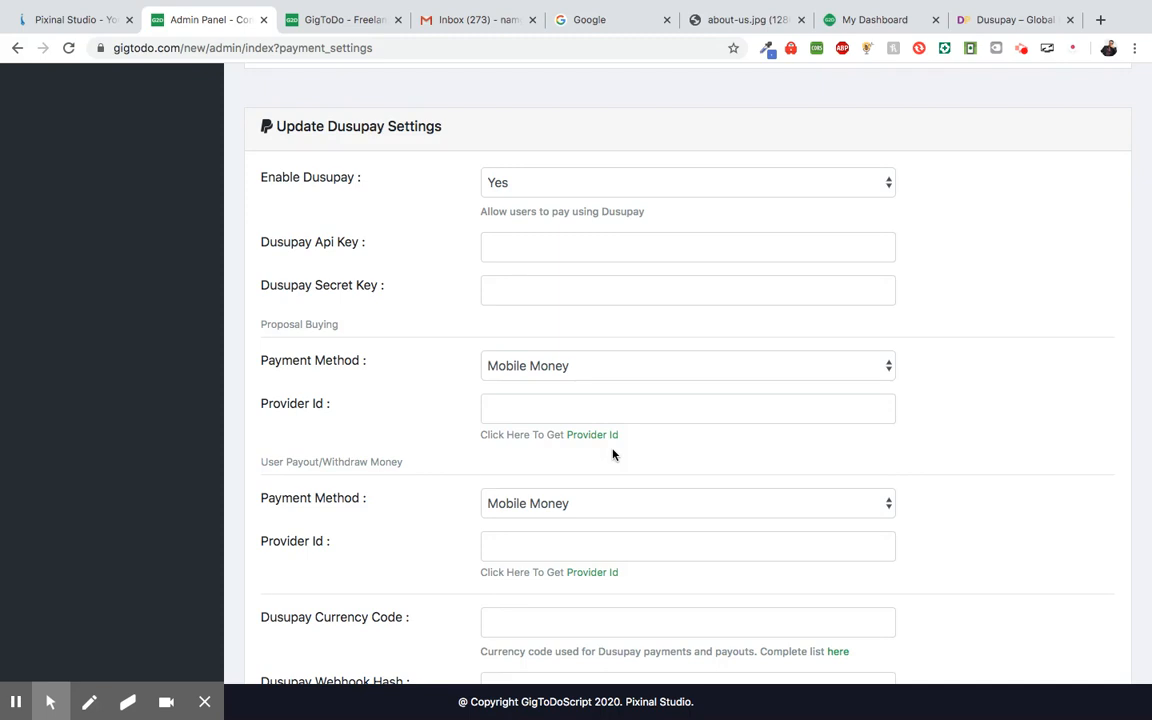
{"action": "mouse_move", "coordinate": [612, 459]}
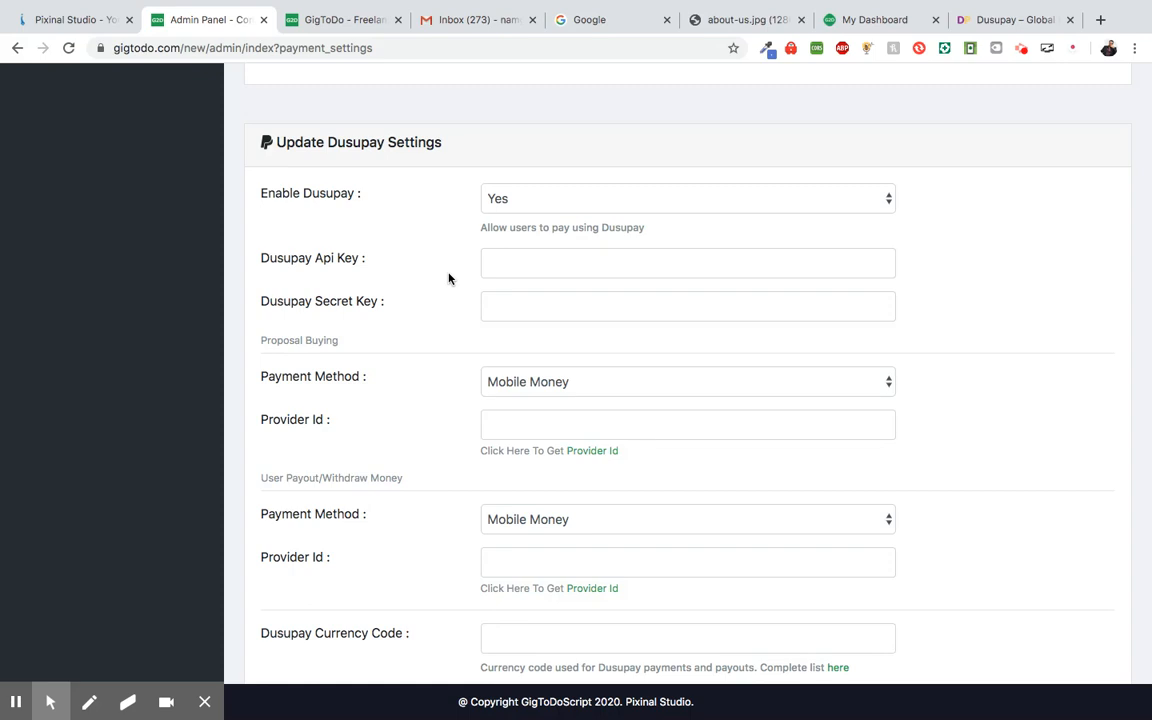
{"action": "mouse_move", "coordinate": [552, 226]}
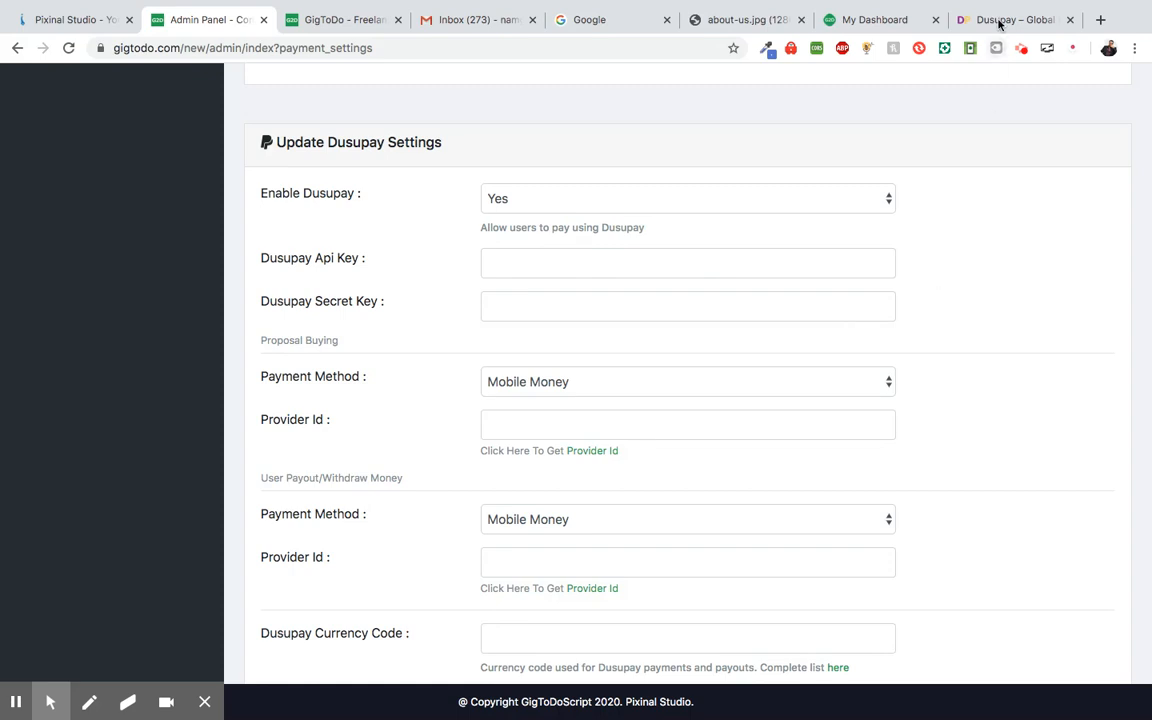
{"action": "mouse_move", "coordinate": [1005, 19]}
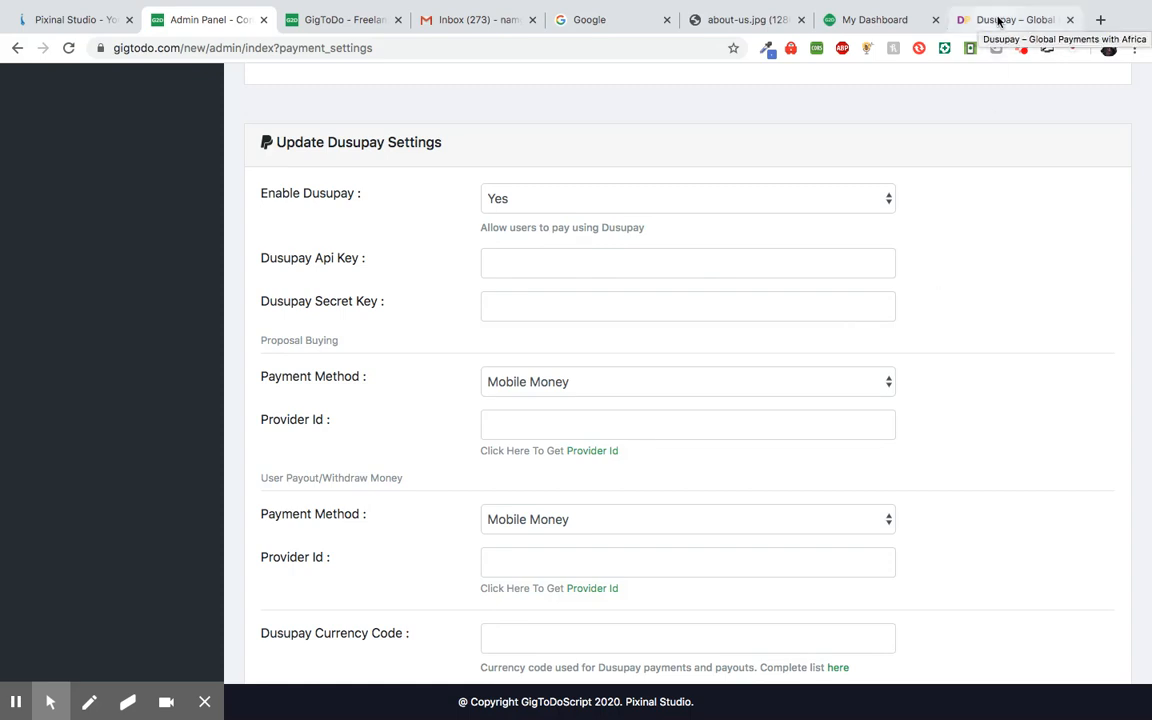
Sign in to the Dusupay merchant dashboard and select the GigToDo merchant account.
{"action": "left_click", "coordinate": [1010, 19]}
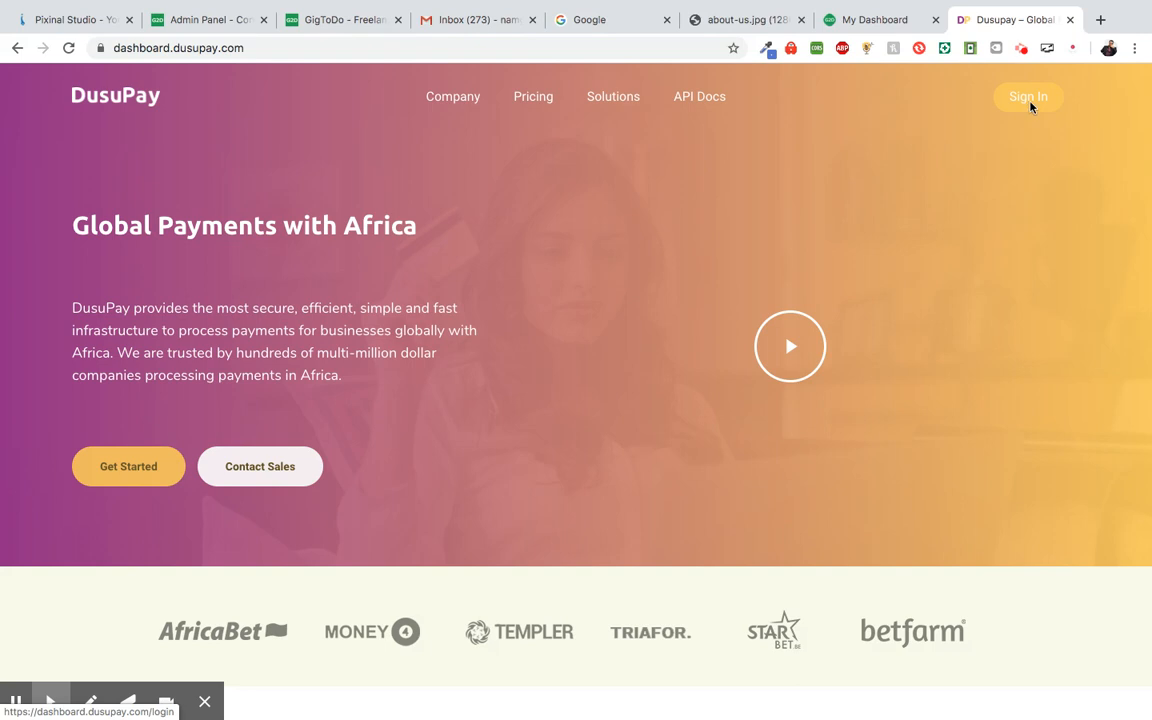
{"action": "left_click", "coordinate": [1028, 96]}
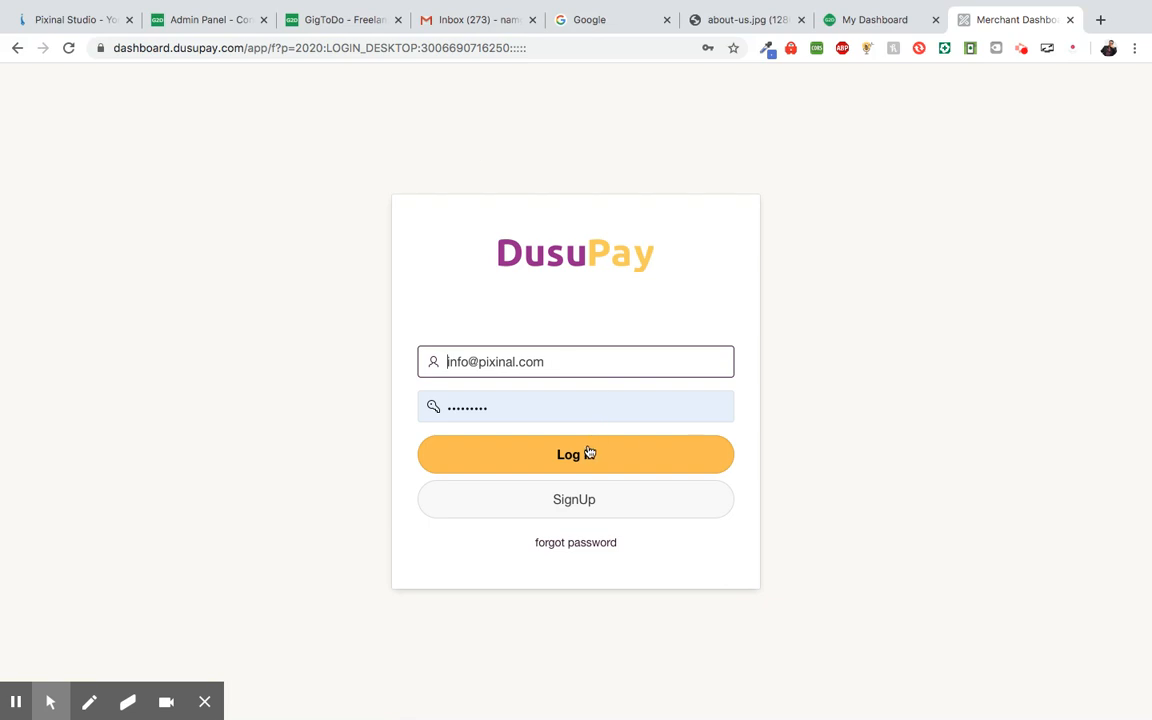
{"action": "left_click", "coordinate": [575, 454]}
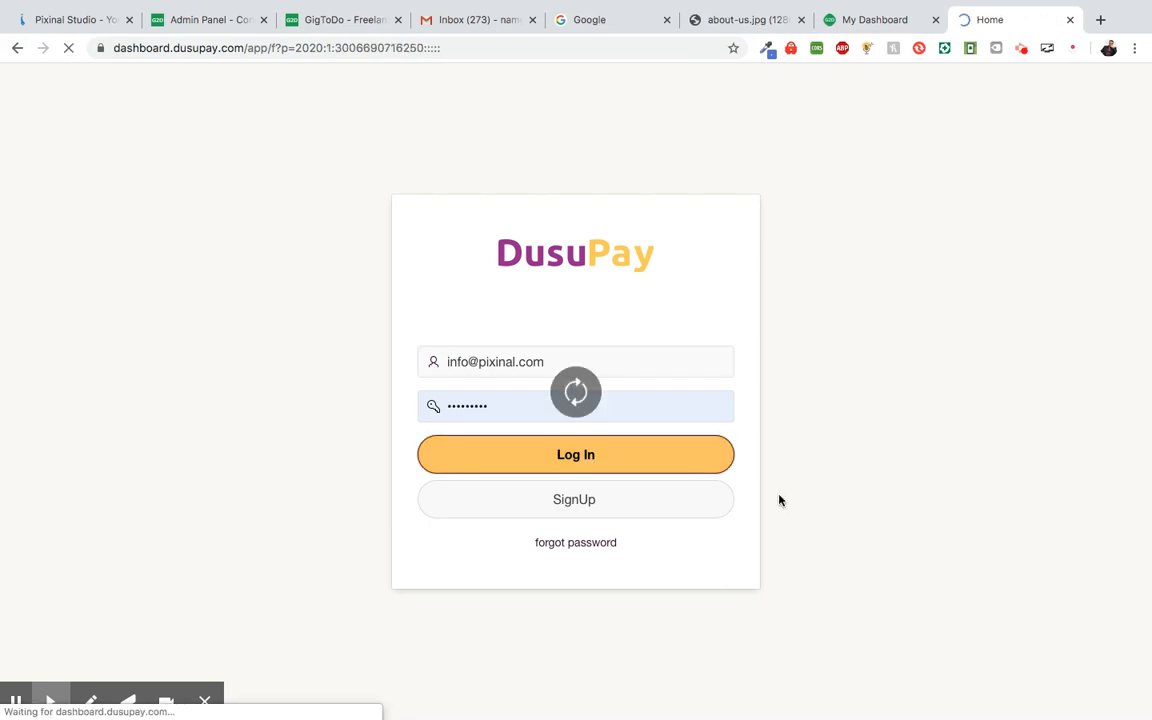
{"action": "left_click", "coordinate": [575, 454]}
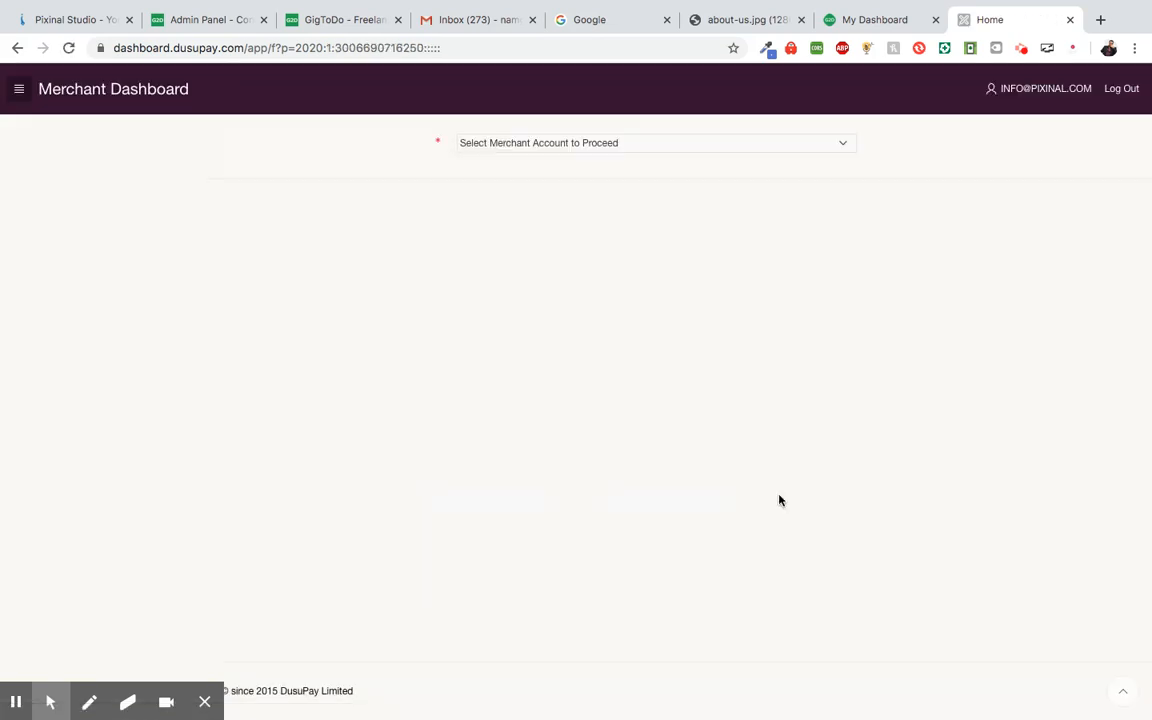
{"action": "left_click", "coordinate": [654, 142]}
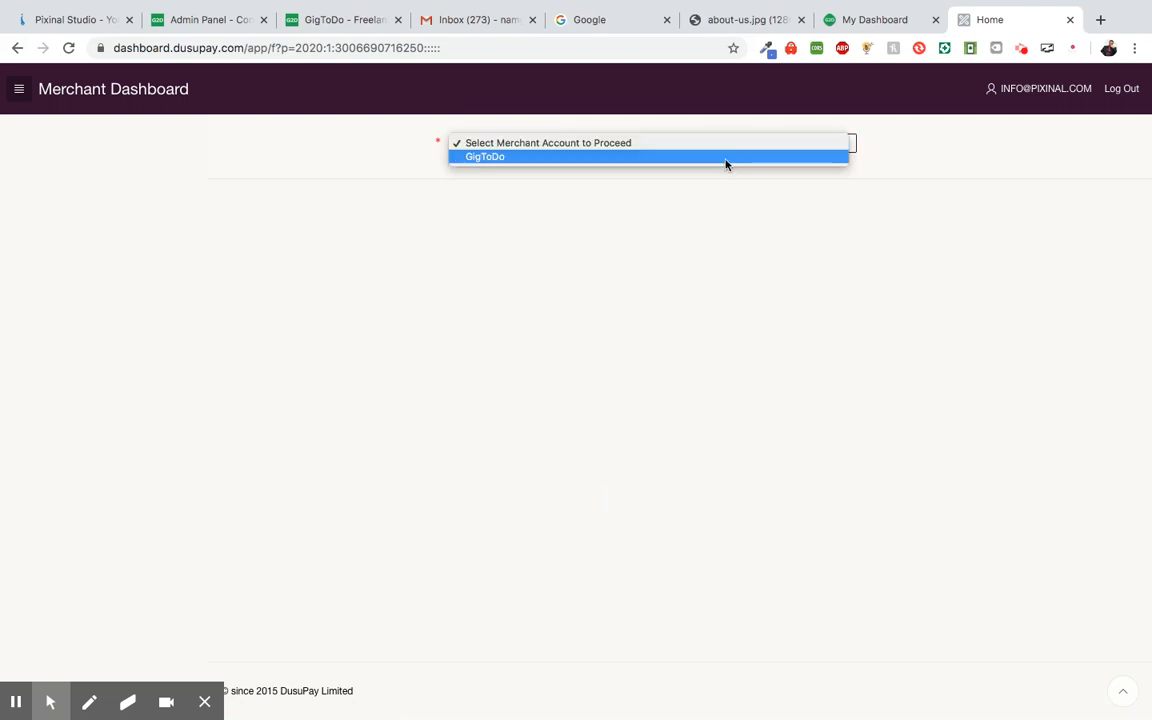
{"action": "left_click", "coordinate": [485, 157]}
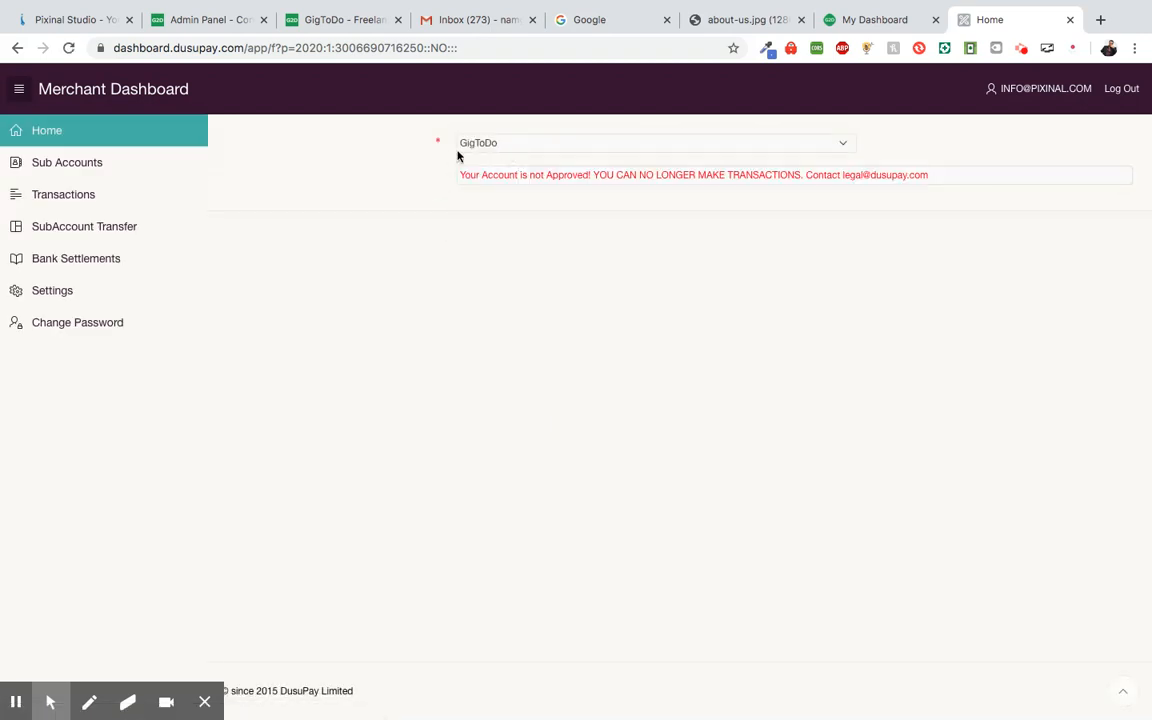
{"action": "mouse_move", "coordinate": [437, 173]}
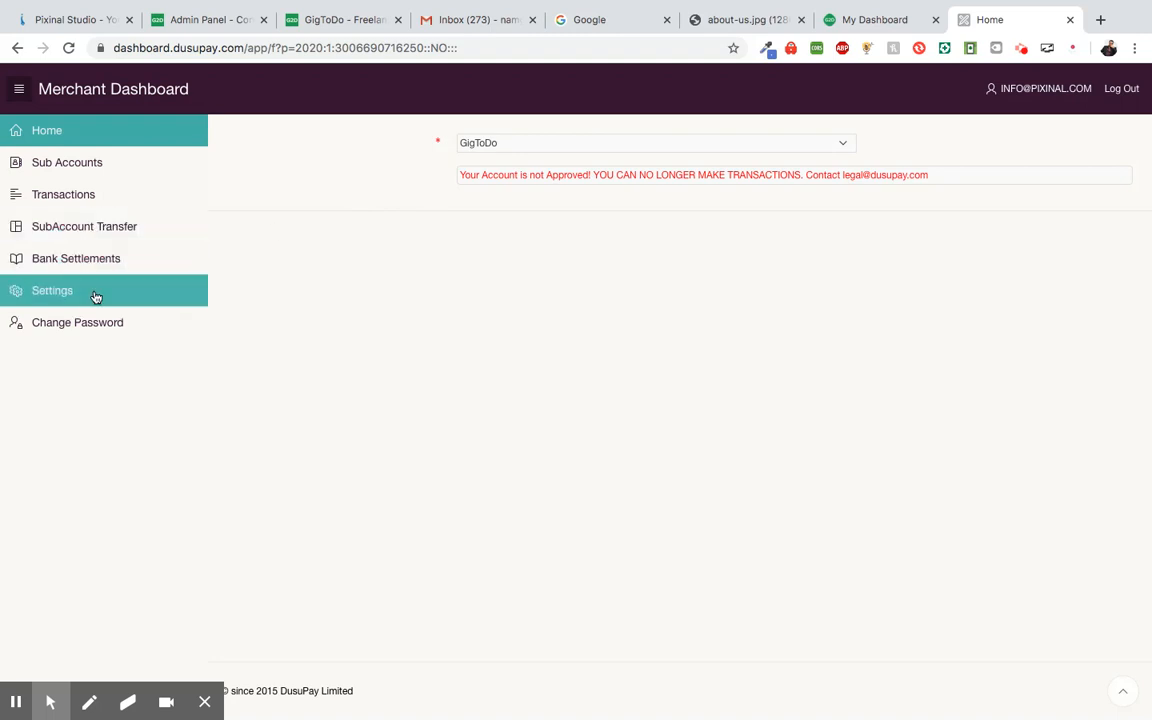
Open the account's API Settings in edit mode.
{"action": "left_click", "coordinate": [52, 290]}
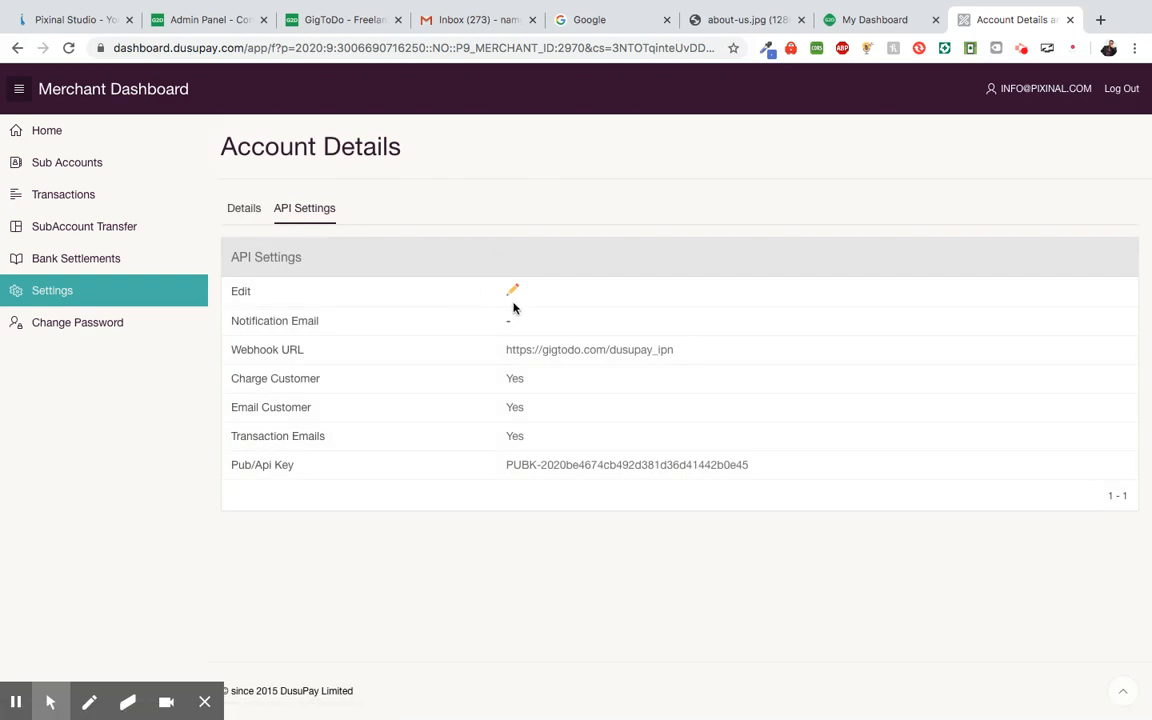
{"action": "left_click", "coordinate": [513, 291]}
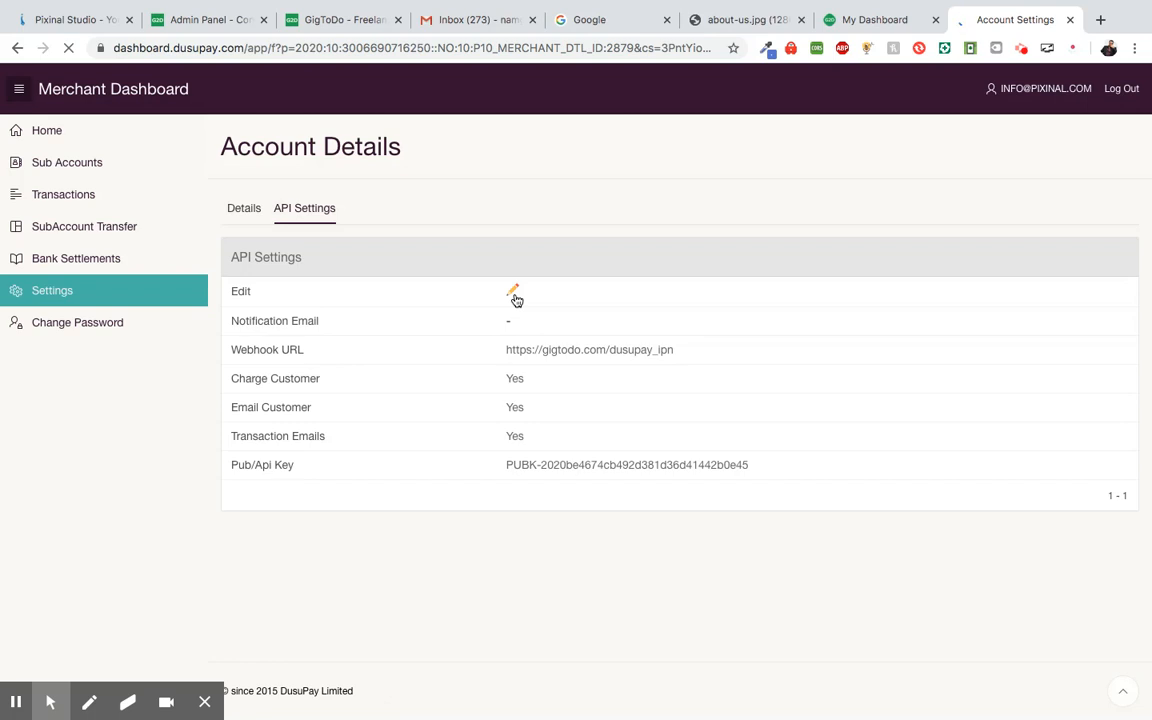
{"action": "left_click", "coordinate": [513, 292]}
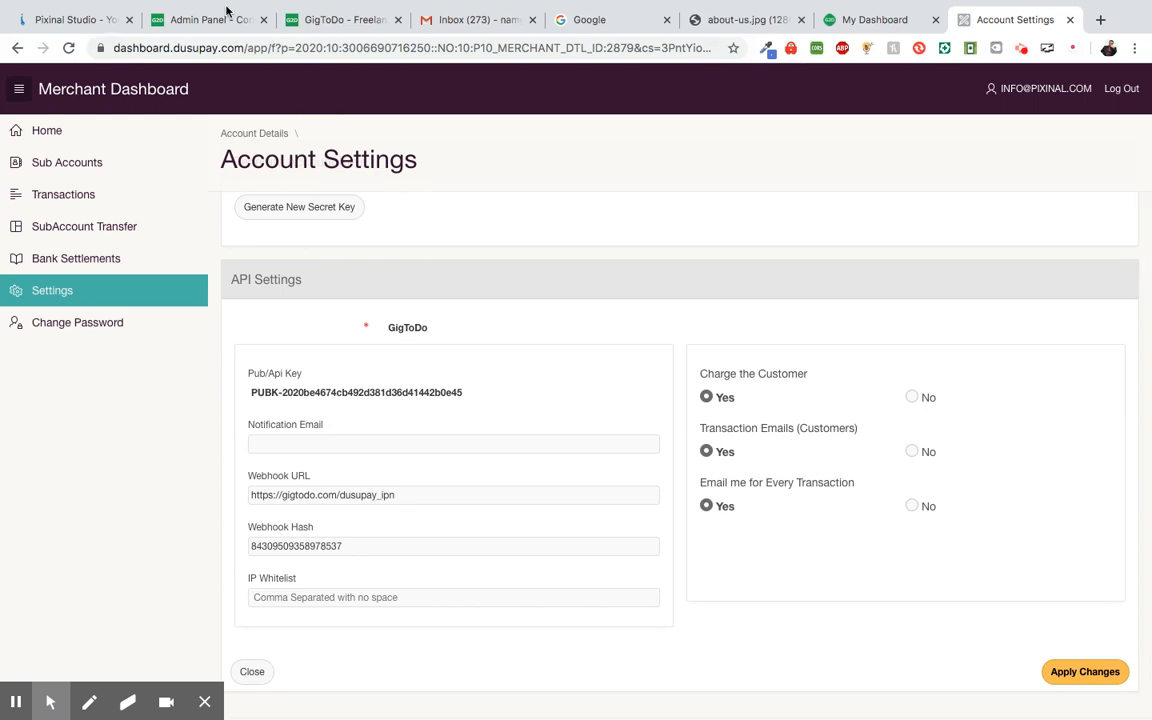
Check the empty Dusupay Api Key and Secret Key fields, then move to Google.
{"action": "left_click", "coordinate": [205, 19]}
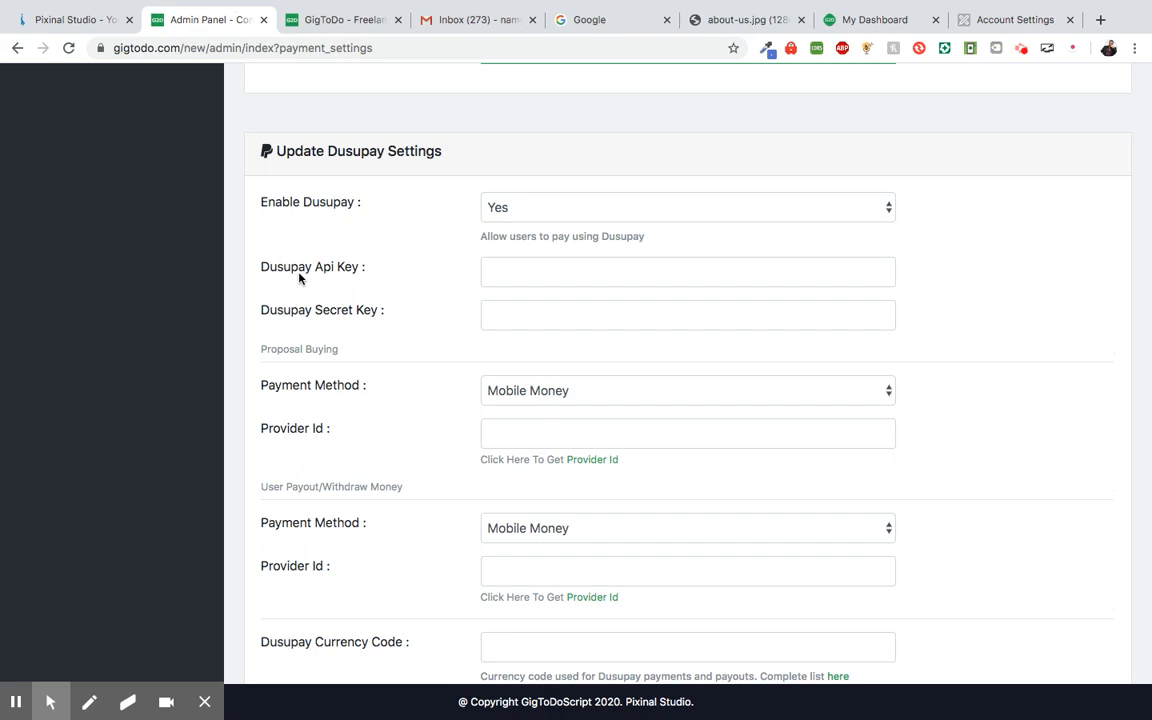
{"action": "mouse_move", "coordinate": [328, 316]}
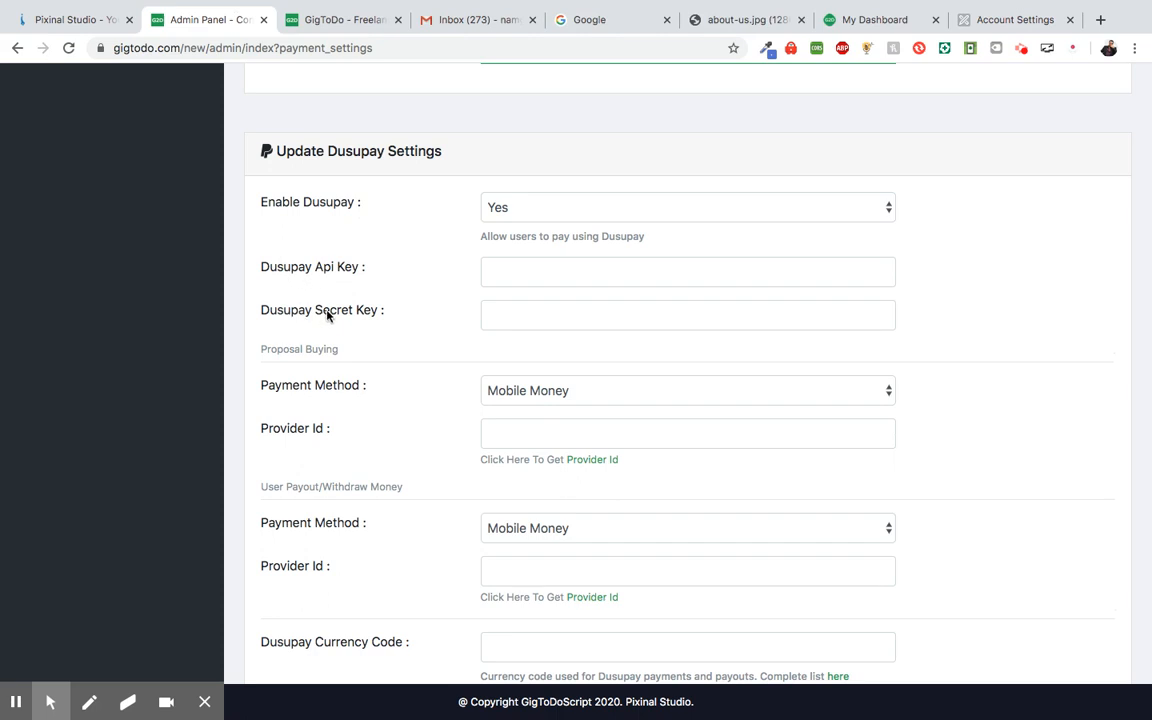
{"action": "left_click", "coordinate": [600, 19]}
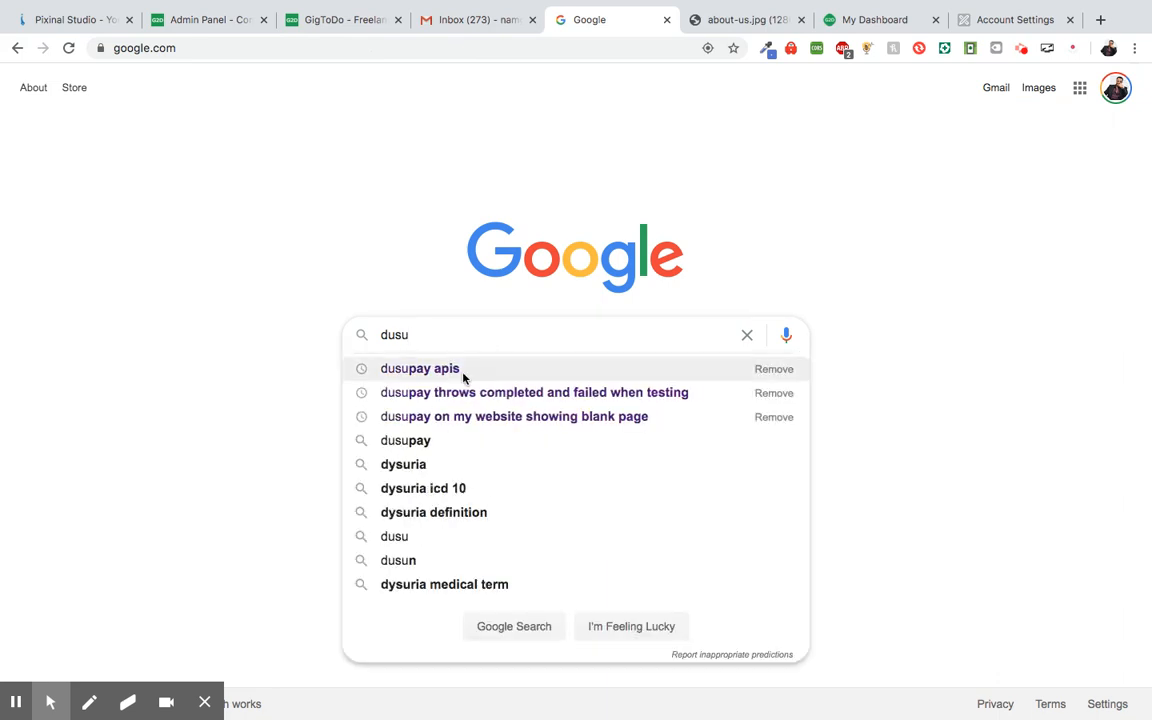
Search 'dusupay apis' and open the Dusupay Merchant API Document introduction.
{"action": "left_click", "coordinate": [420, 368]}
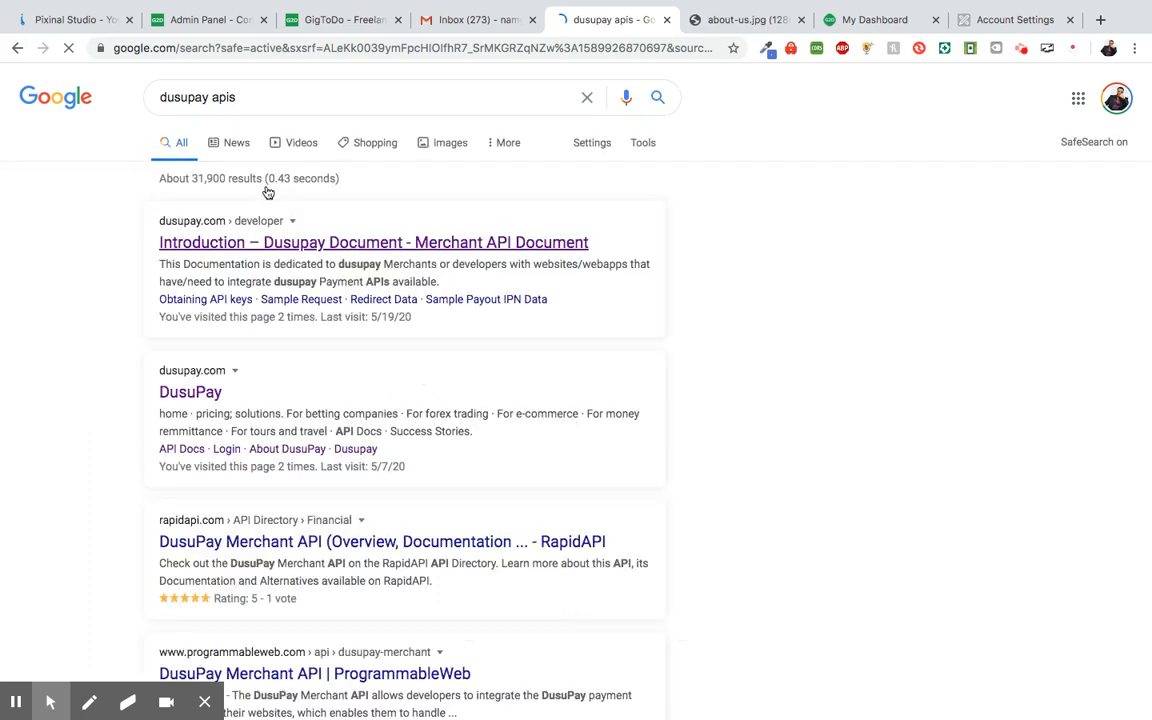
{"action": "left_click", "coordinate": [373, 242]}
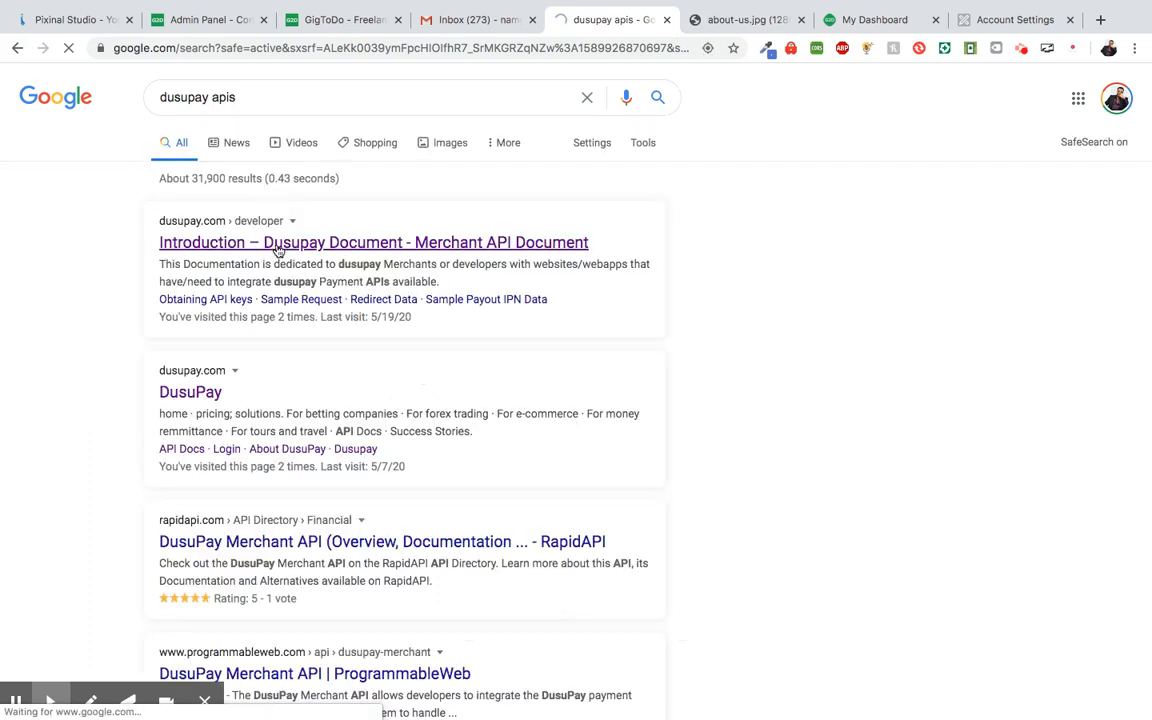
{"action": "left_click", "coordinate": [373, 242]}
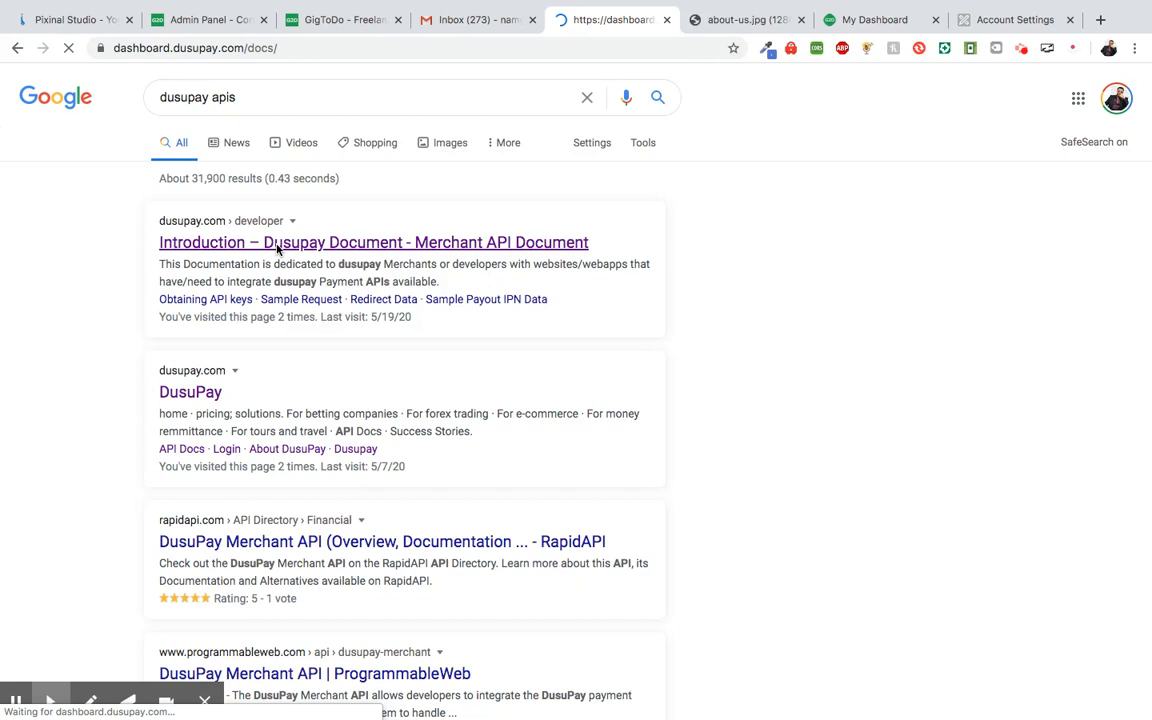
{"action": "left_click", "coordinate": [373, 242]}
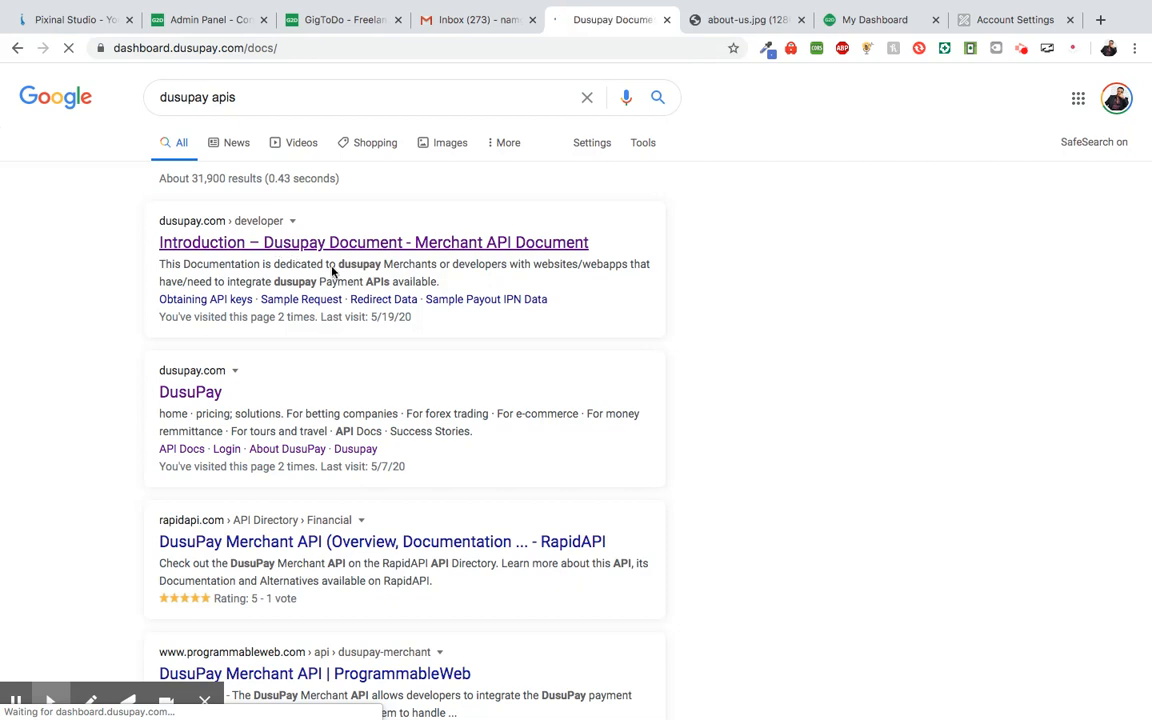
{"action": "left_click", "coordinate": [373, 242]}
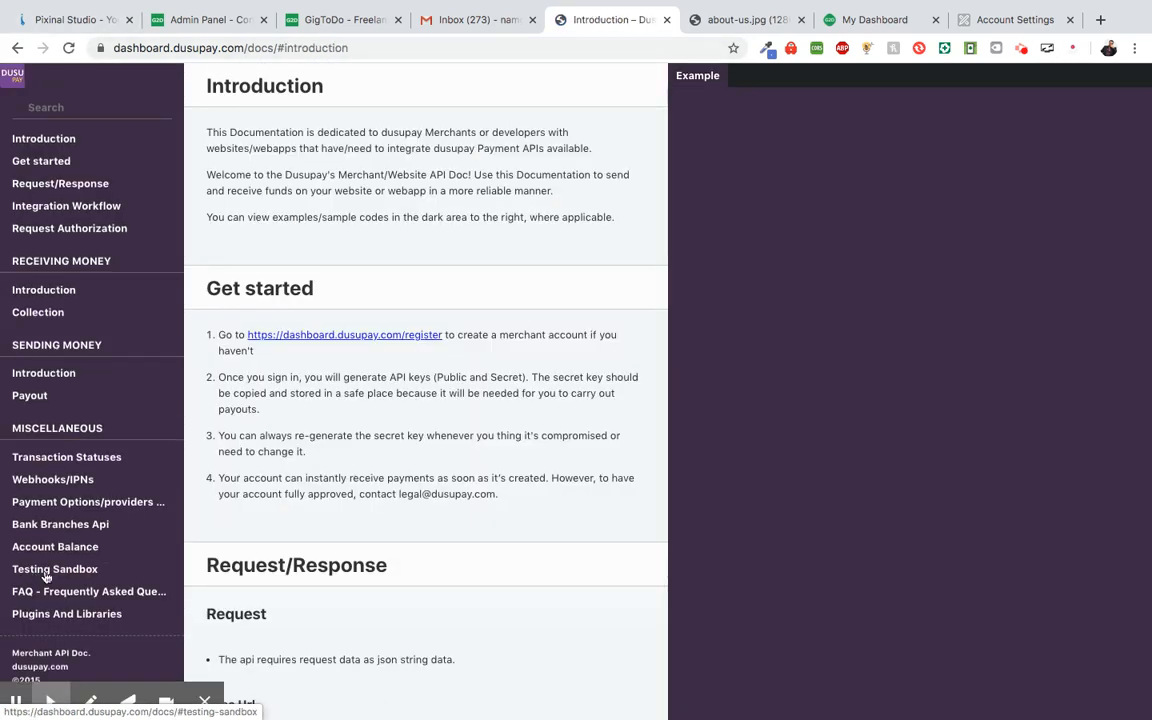
Fill Dusupay Api Key with the sandbox test public key from the Testing Sandbox docs.
{"action": "left_click", "coordinate": [55, 568]}
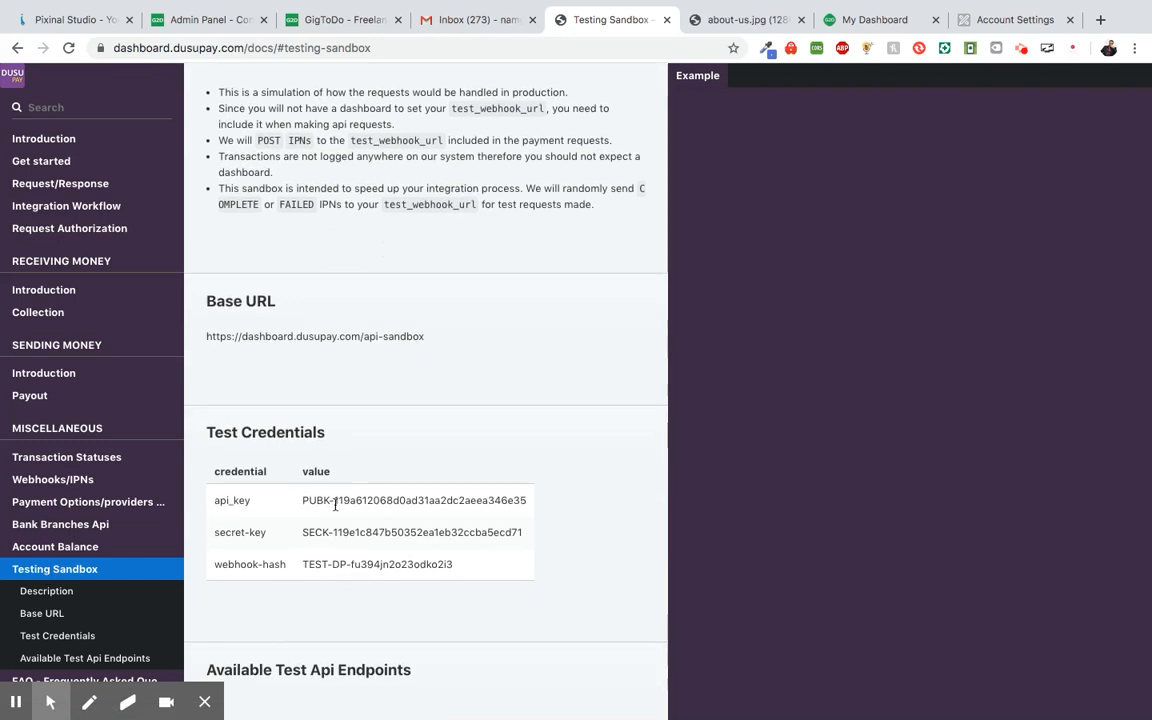
{"action": "double_click", "coordinate": [413, 500]}
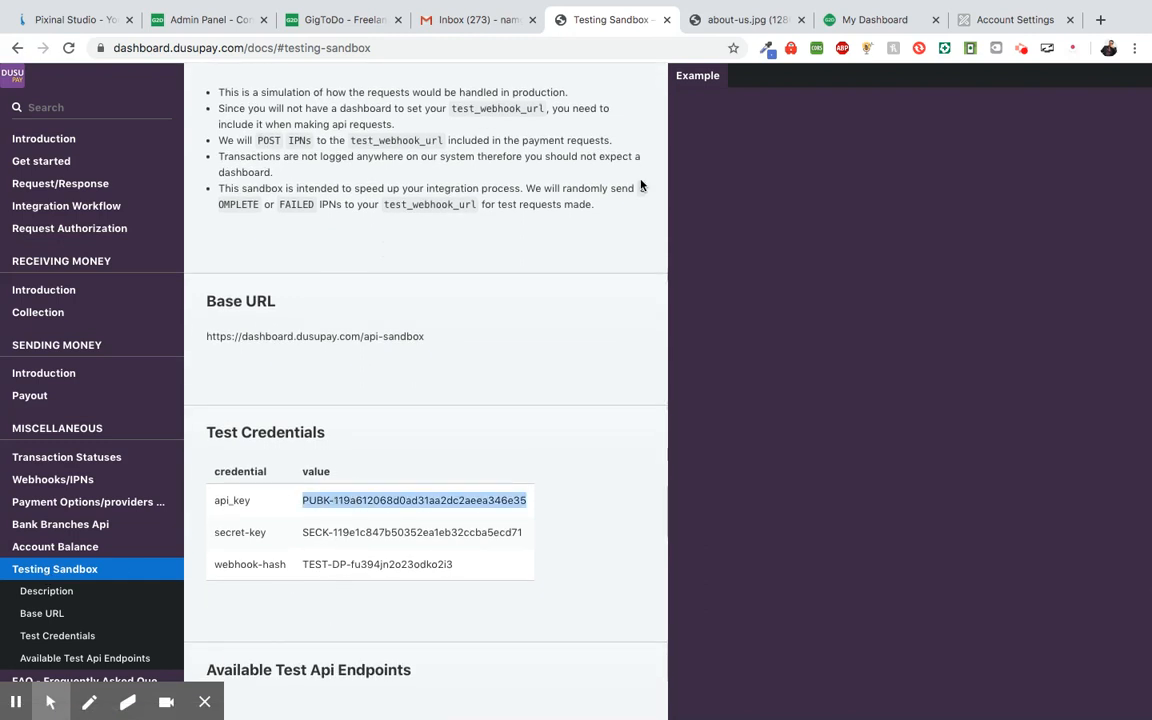
{"action": "left_click", "coordinate": [205, 19]}
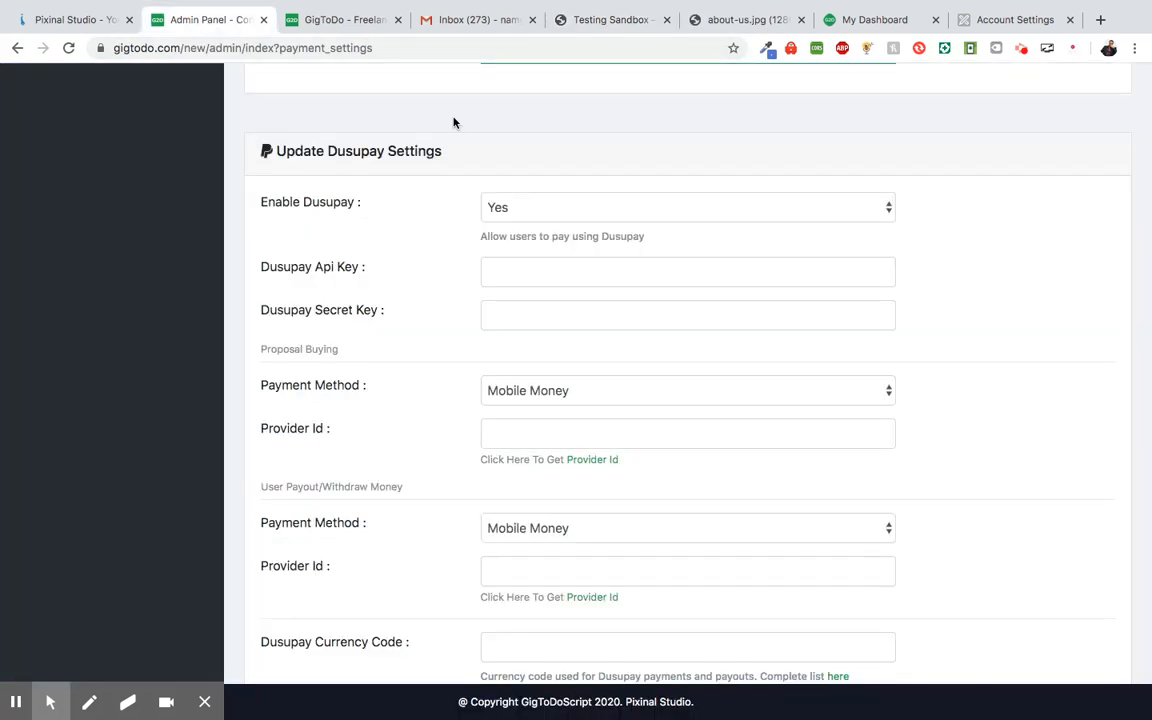
{"action": "left_click", "coordinate": [687, 271]}
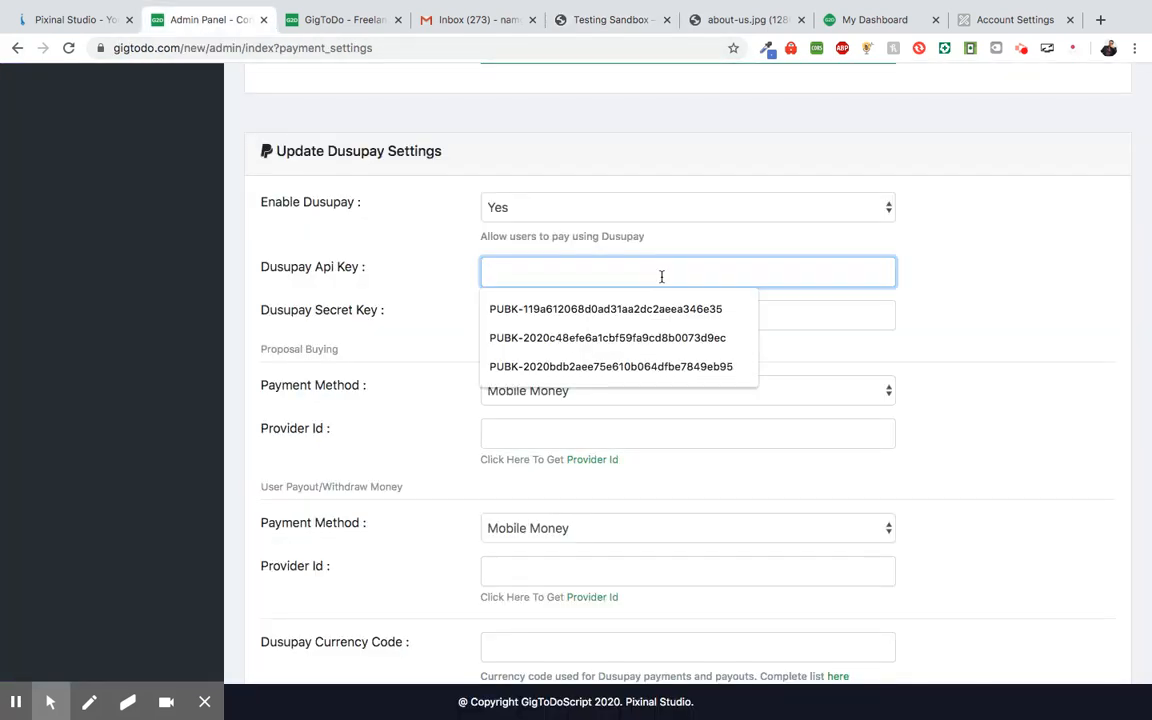
{"action": "left_click", "coordinate": [605, 308]}
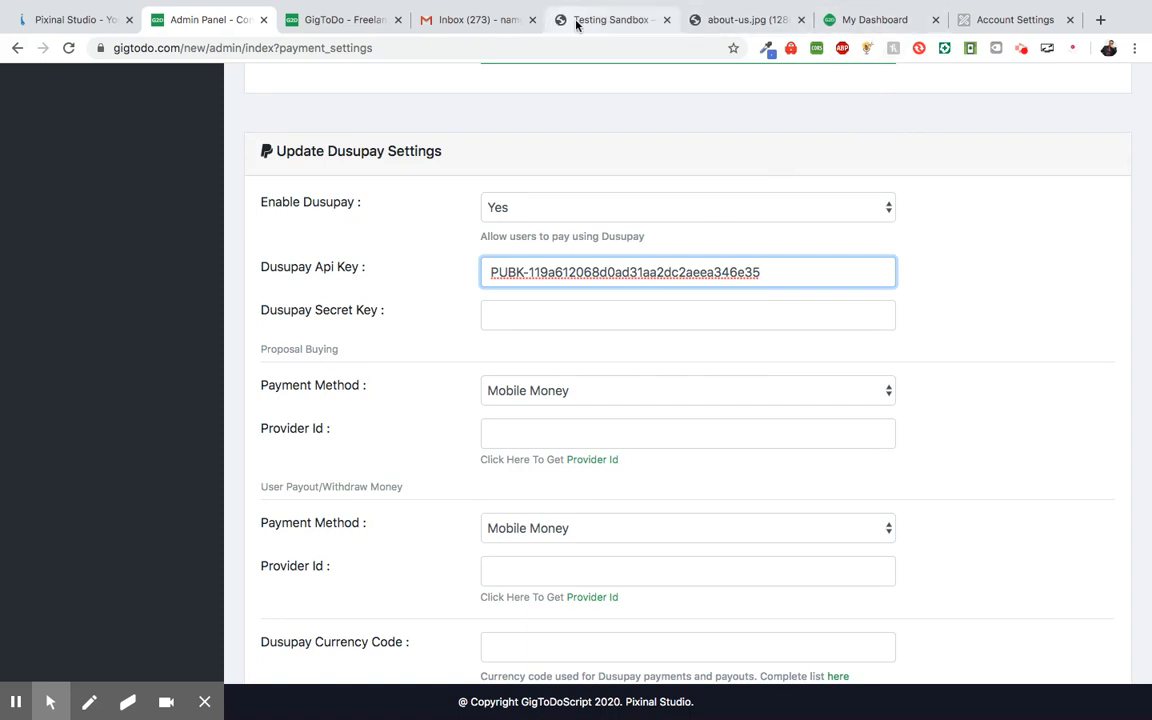
{"action": "left_click", "coordinate": [610, 19]}
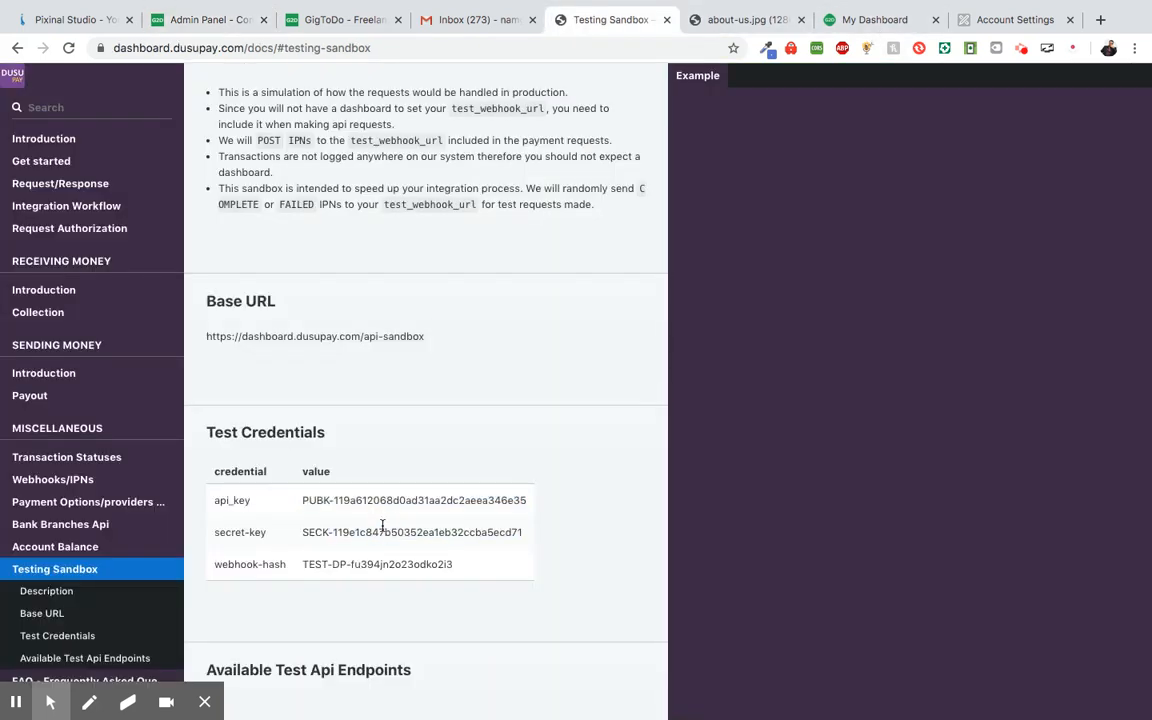
{"action": "double_click", "coordinate": [411, 531]}
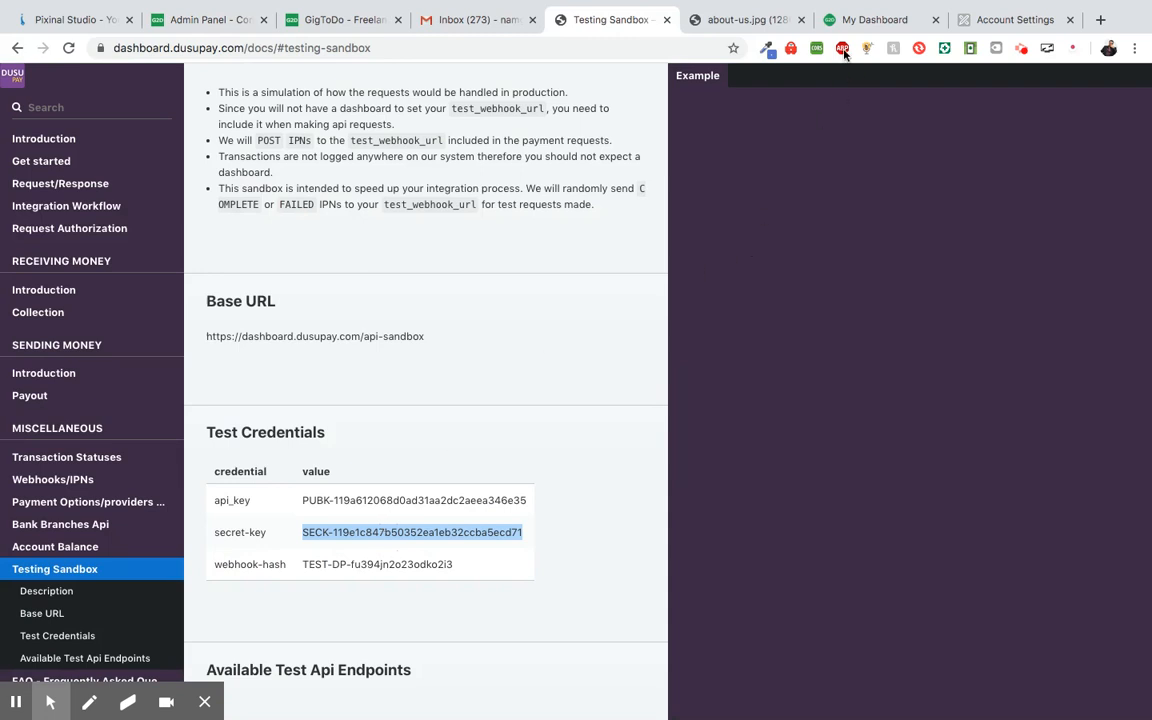
{"action": "left_click", "coordinate": [208, 19]}
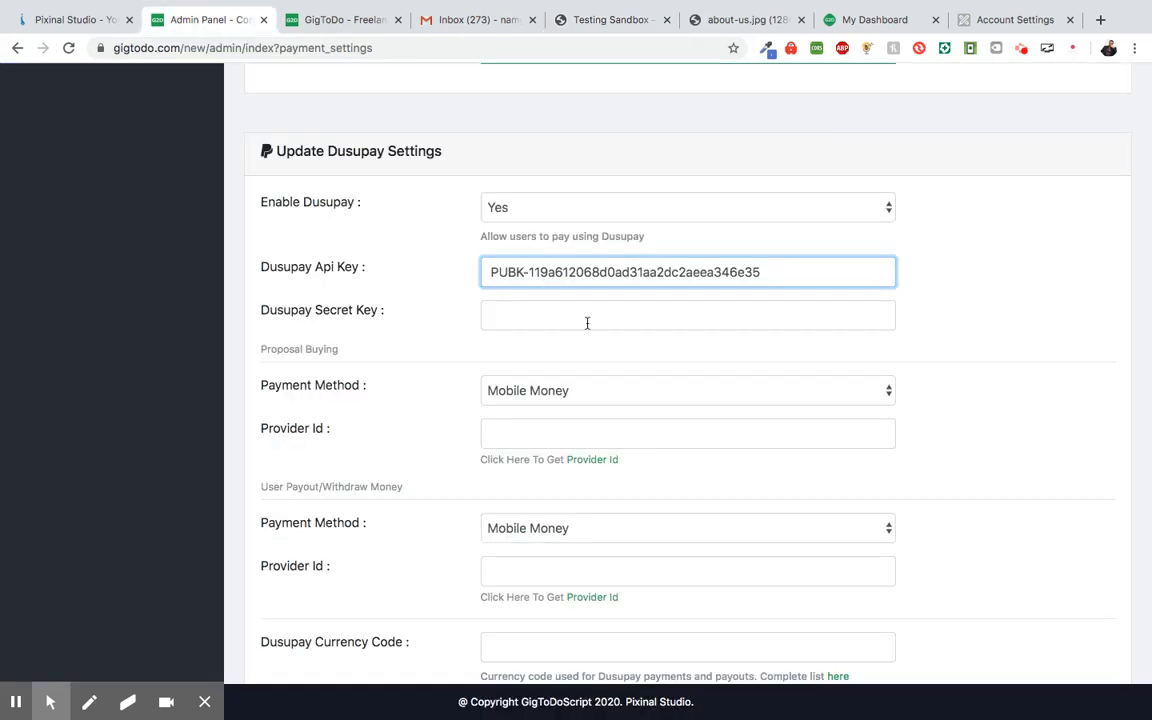
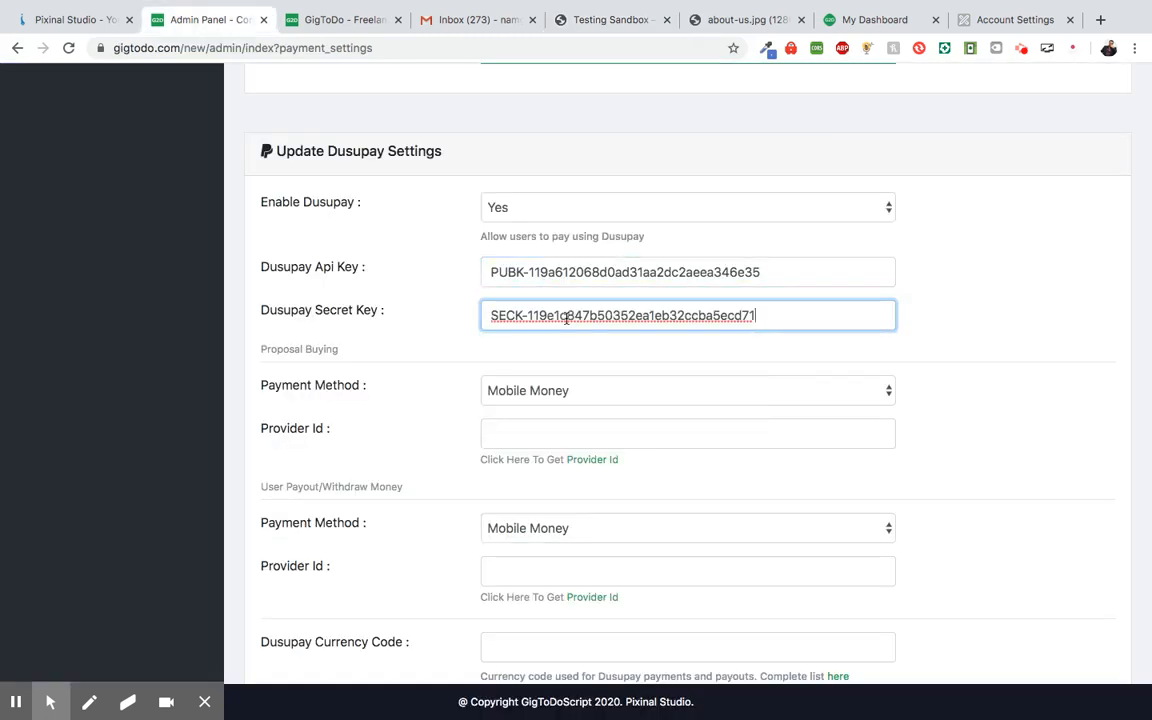
{"action": "scroll", "scroll_direction": "down", "scroll_amount": 3}
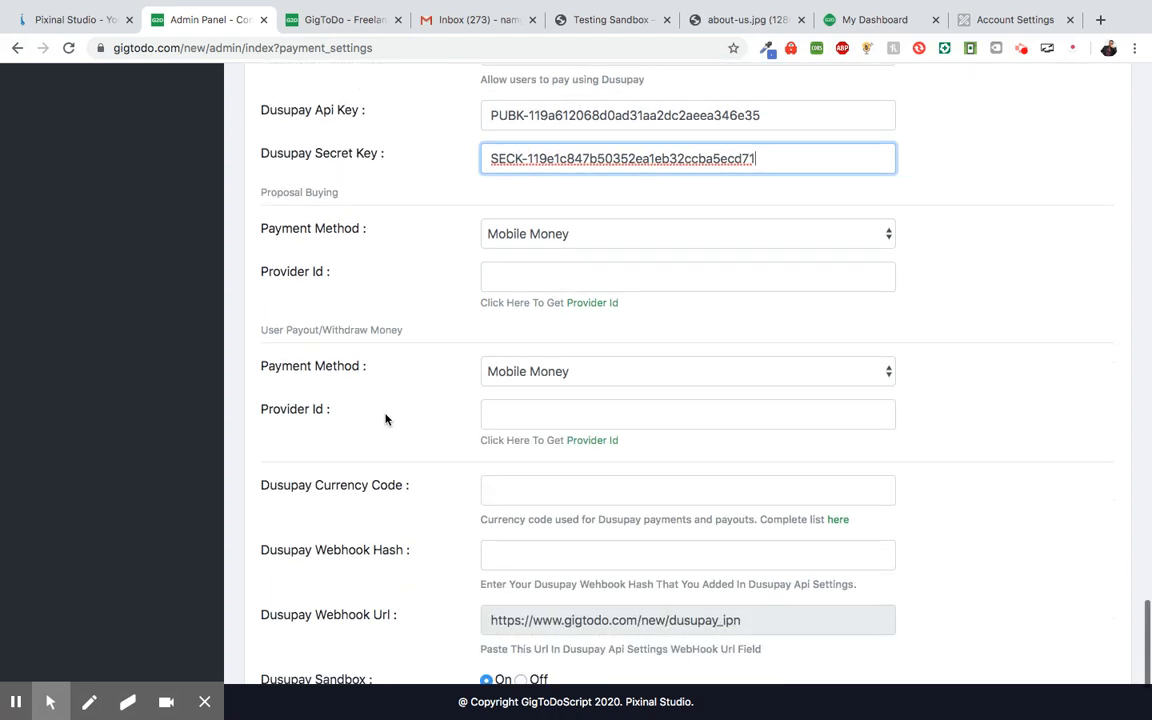
{"action": "scroll", "scroll_direction": "down", "scroll_amount": 3}
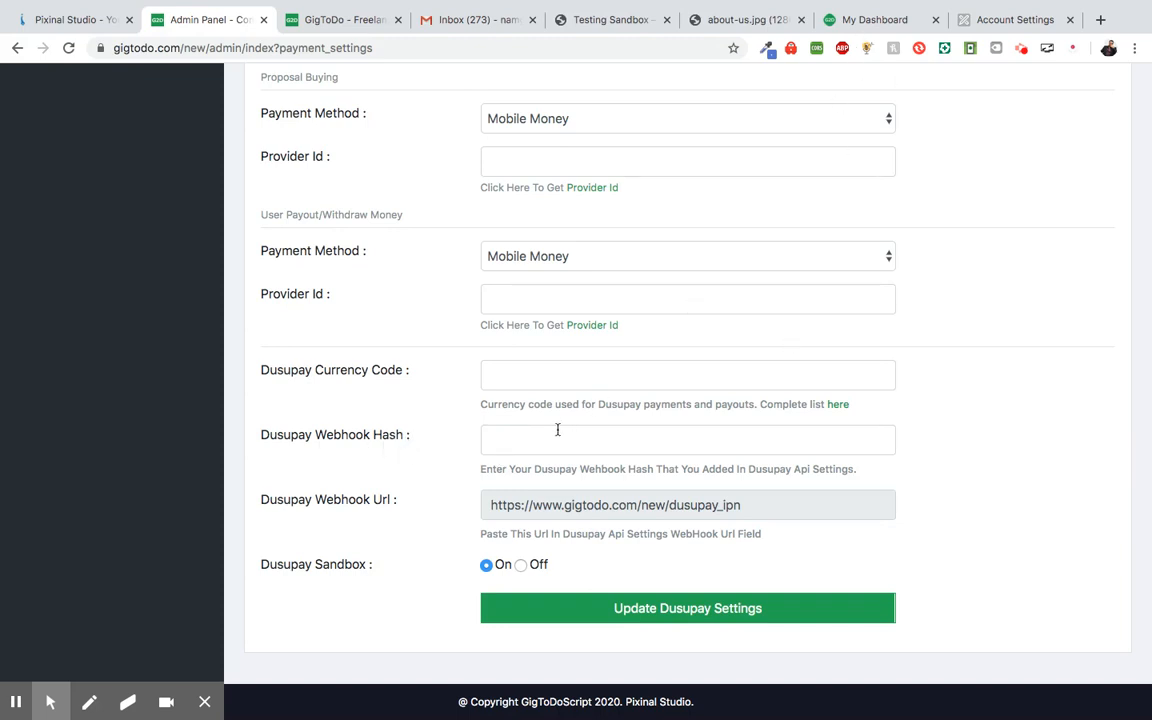
{"action": "left_click", "coordinate": [1014, 19]}
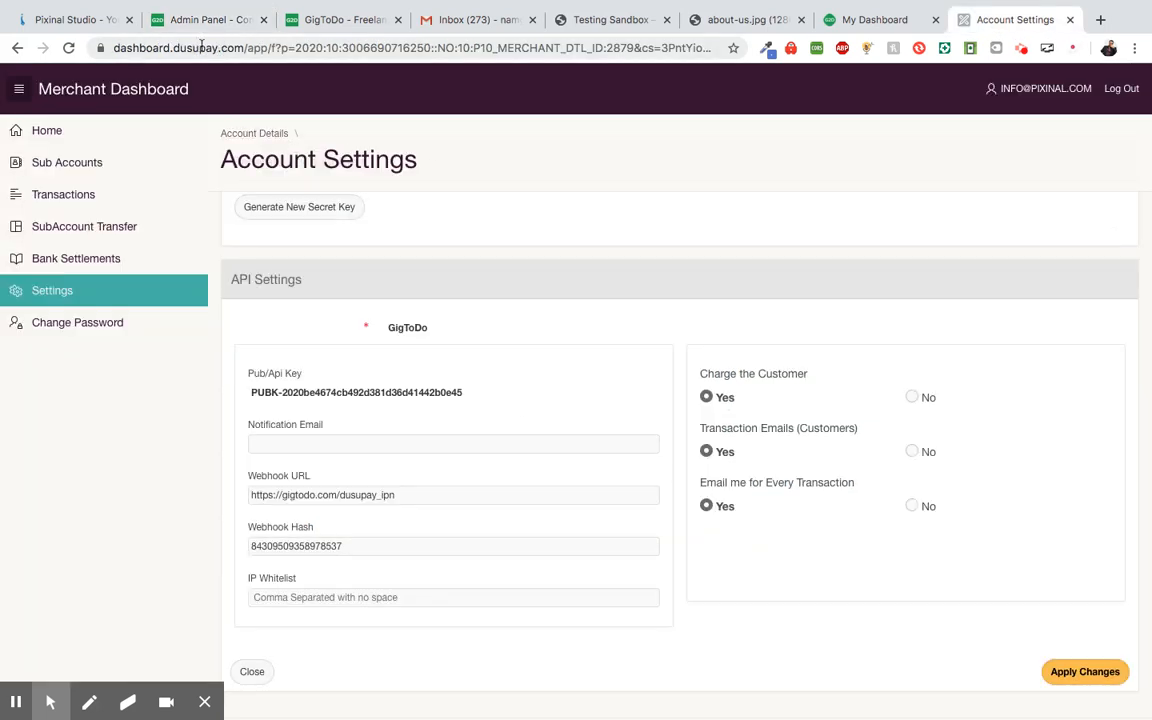
{"action": "mouse_move", "coordinate": [281, 375]}
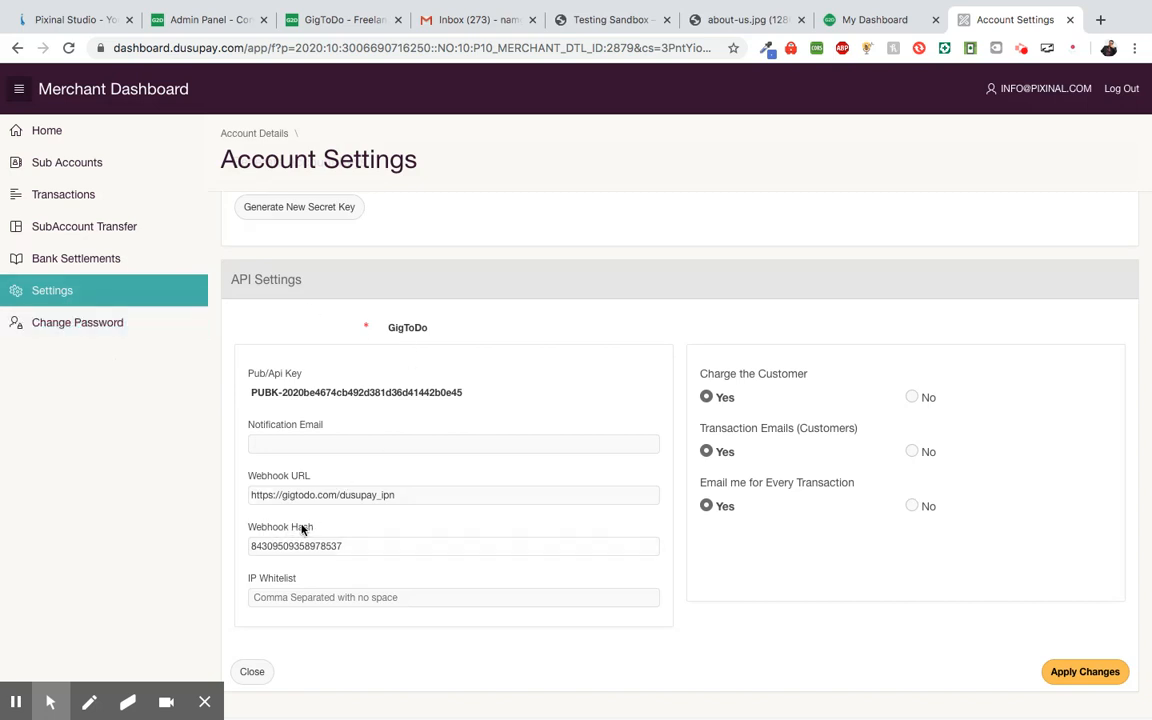
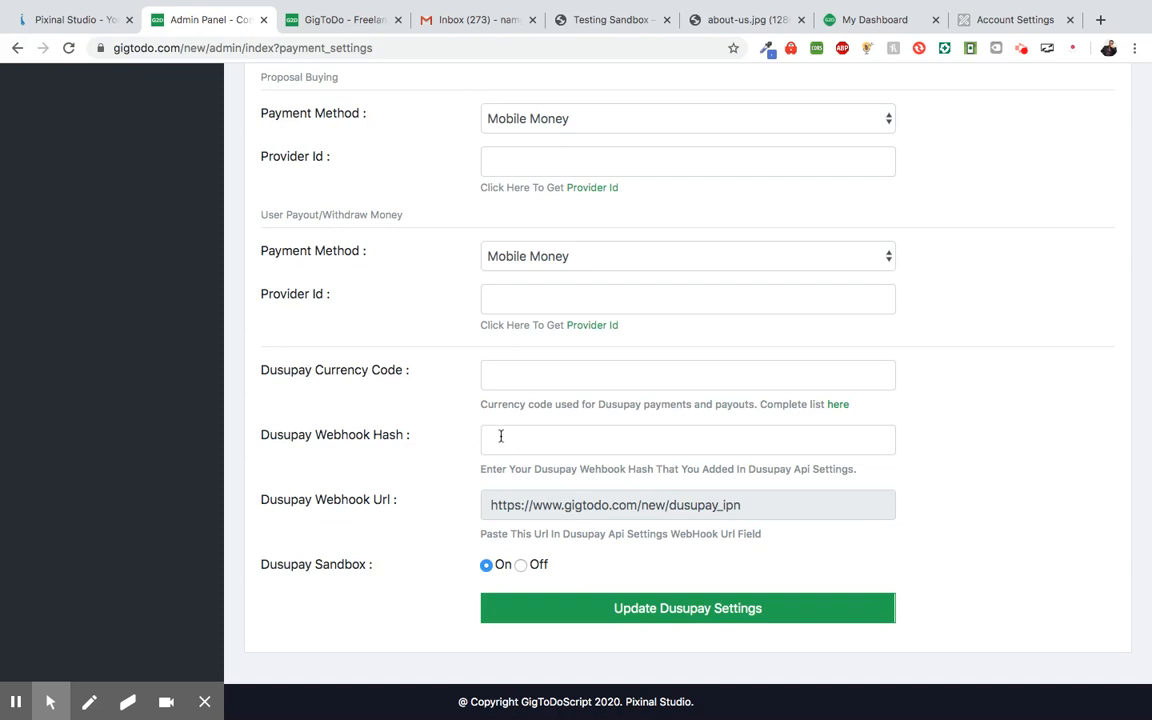
{"action": "mouse_move", "coordinate": [583, 365]}
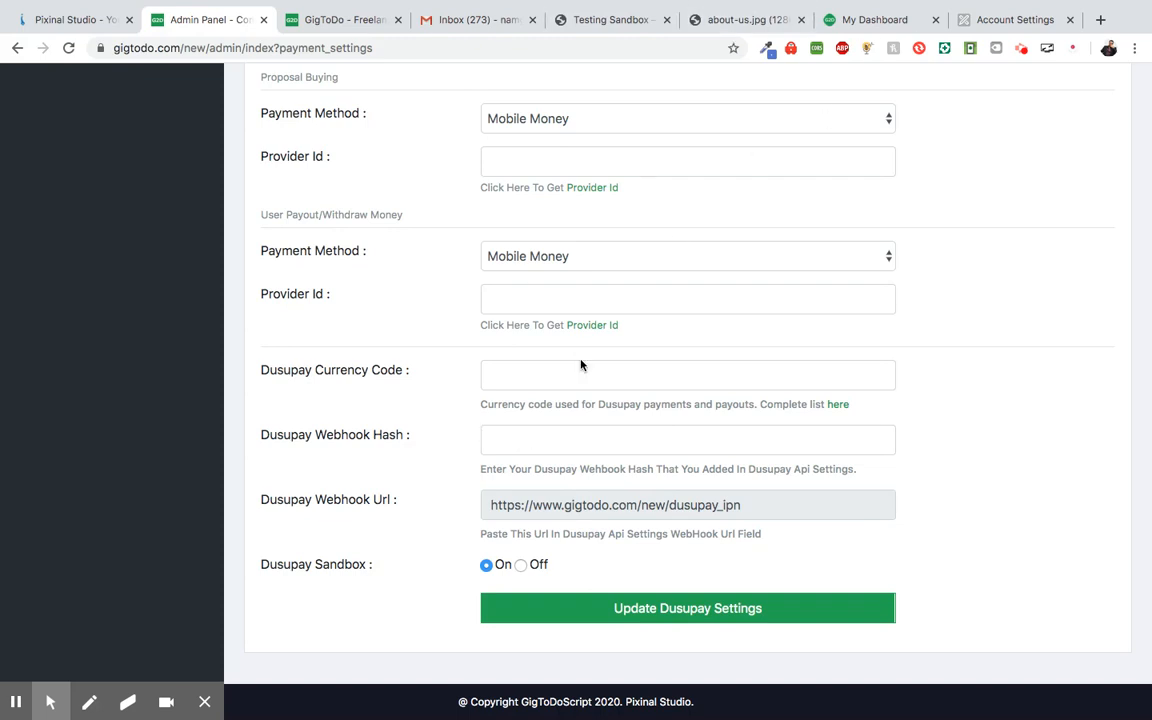
{"action": "left_click", "coordinate": [610, 19]}
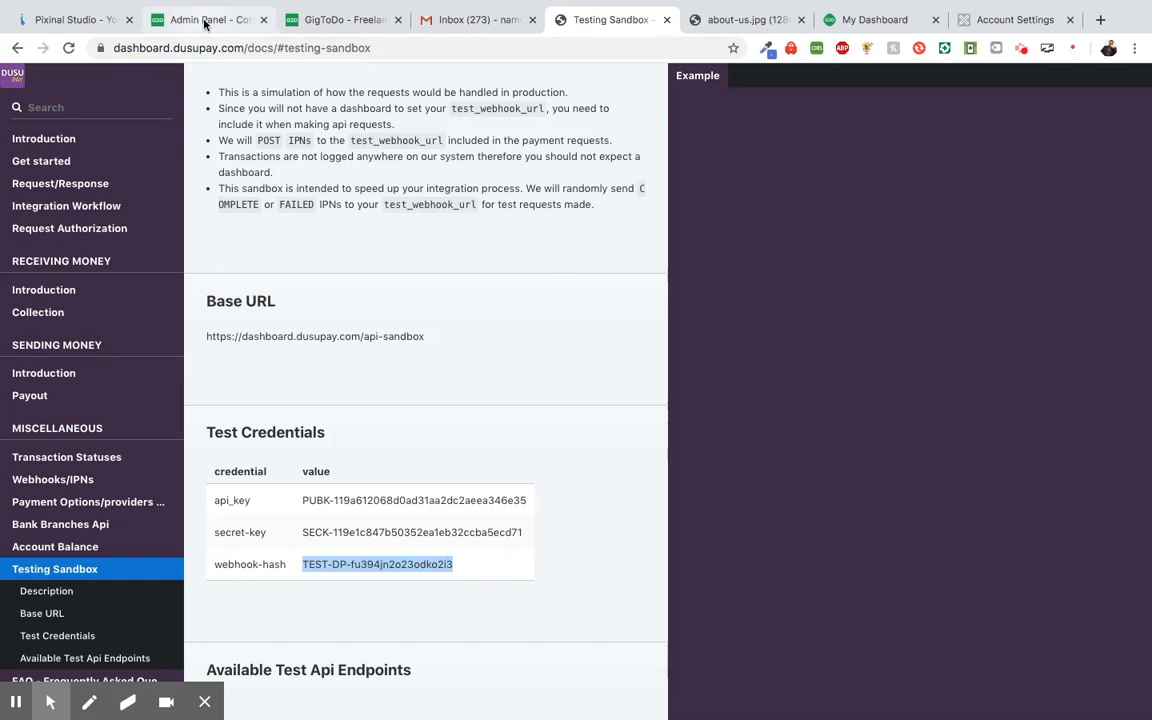
{"action": "left_click", "coordinate": [210, 19]}
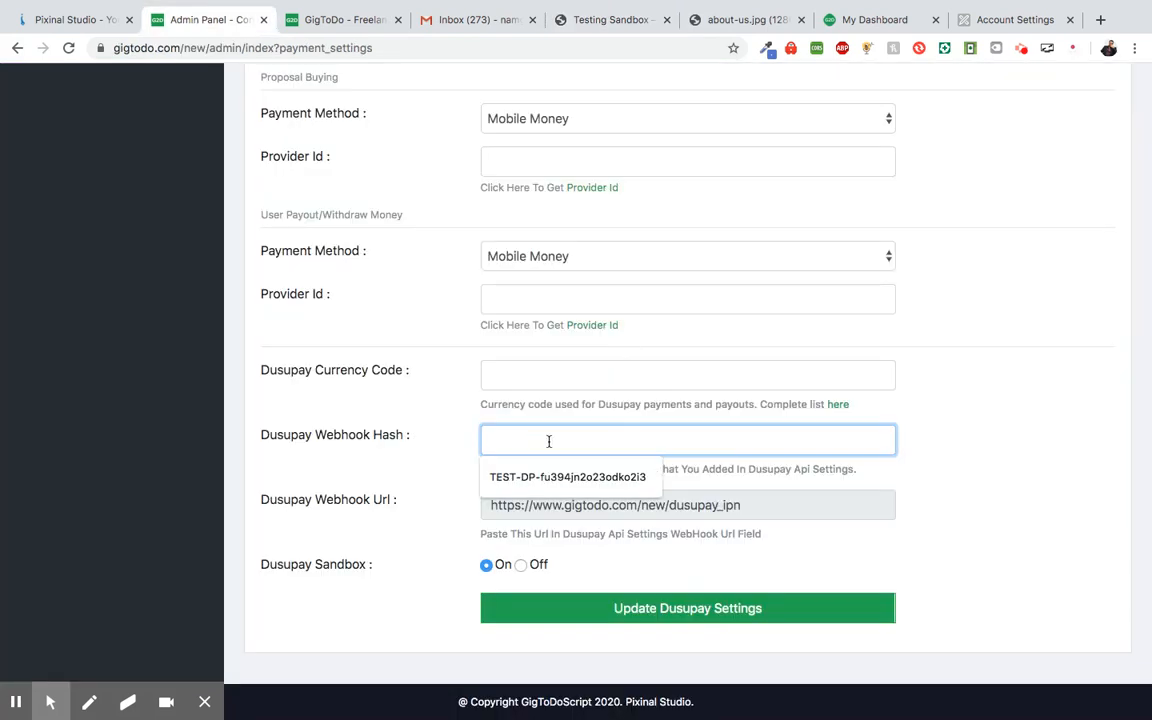
{"action": "left_click", "coordinate": [568, 477]}
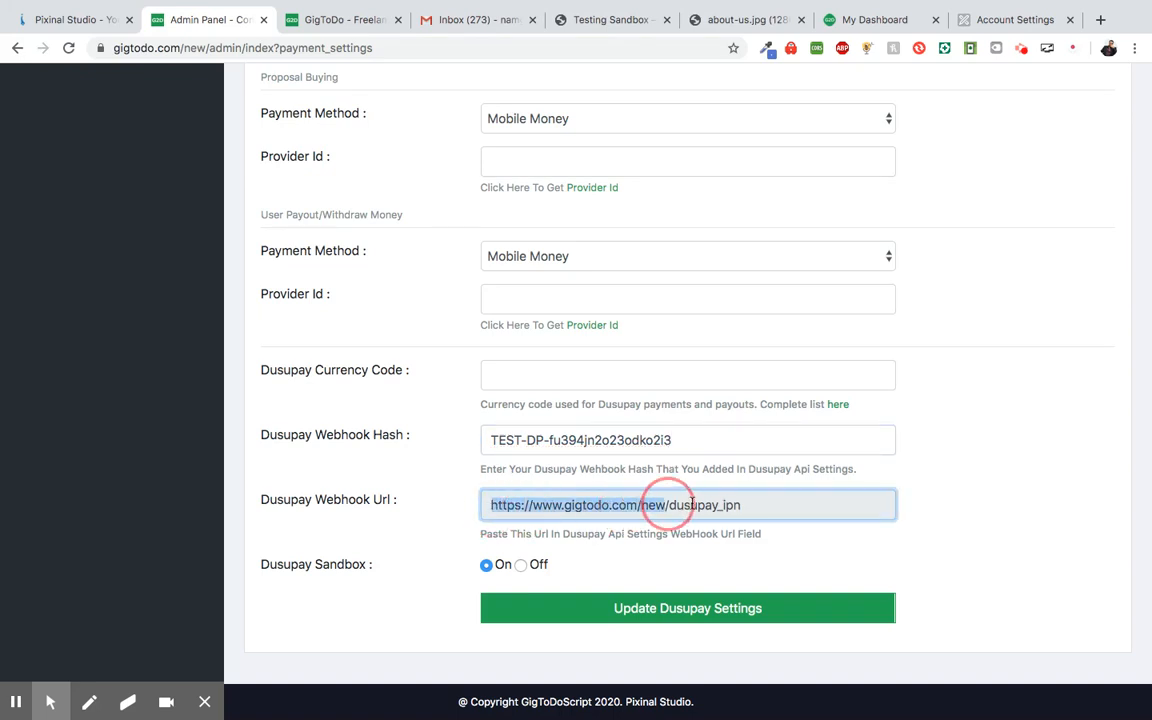
{"action": "left_click", "coordinate": [687, 440]}
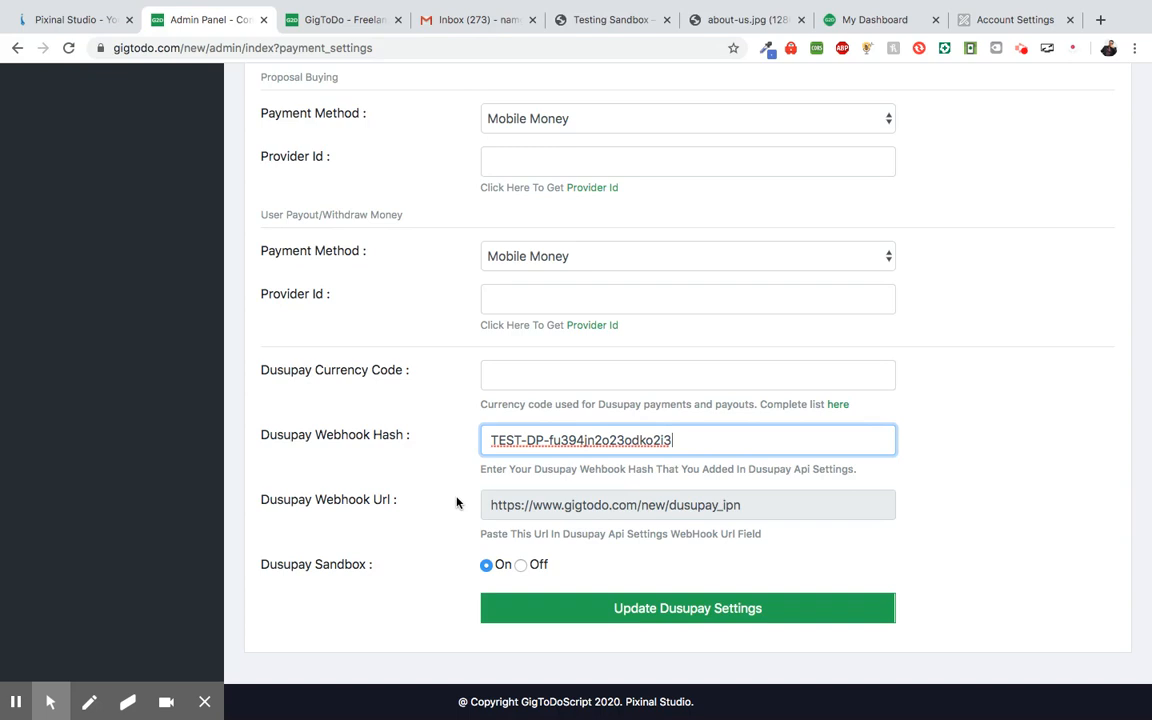
{"action": "scroll", "scroll_direction": "up", "scroll_amount": 3}
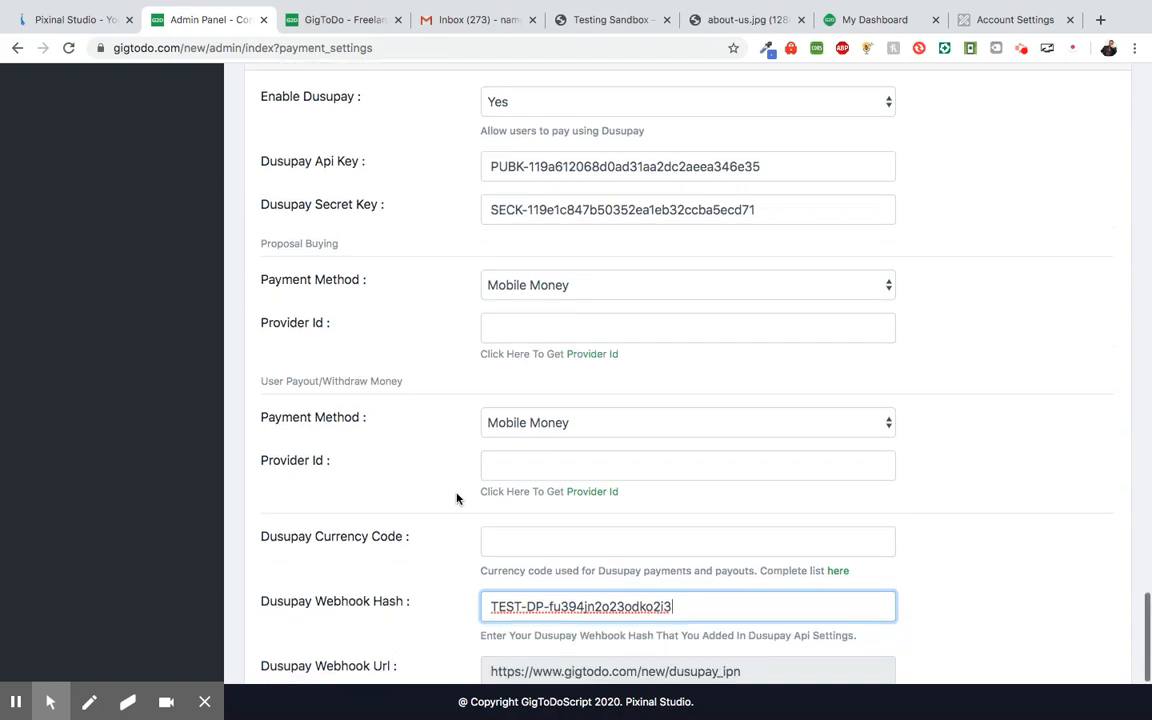
{"action": "scroll", "scroll_direction": "up", "scroll_amount": 3}
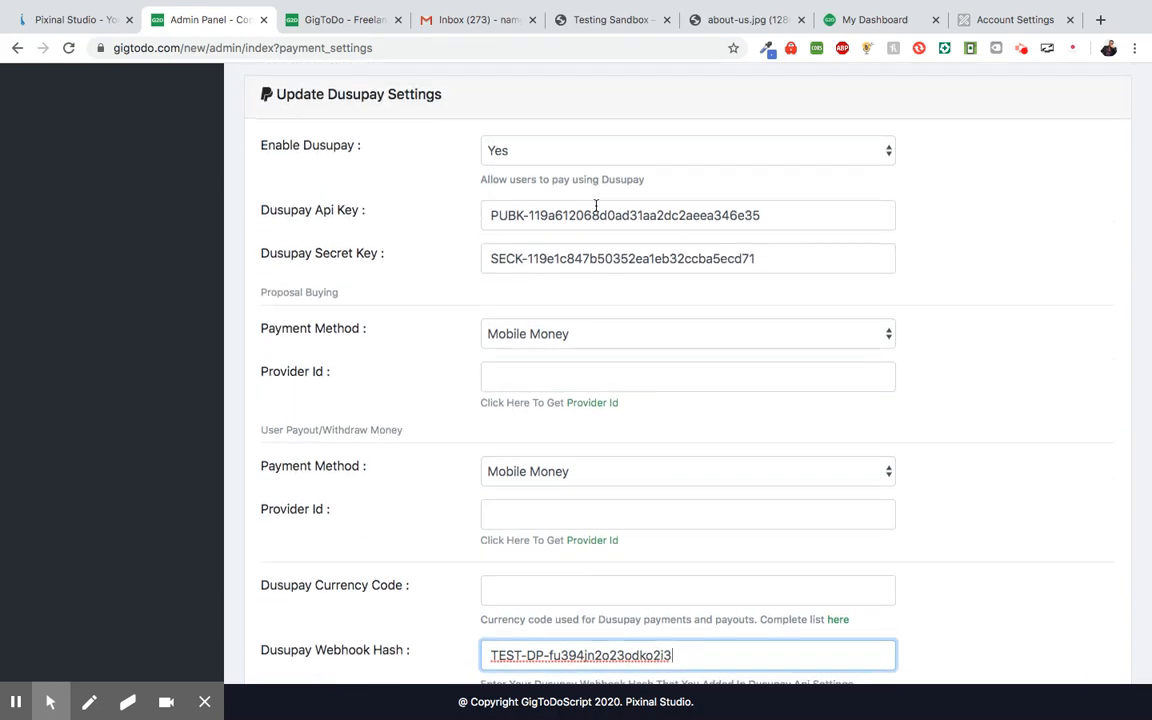
{"action": "mouse_move", "coordinate": [610, 202]}
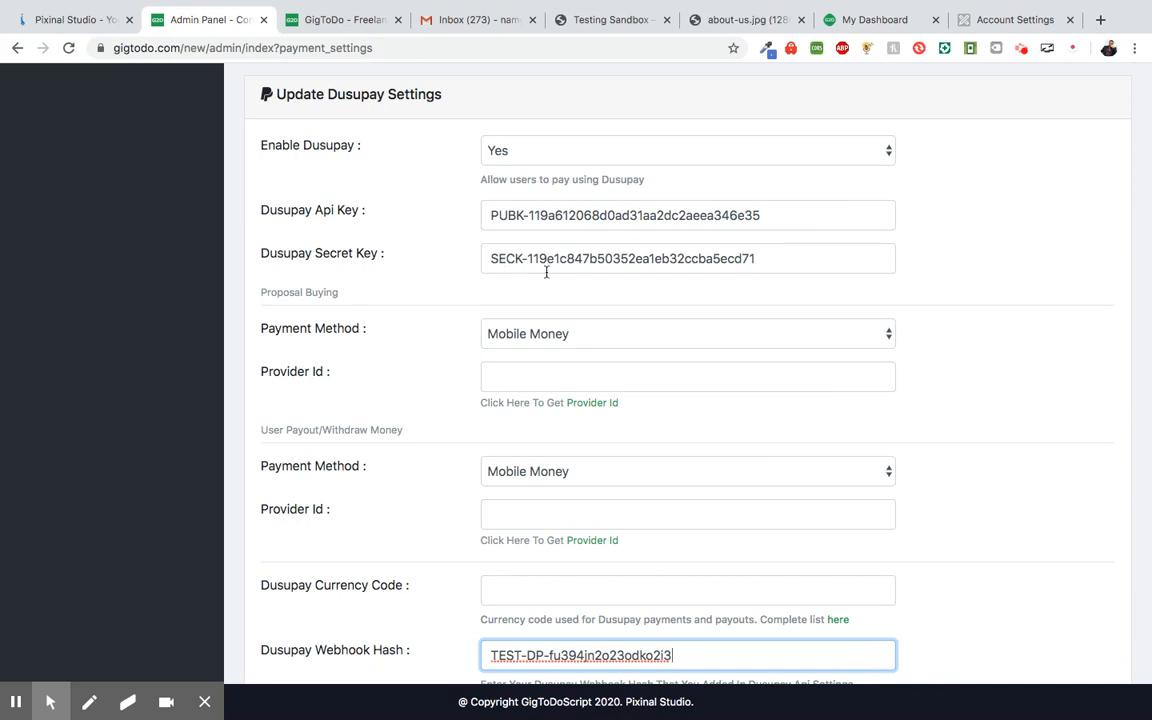
{"action": "scroll", "scroll_direction": "down", "scroll_amount": 3}
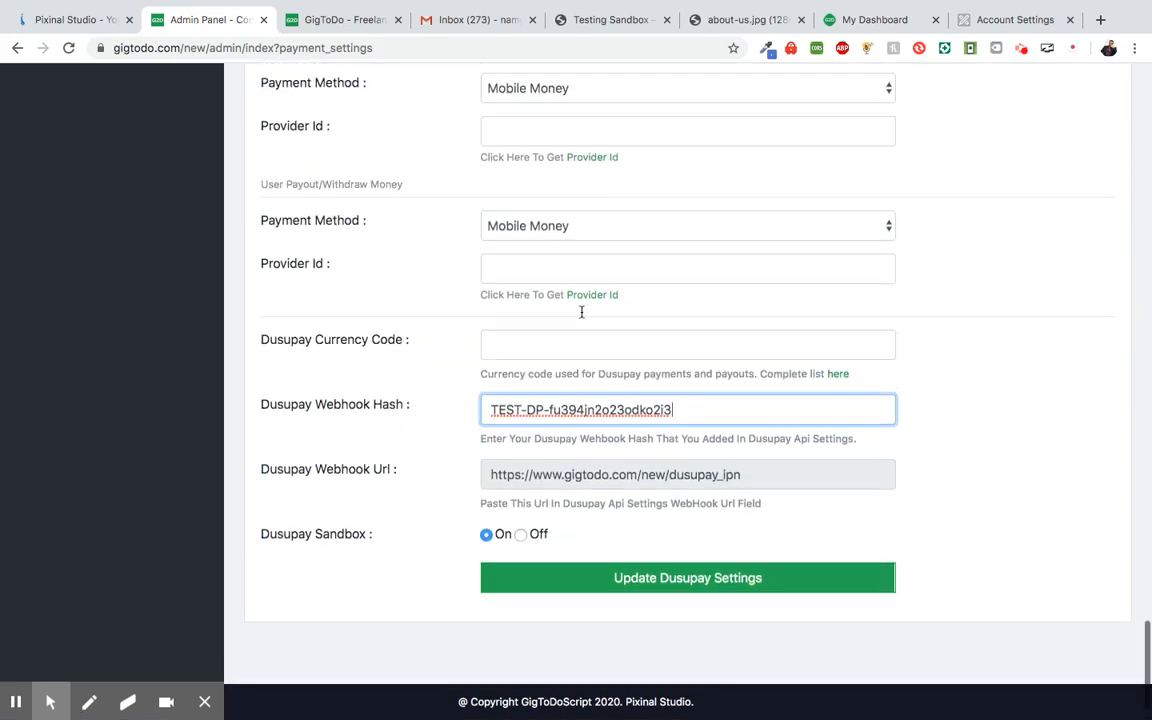
{"action": "scroll", "scroll_direction": "up", "scroll_amount": 3}
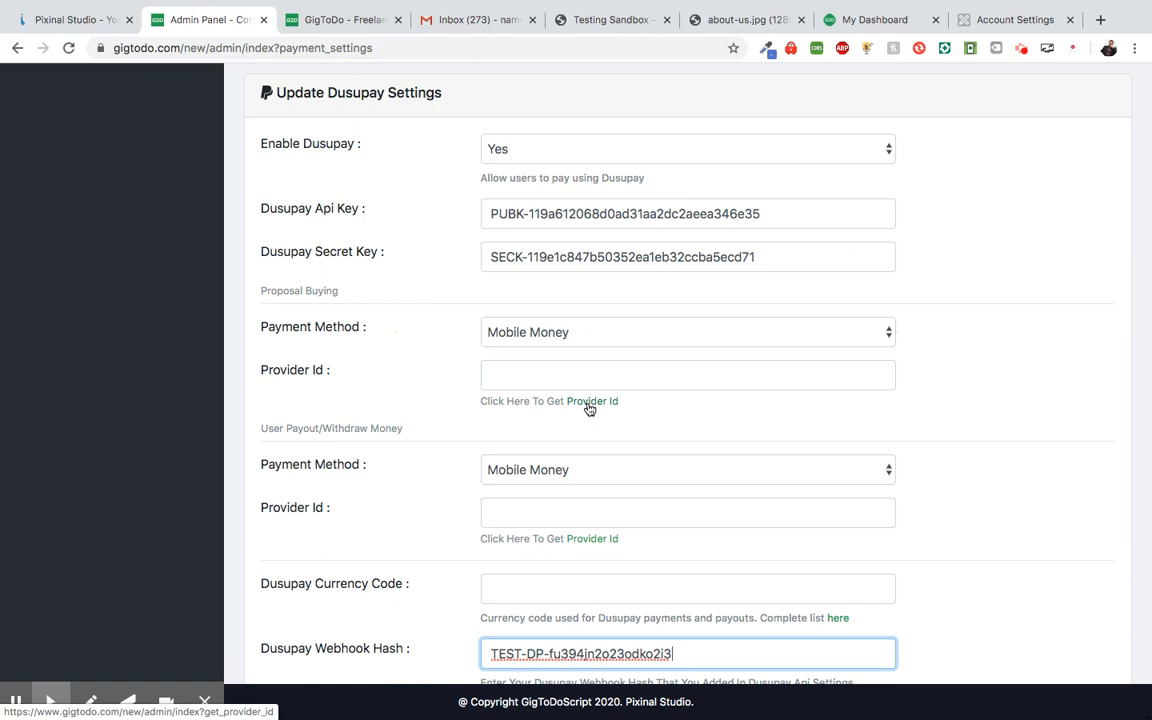
Open the Provider Id lookup page and check supported country codes in the Dusupay docs.
{"action": "left_click", "coordinate": [592, 401]}
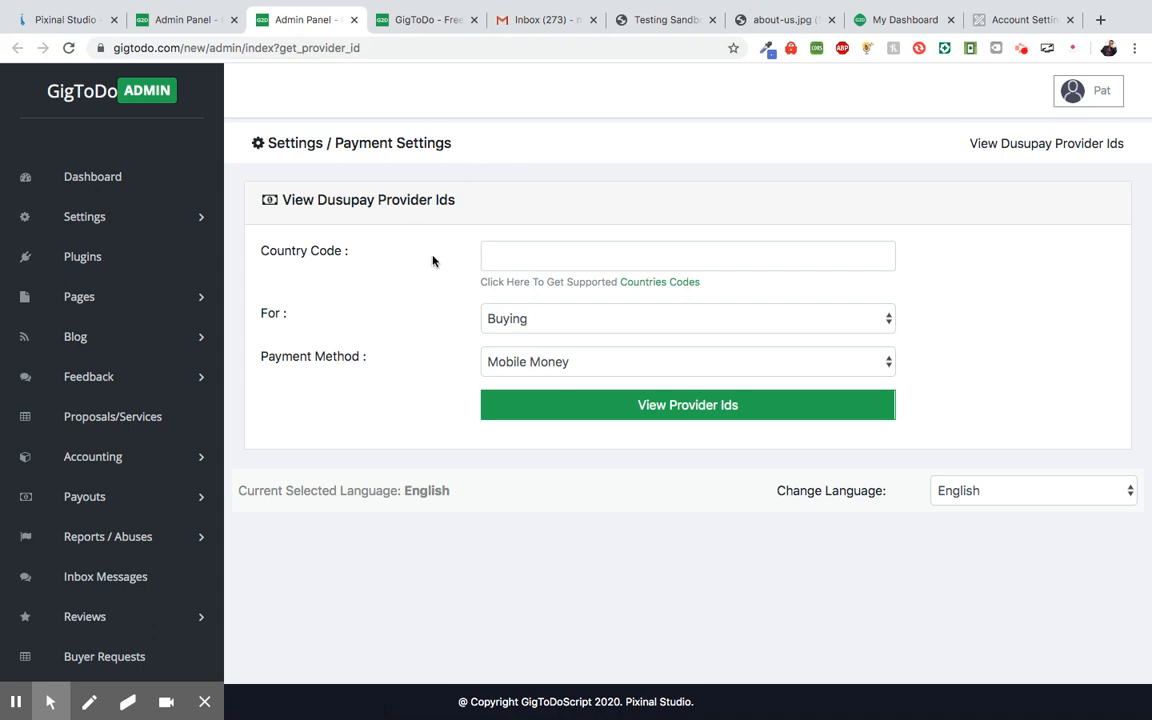
{"action": "mouse_move", "coordinate": [397, 230]}
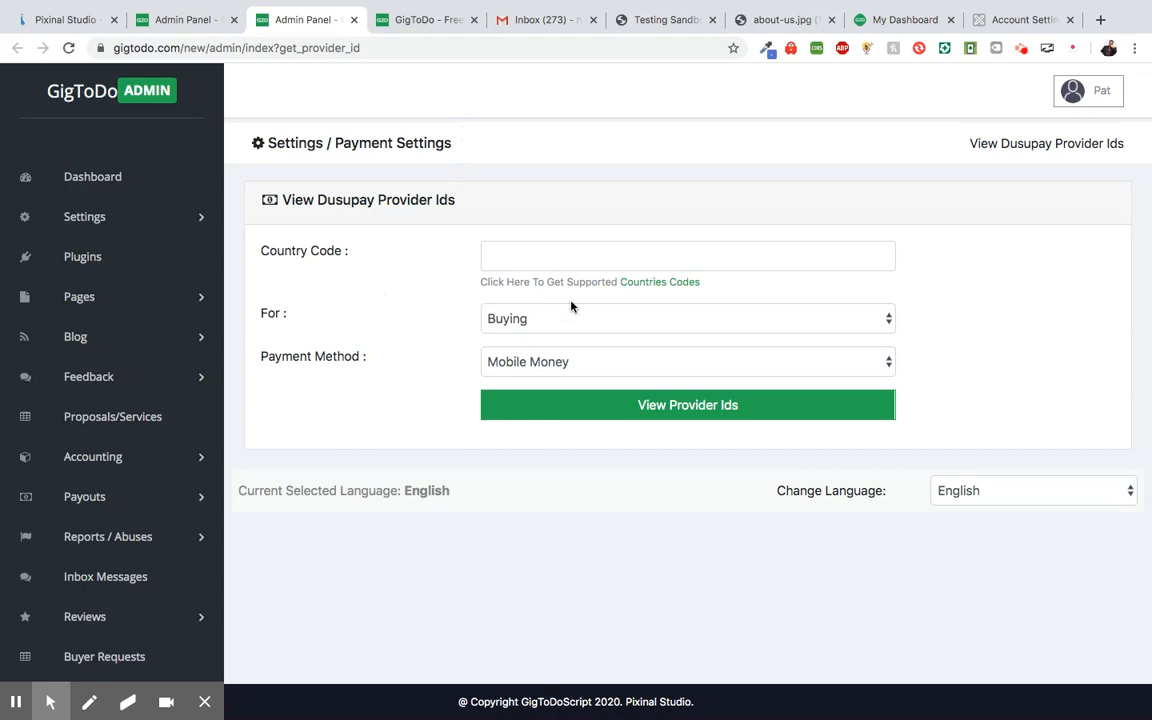
{"action": "left_click", "coordinate": [688, 255]}
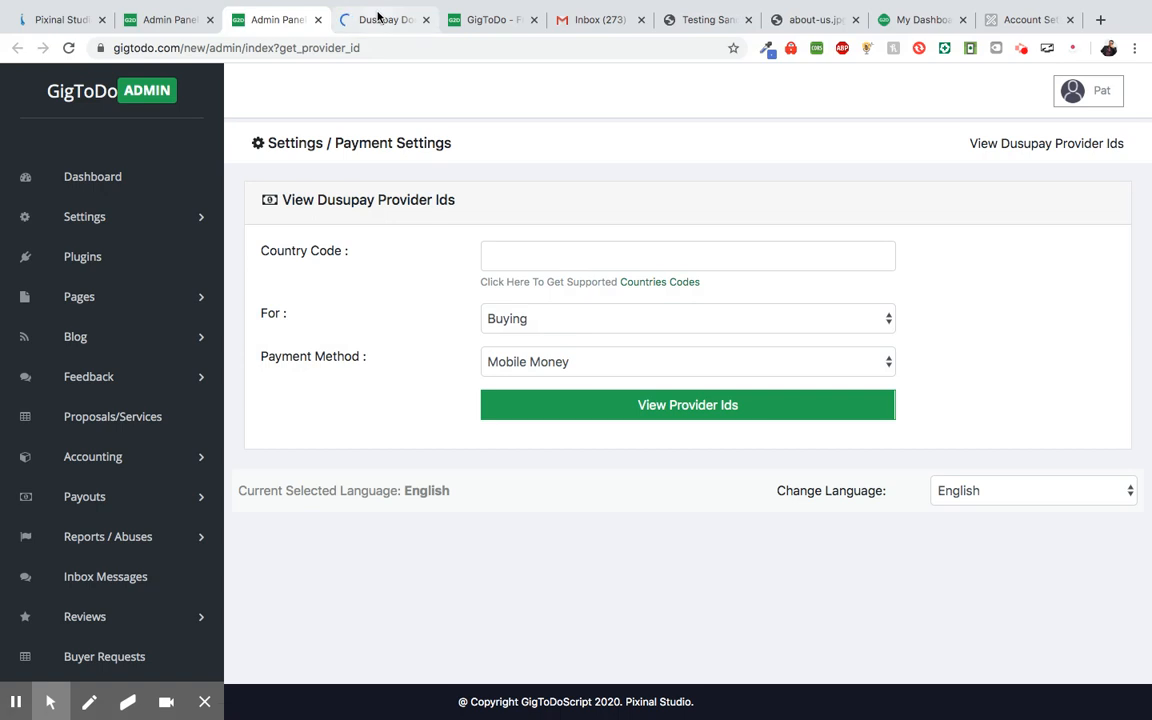
{"action": "left_click", "coordinate": [660, 282]}
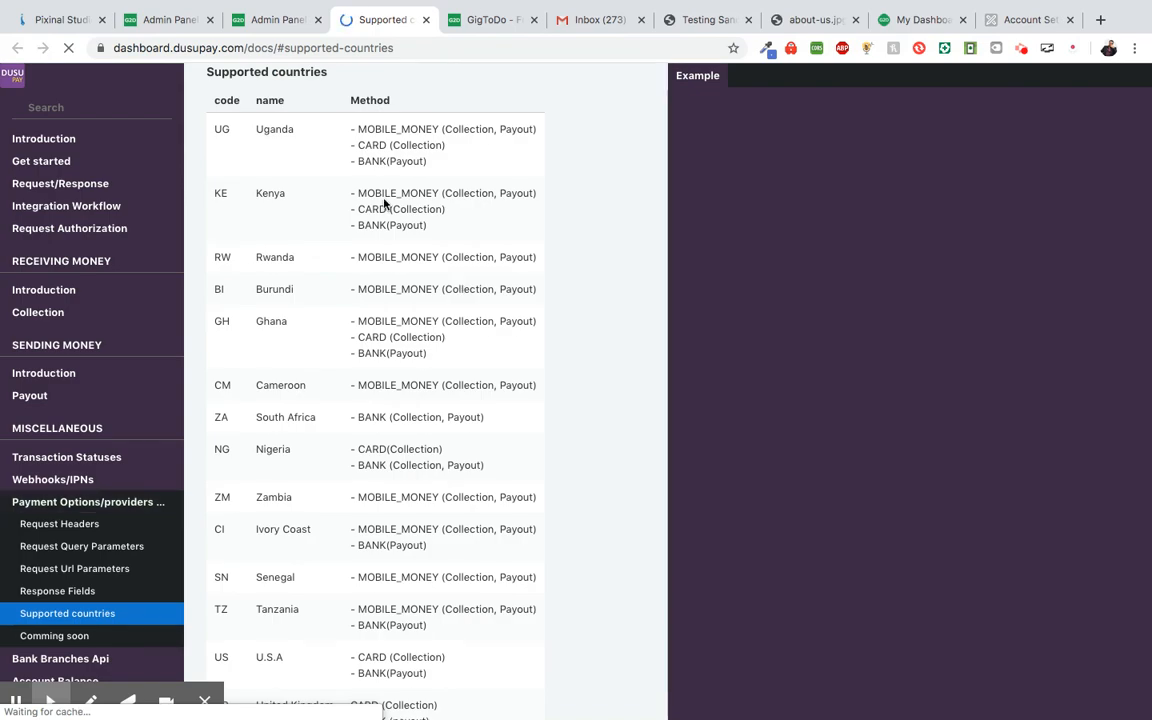
Request Mobile Money buying provider IDs for UG, which returns an unauthorized secret-key error.
{"action": "left_click", "coordinate": [57, 590]}
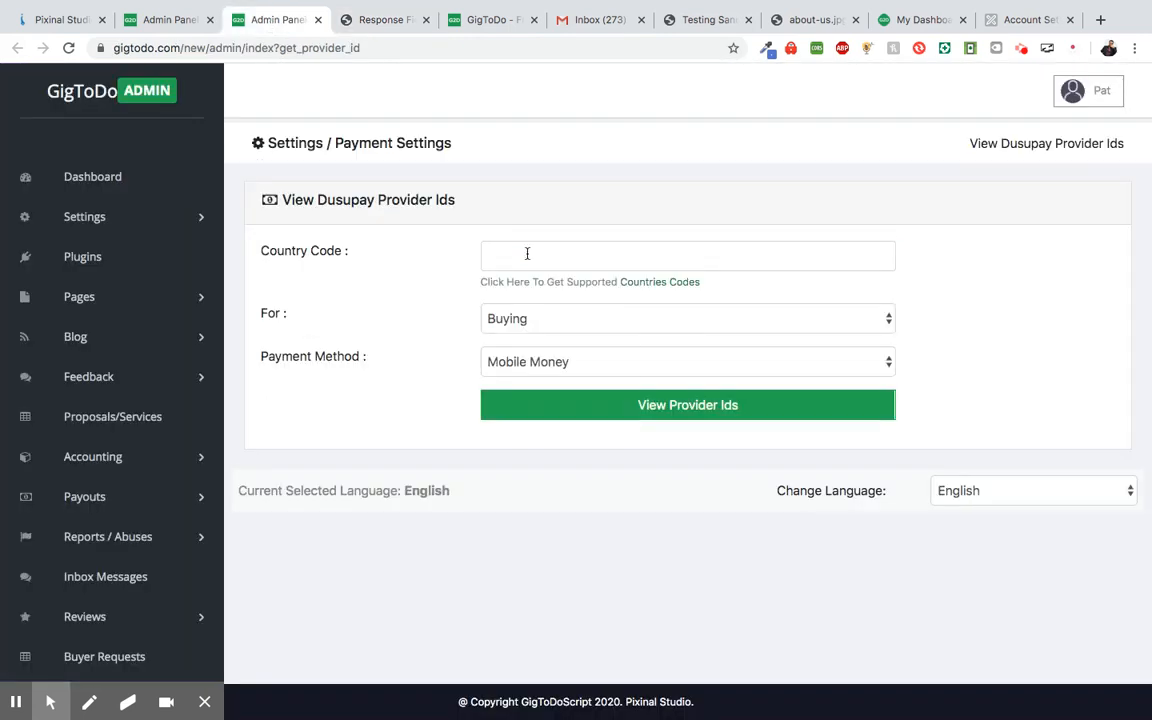
{"action": "type", "text": "UG"}
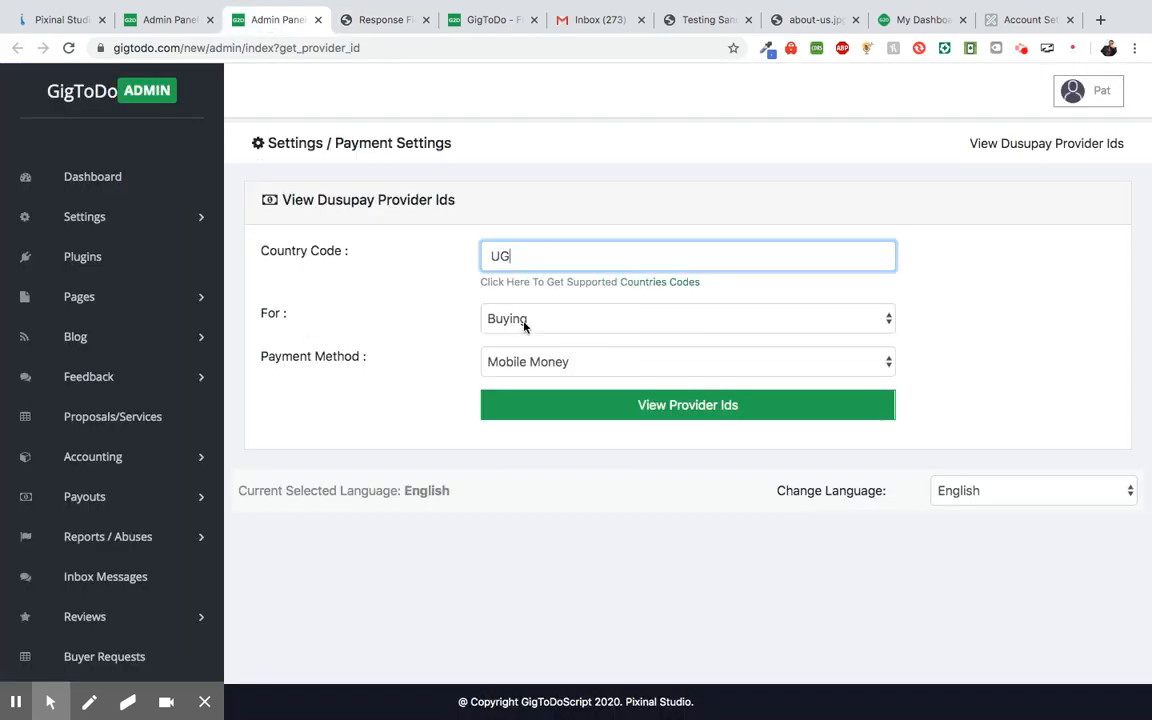
{"action": "left_click", "coordinate": [687, 318]}
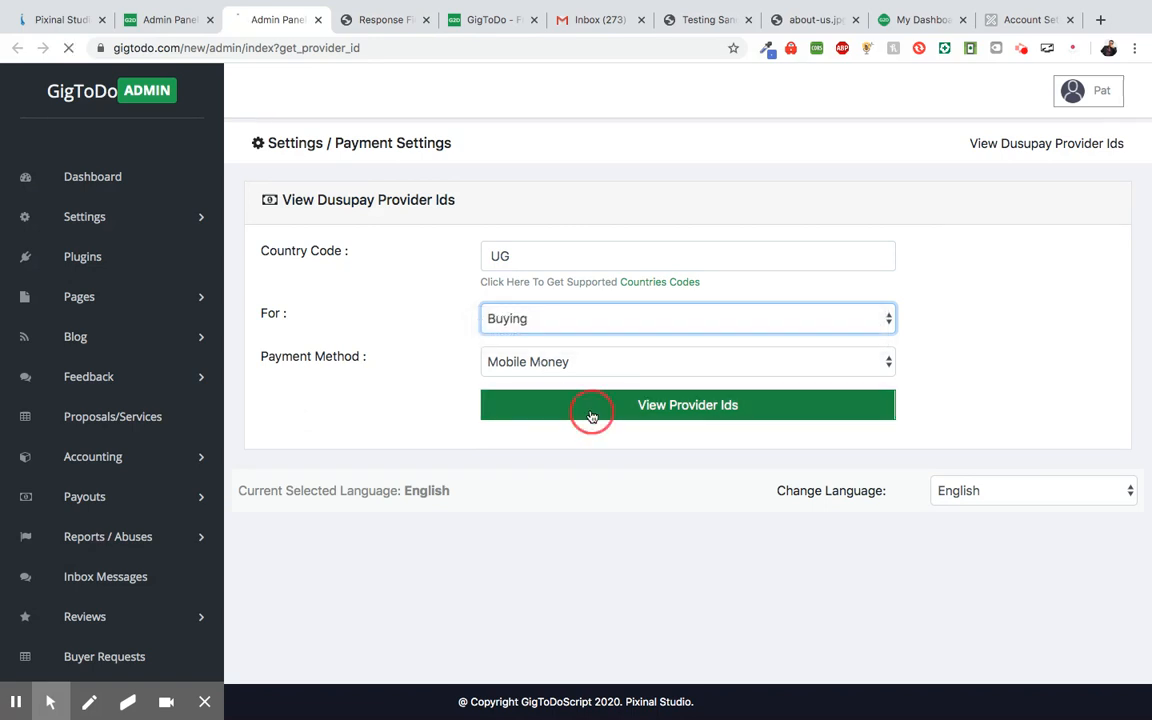
{"action": "left_click", "coordinate": [687, 405]}
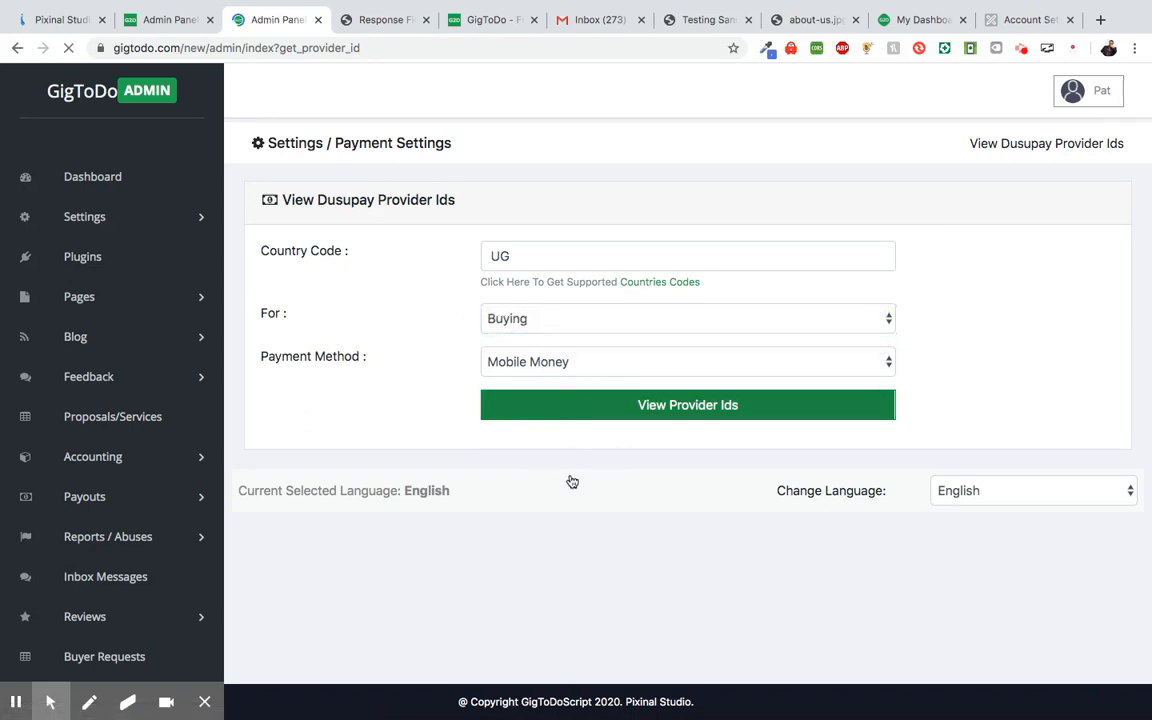
{"action": "left_click", "coordinate": [687, 404]}
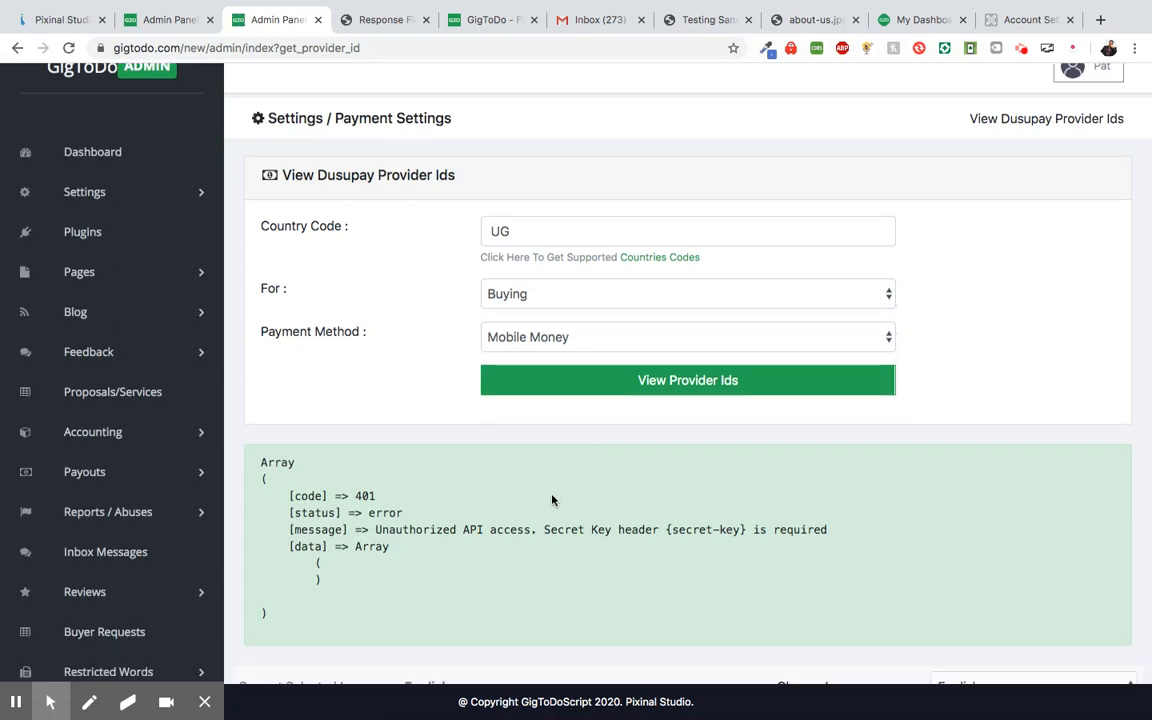
{"action": "scroll", "scroll_direction": "down", "scroll_amount": 3}
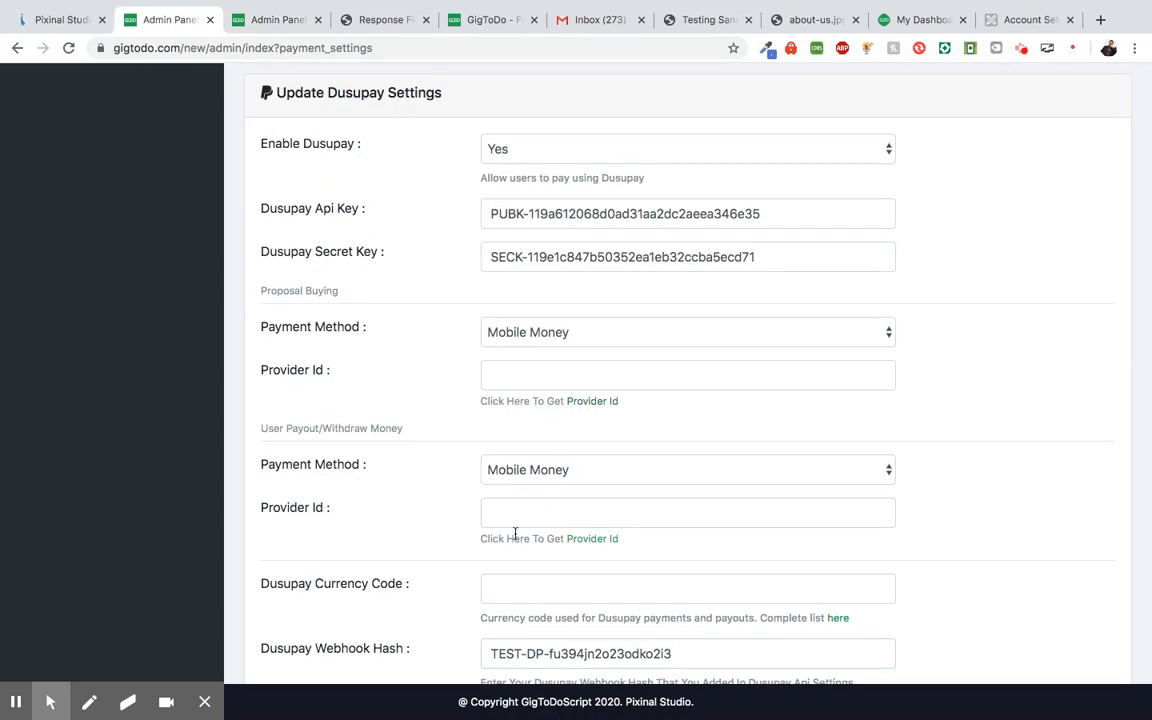
Click Update Dusupay Settings and dismiss the 'Dusupay Settings Updated Successfully!' alert.
{"action": "scroll", "scroll_direction": "down", "scroll_amount": 3}
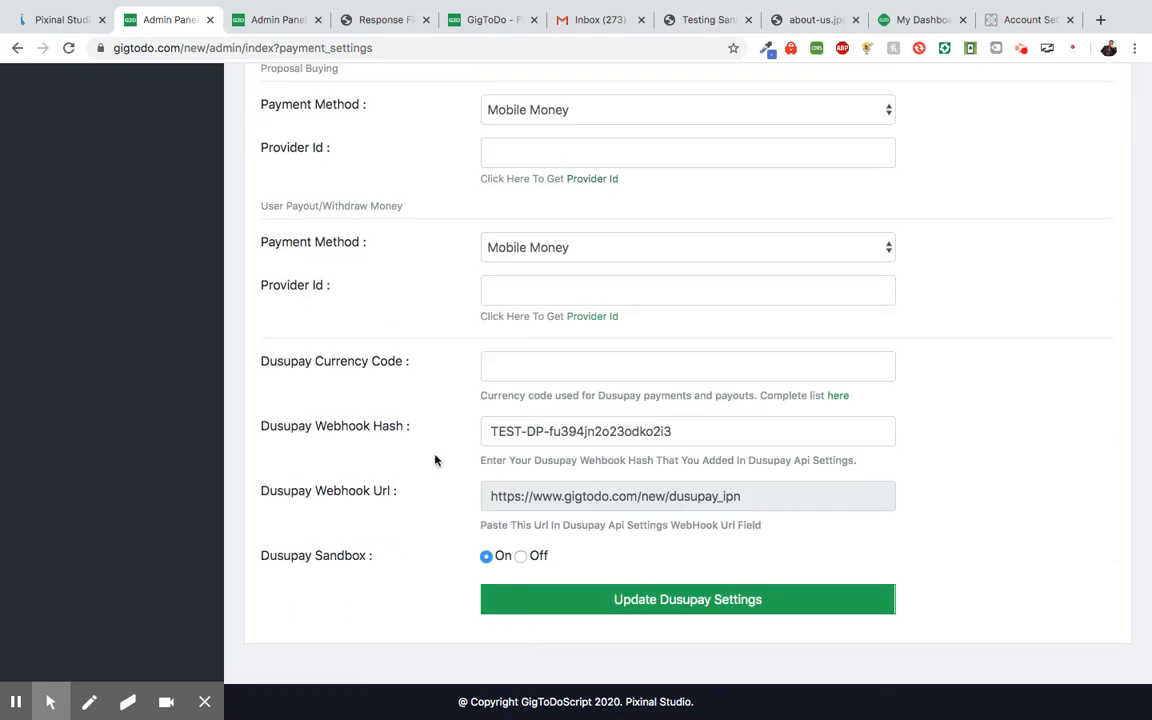
{"action": "scroll", "scroll_direction": "up", "scroll_amount": 3}
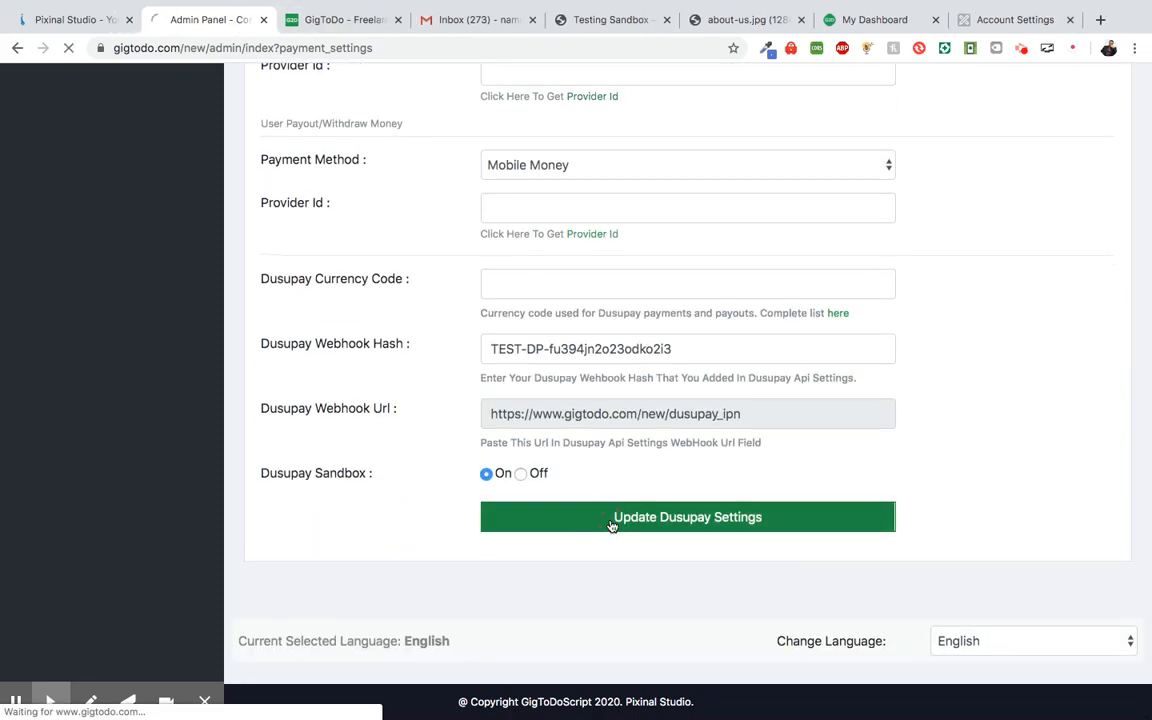
{"action": "left_click", "coordinate": [687, 517]}
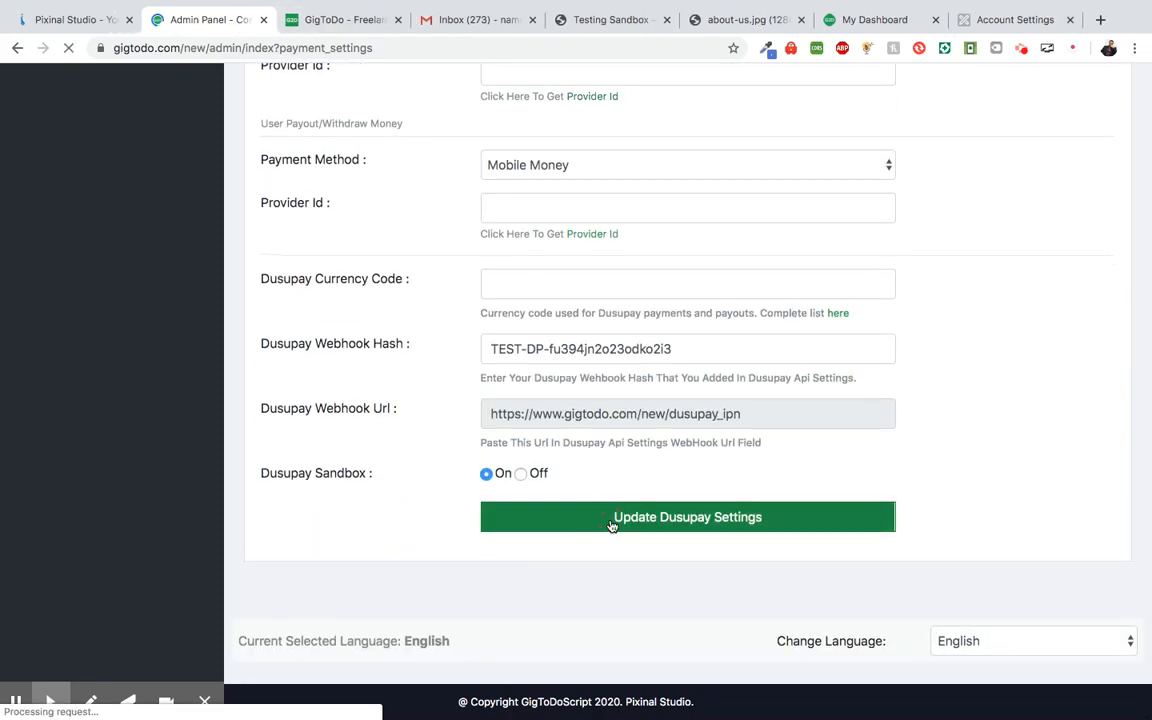
{"action": "left_click", "coordinate": [687, 517]}
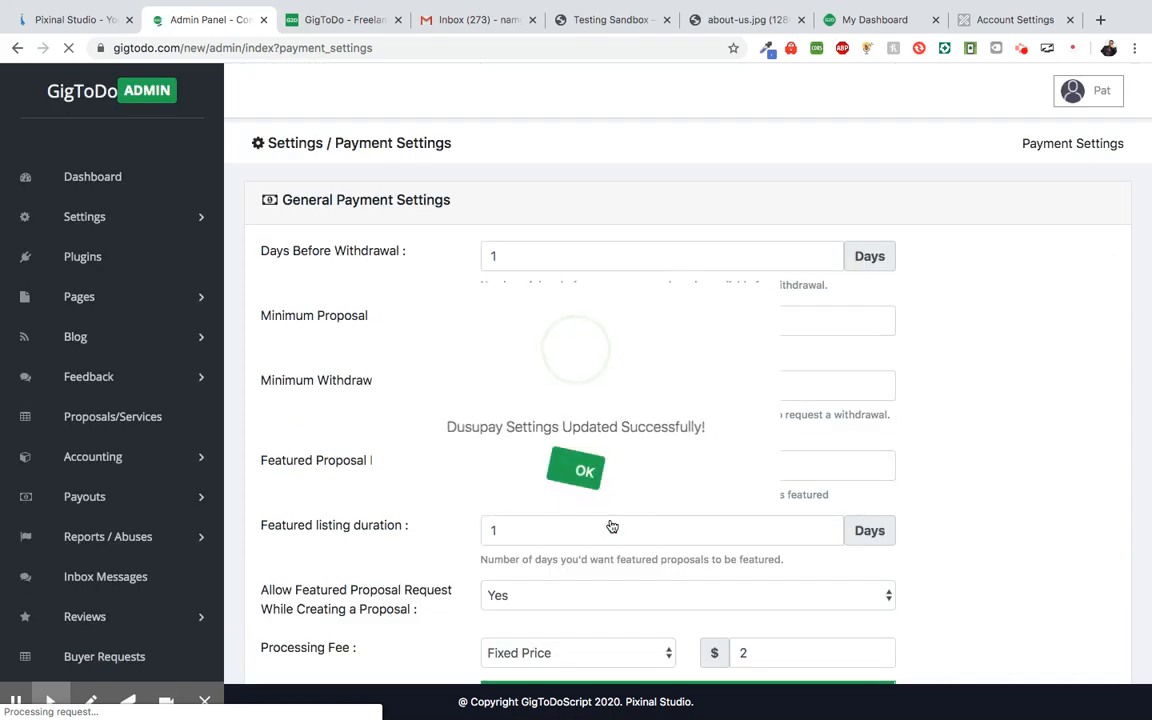
{"action": "left_click", "coordinate": [575, 470]}
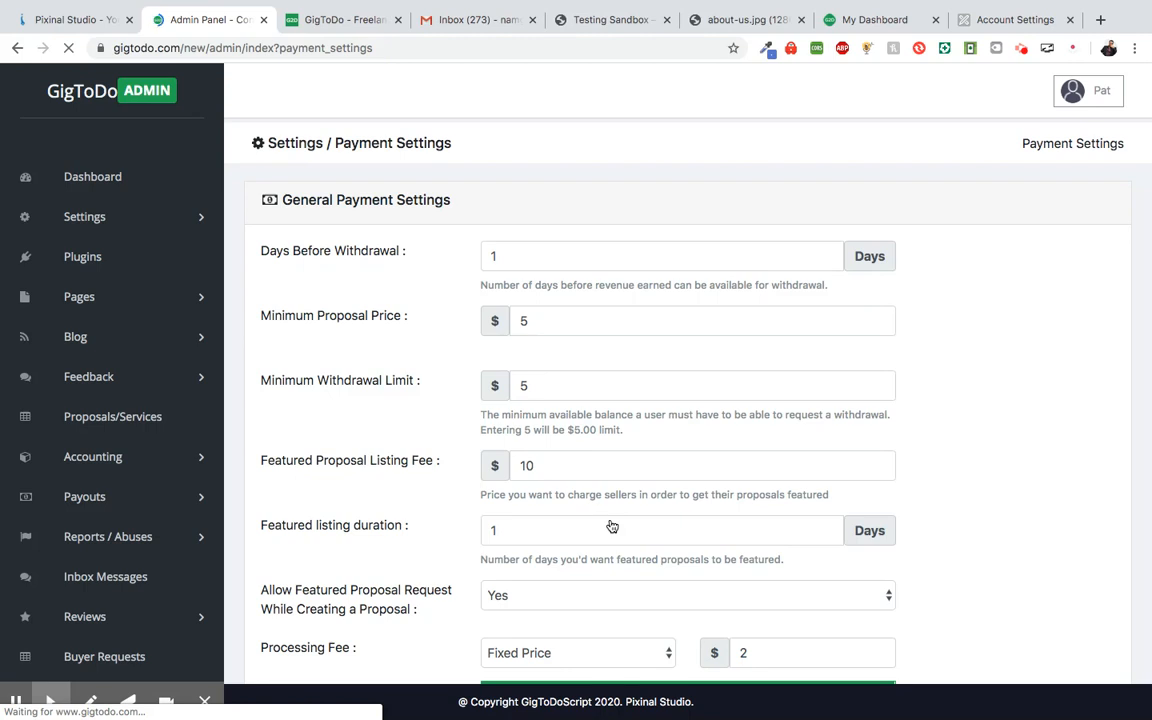
Confirm the proposal buying payment method is Mobile Money.
{"action": "scroll", "scroll_direction": "down", "scroll_amount": 3}
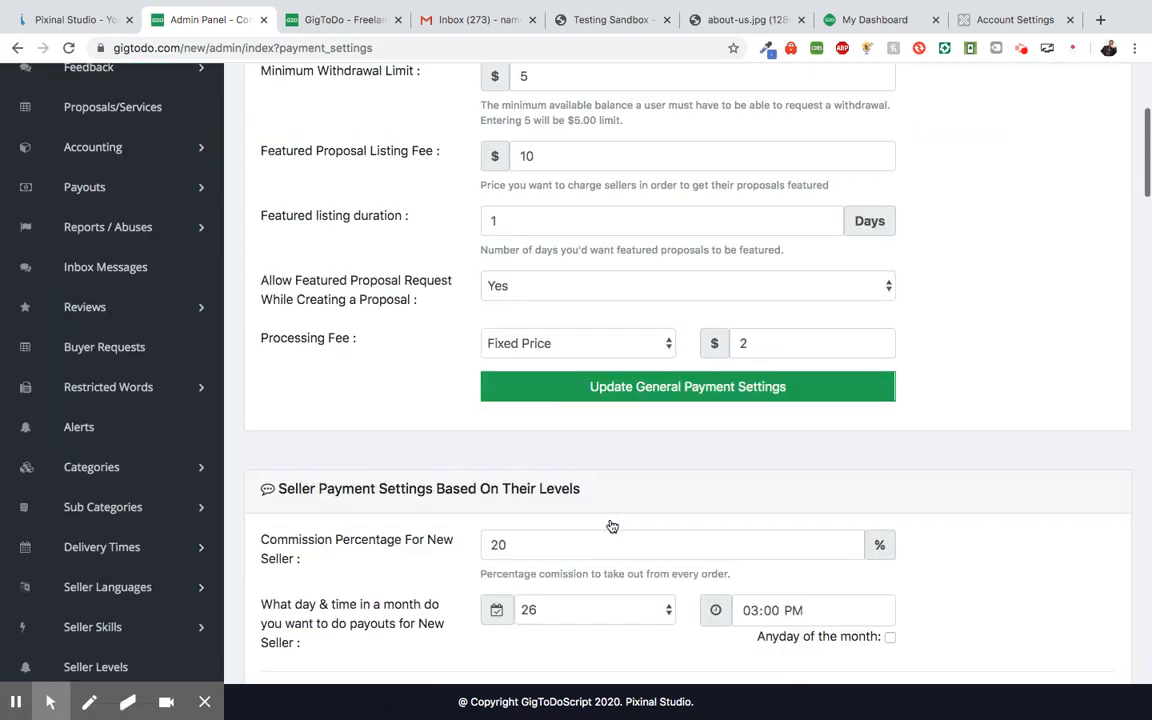
{"action": "scroll", "scroll_direction": "down", "scroll_amount": 3}
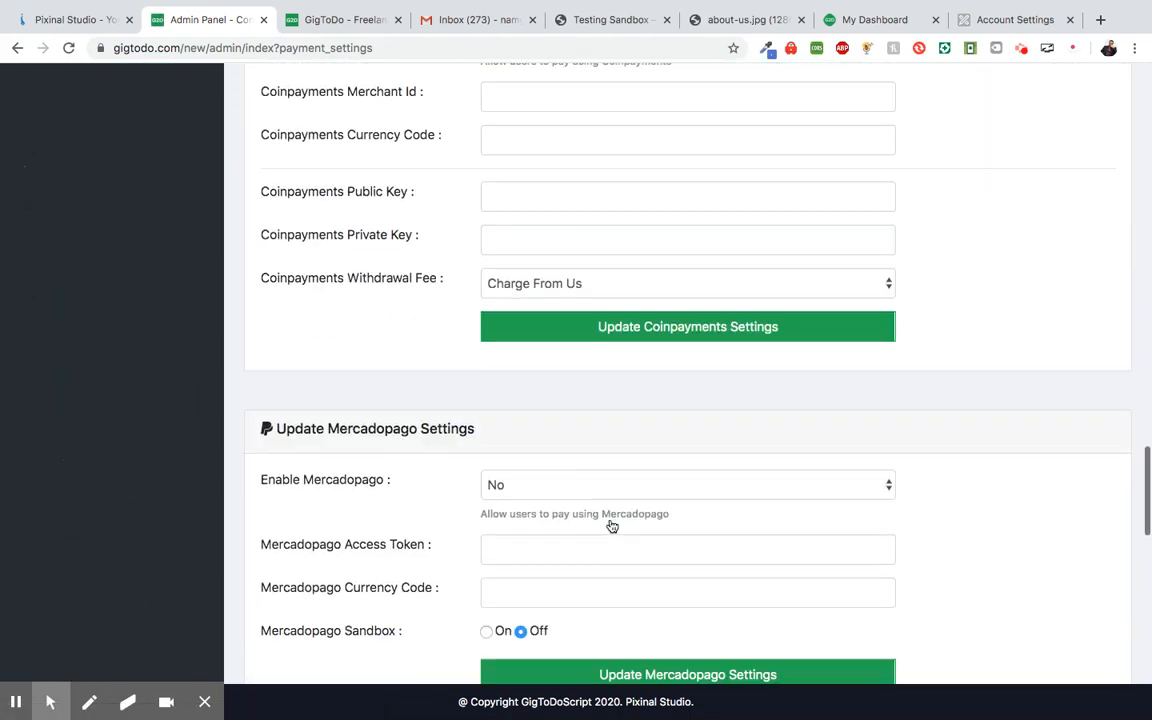
{"action": "scroll", "scroll_direction": "down", "scroll_amount": 3}
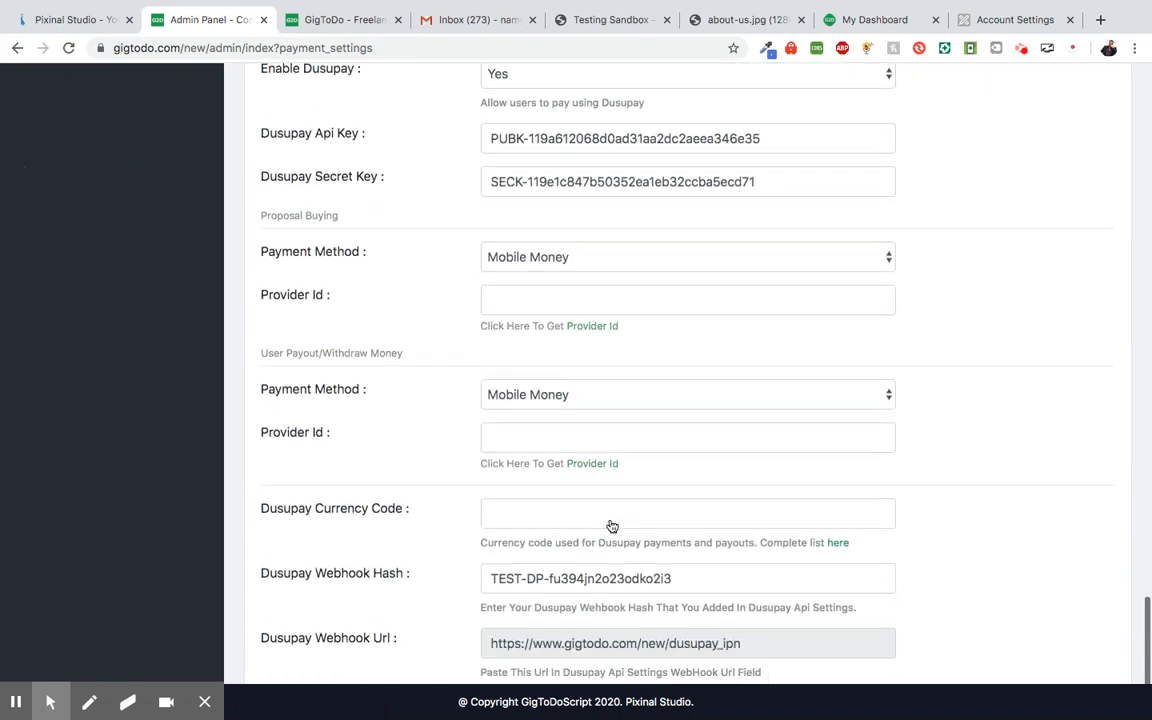
{"action": "scroll", "scroll_direction": "down", "scroll_amount": 3}
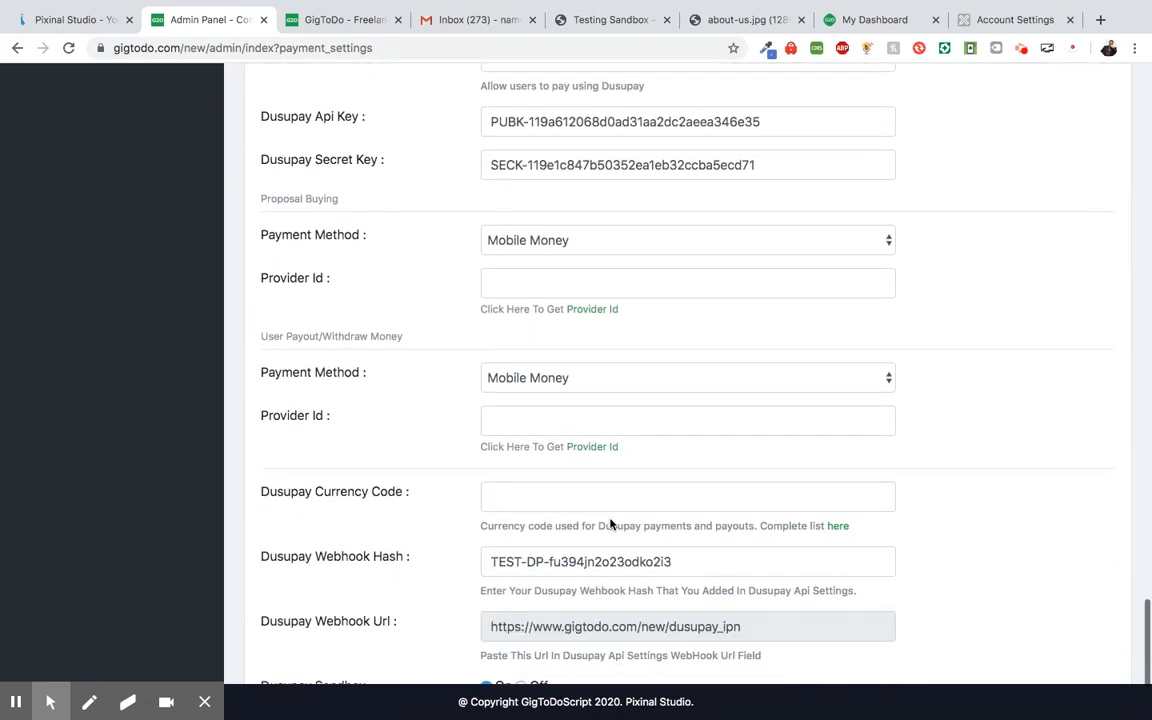
{"action": "scroll", "scroll_direction": "up", "scroll_amount": 3}
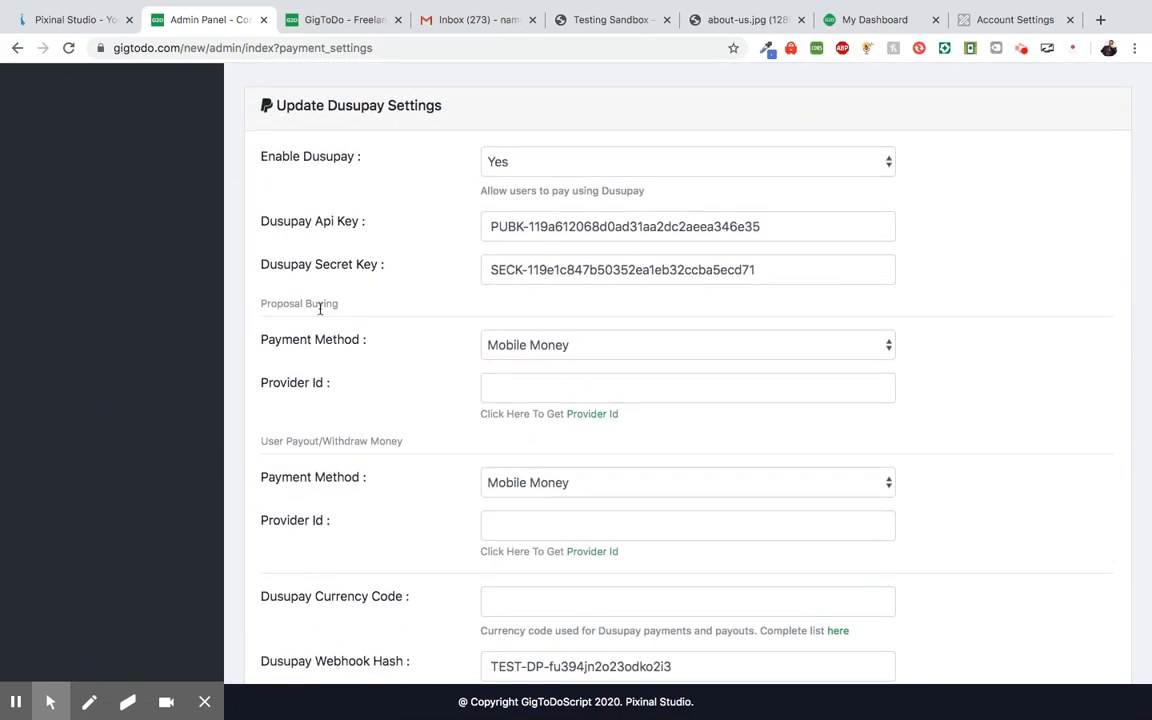
{"action": "mouse_move", "coordinate": [377, 354]}
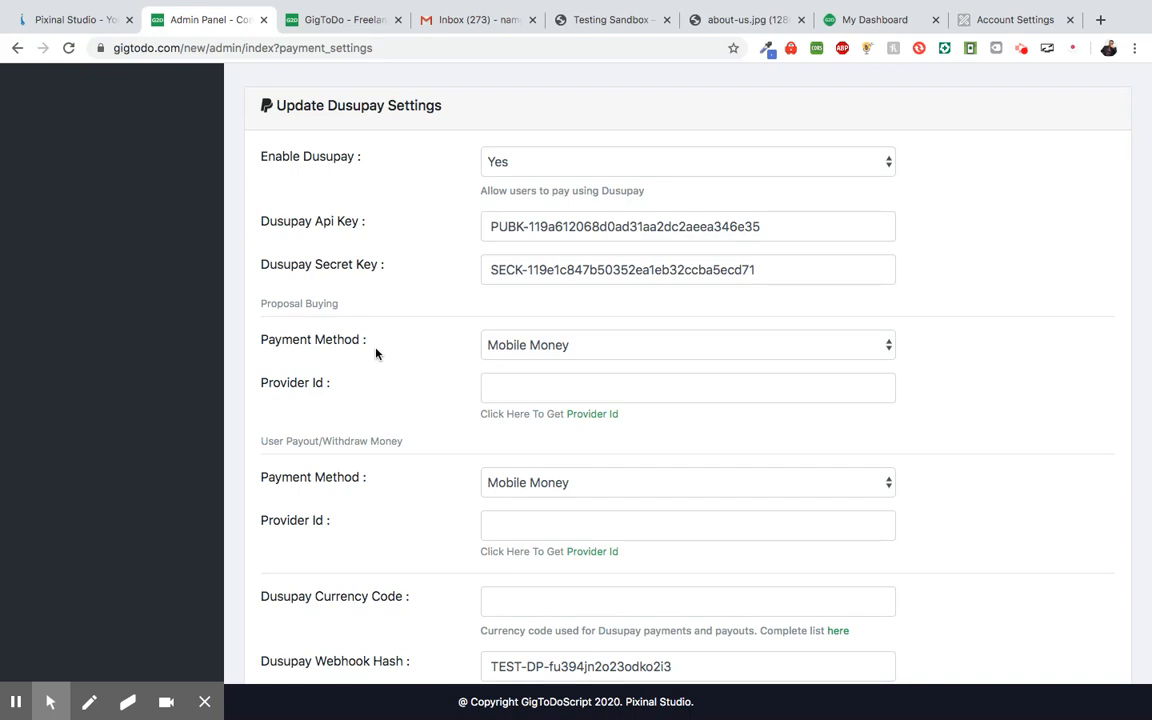
{"action": "left_click", "coordinate": [687, 344]}
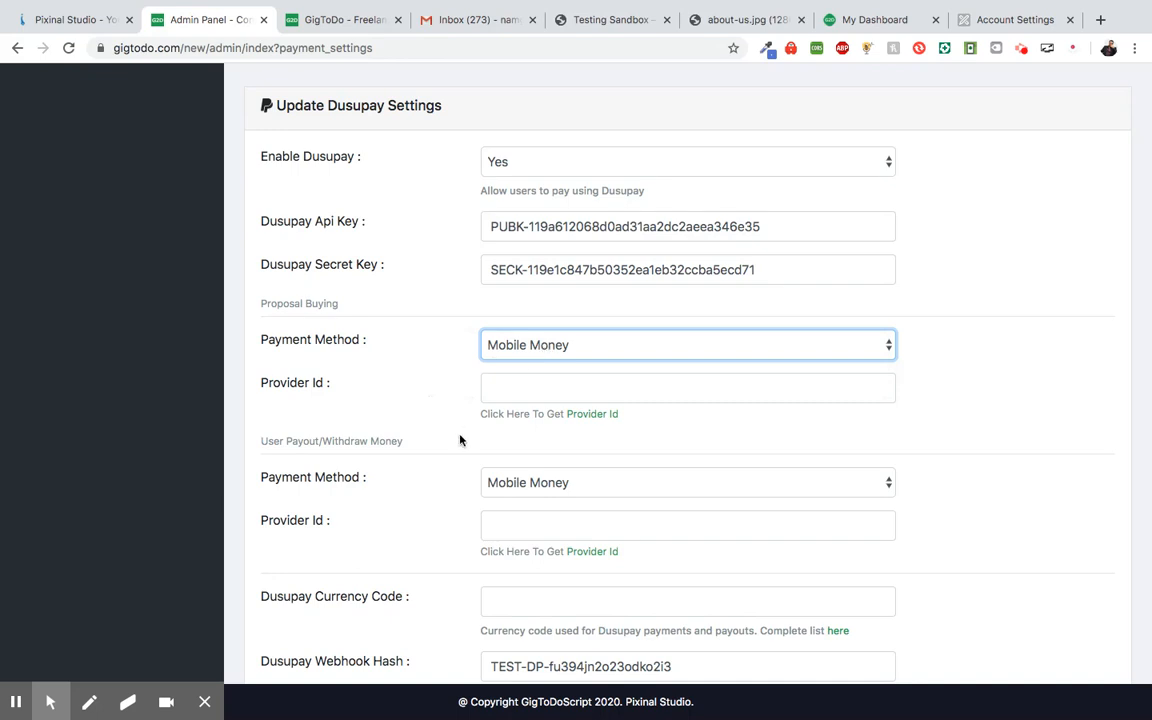
Keep Mobile Money as the payout method and open the buying Provider Id lookup.
{"action": "scroll", "scroll_direction": "down", "scroll_amount": 3}
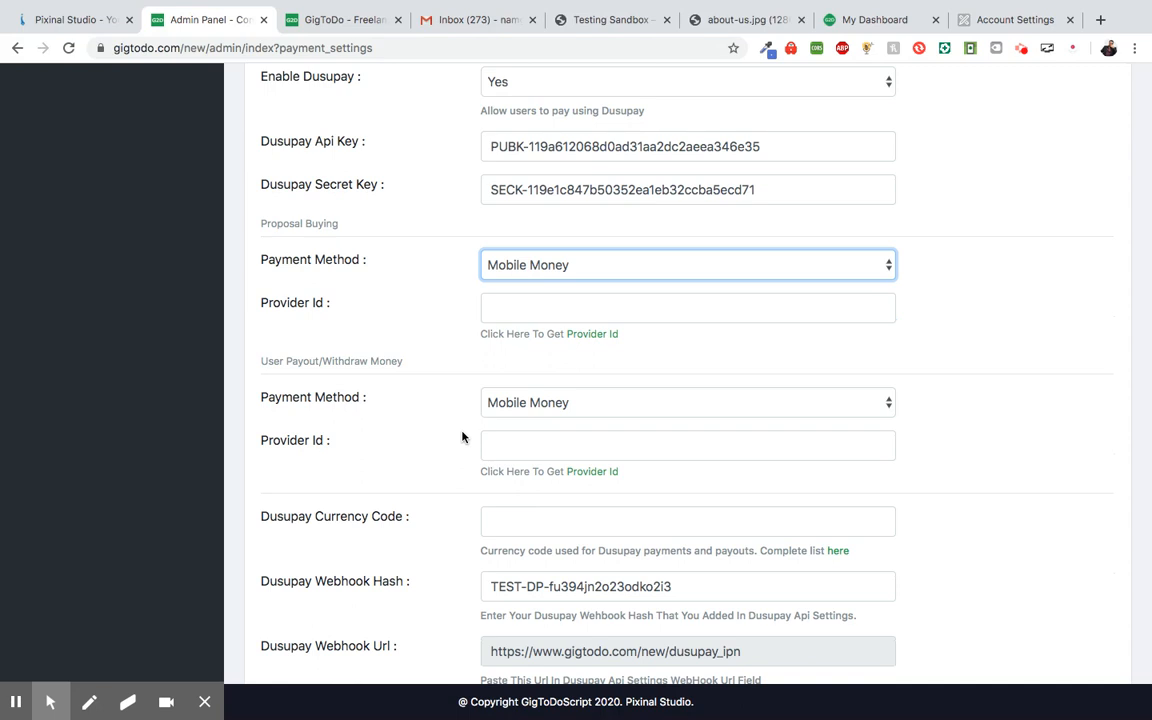
{"action": "mouse_move", "coordinate": [520, 405]}
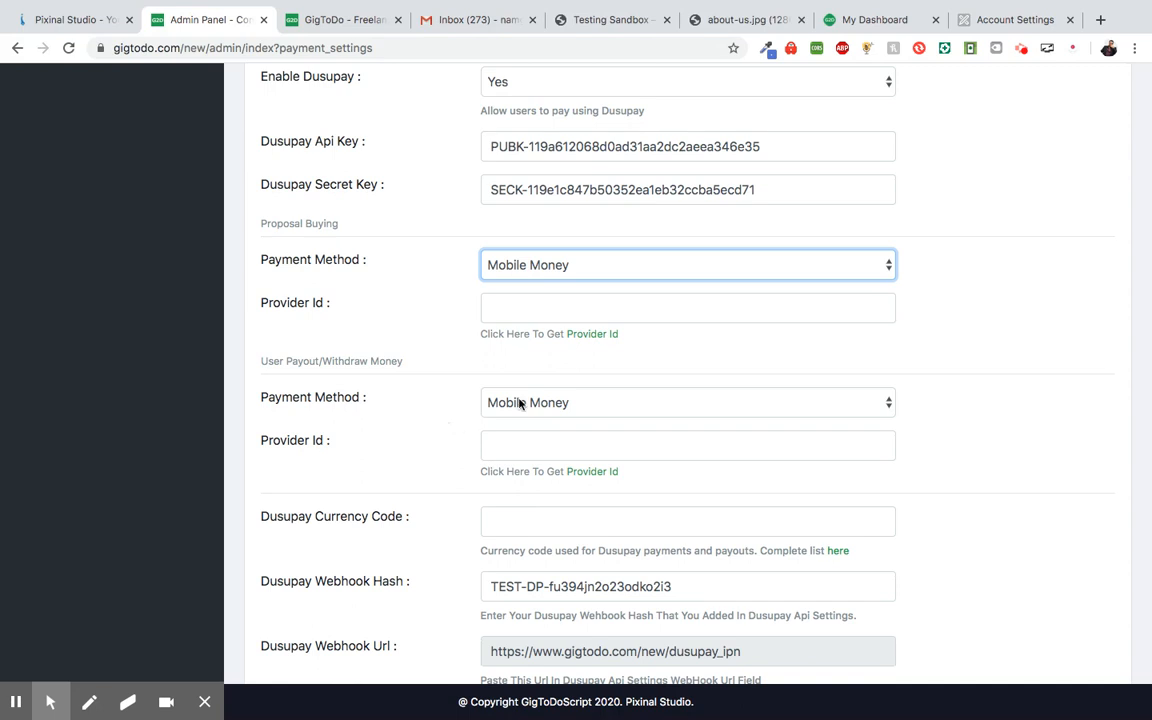
{"action": "left_click", "coordinate": [687, 402]}
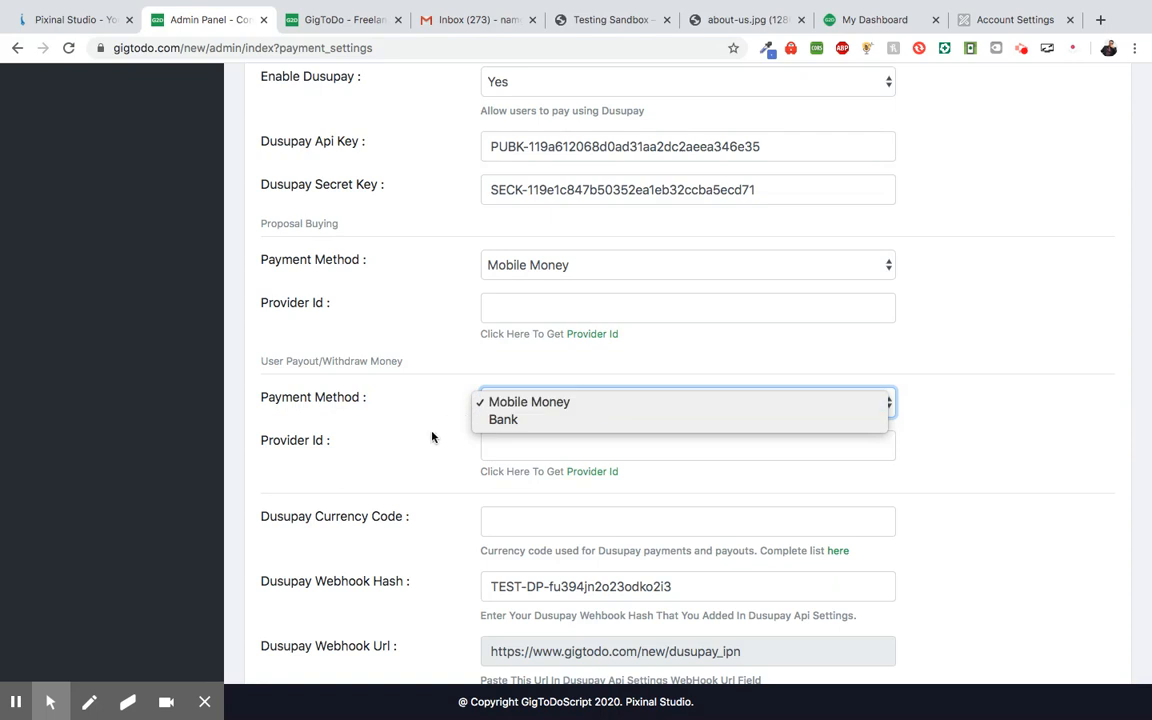
{"action": "left_click", "coordinate": [528, 401]}
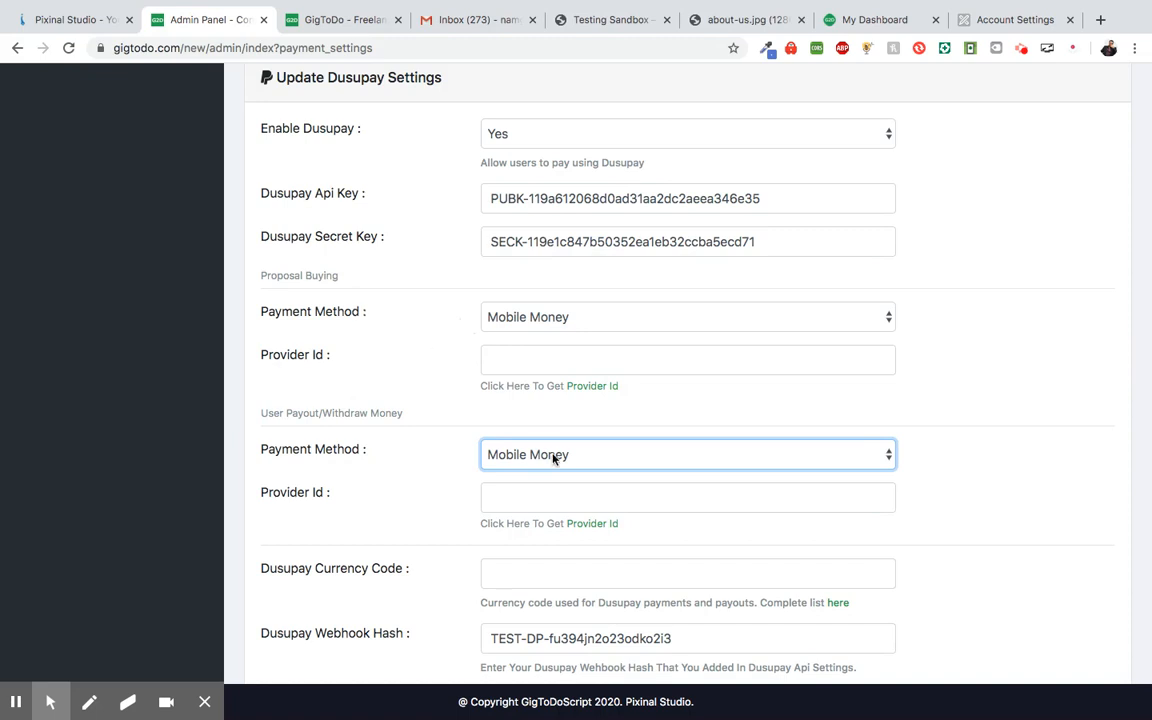
{"action": "left_click", "coordinate": [591, 385]}
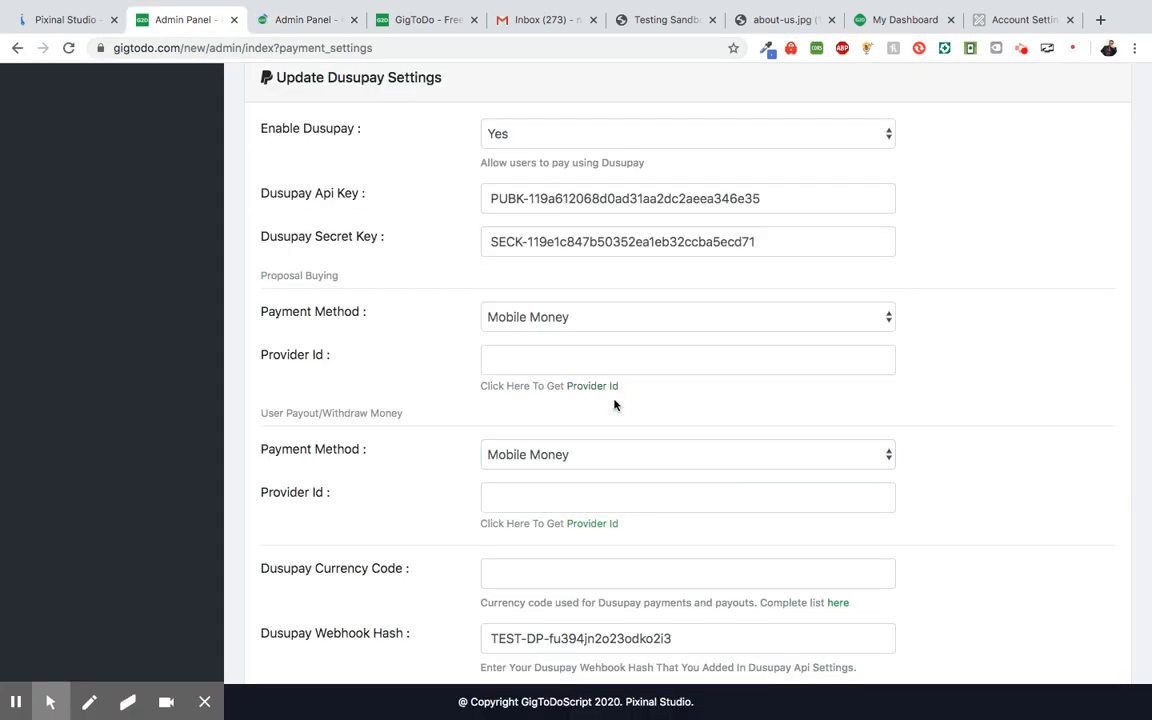
{"action": "mouse_move", "coordinate": [598, 411]}
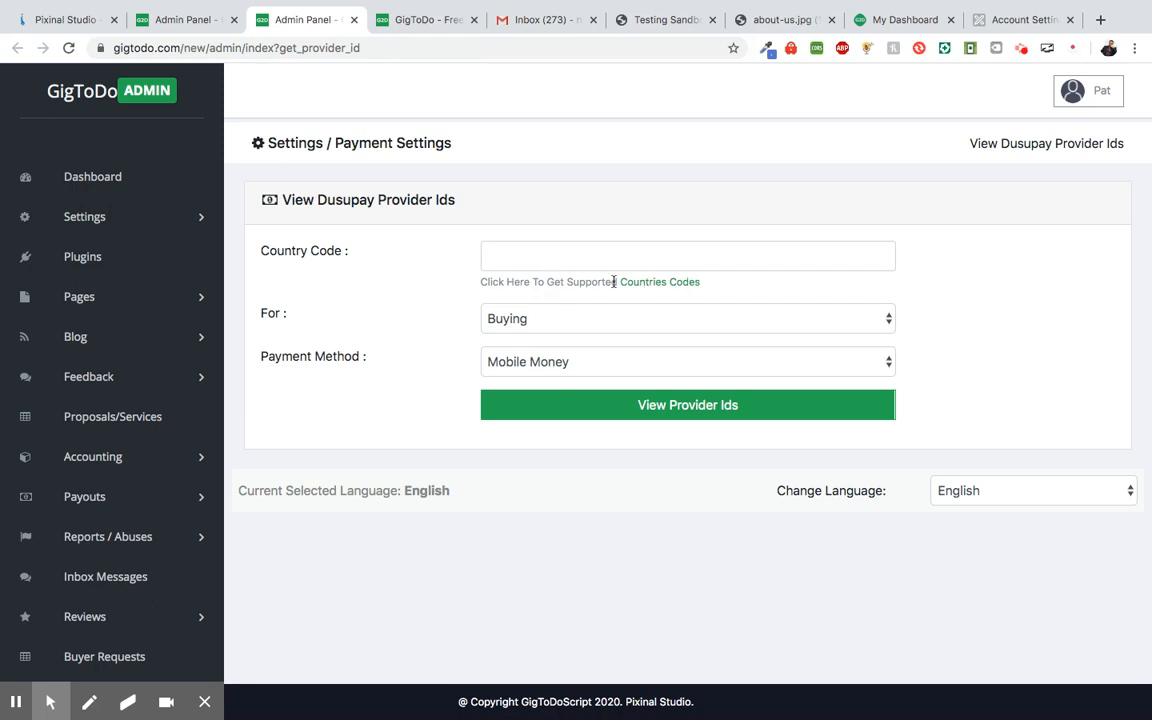
{"action": "mouse_move", "coordinate": [659, 288]}
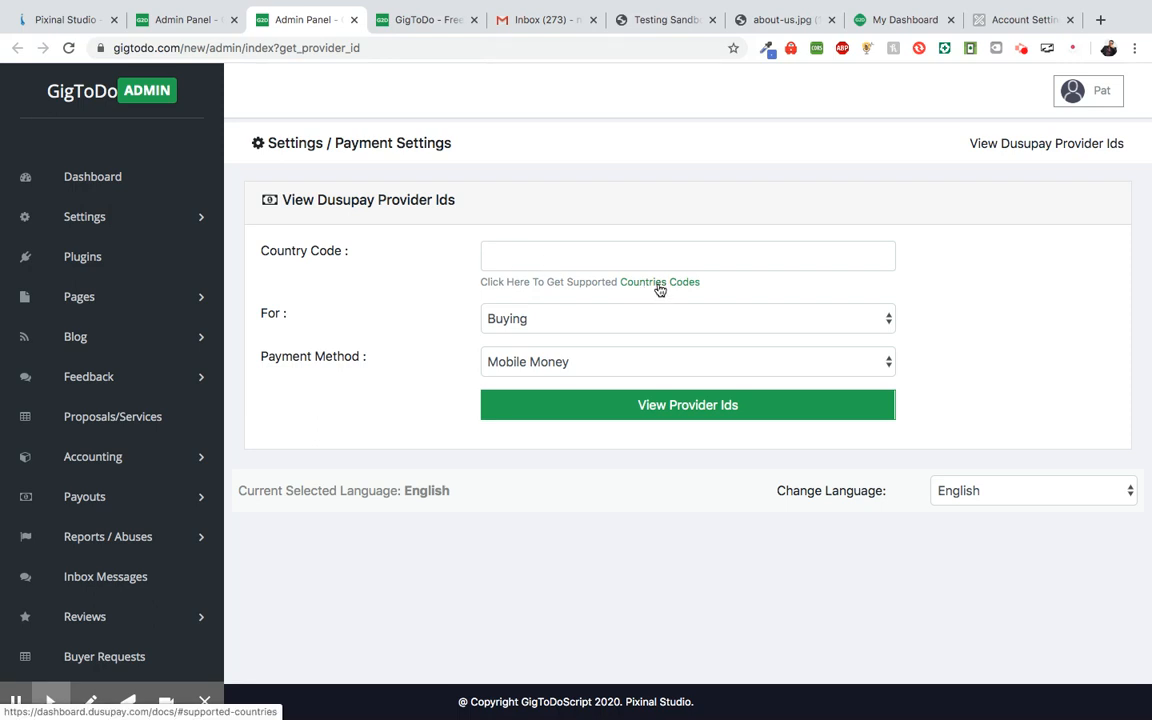
Open Dusupay's Countries Codes documentation from the provider ID lookup page.
{"action": "left_click", "coordinate": [660, 281]}
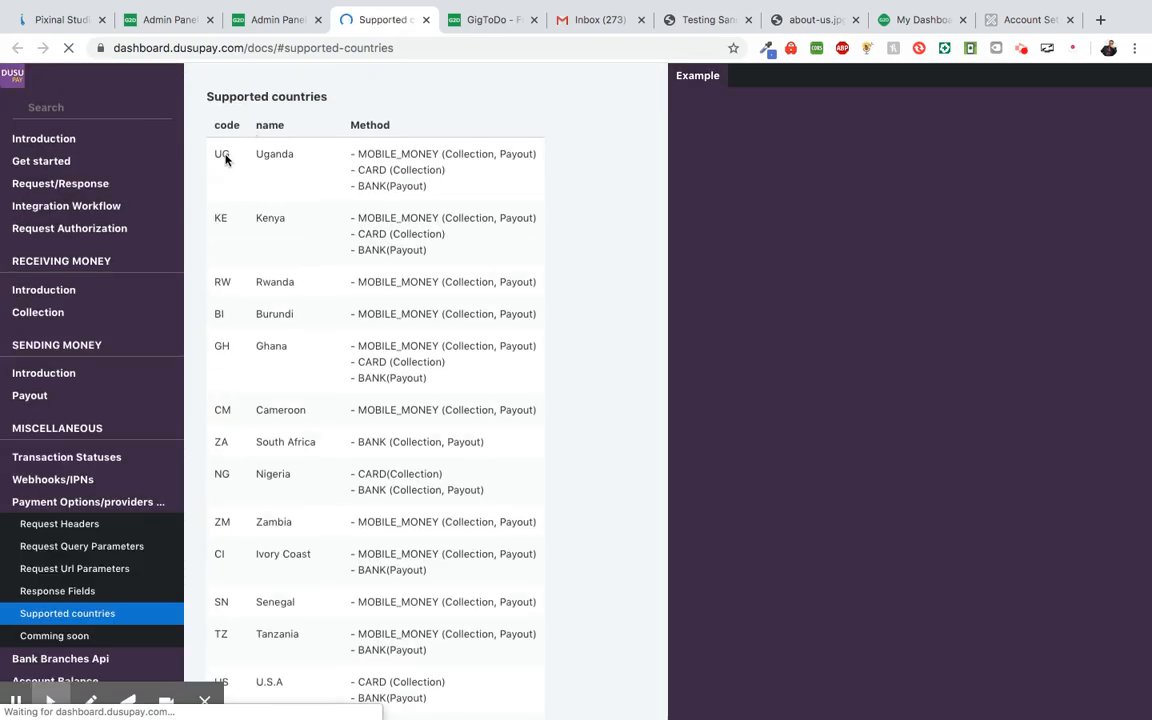
Select Uganda's country code UG in Dusupay's supported countries table.
{"action": "left_click", "coordinate": [57, 591]}
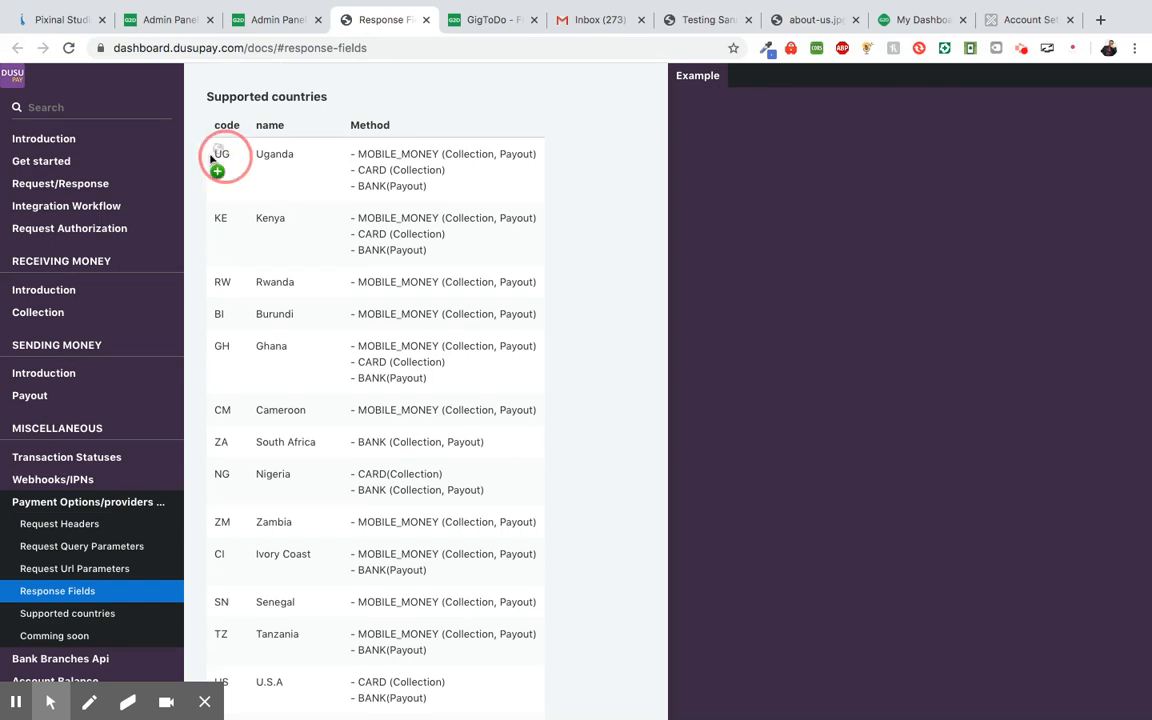
{"action": "double_click", "coordinate": [220, 153]}
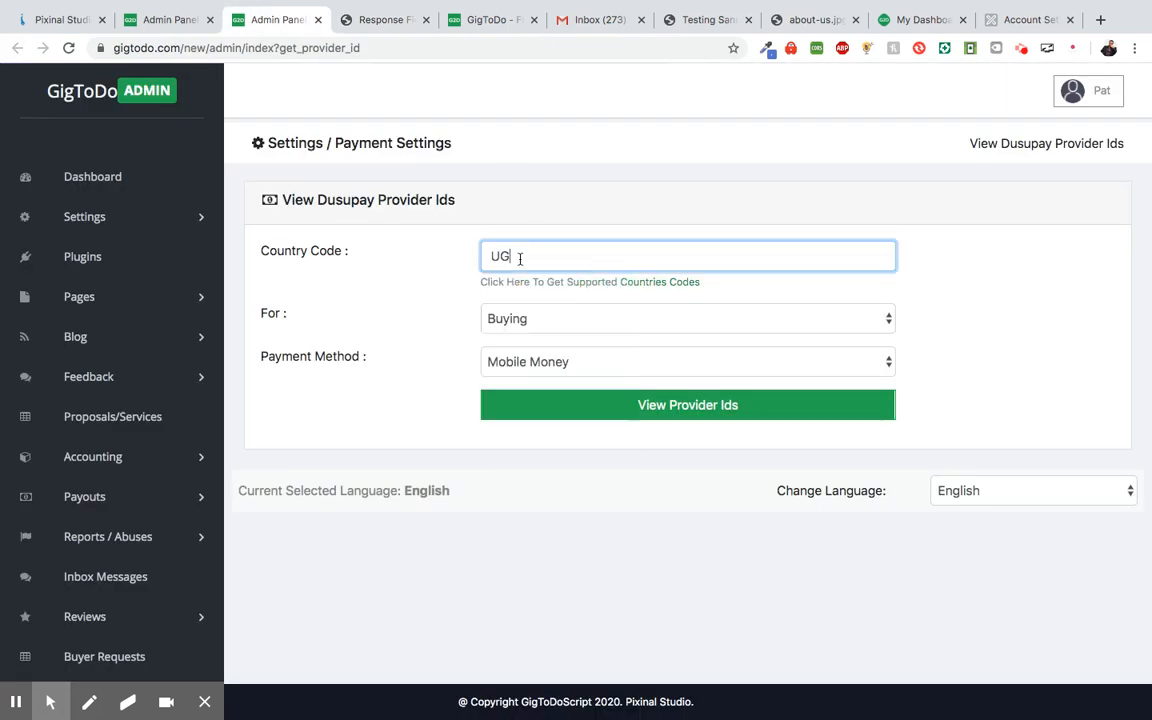
Look up UG provider IDs for Buying via Mobile Money and select mtn_ug.
{"action": "scroll", "scroll_direction": "down", "scroll_amount": 3}
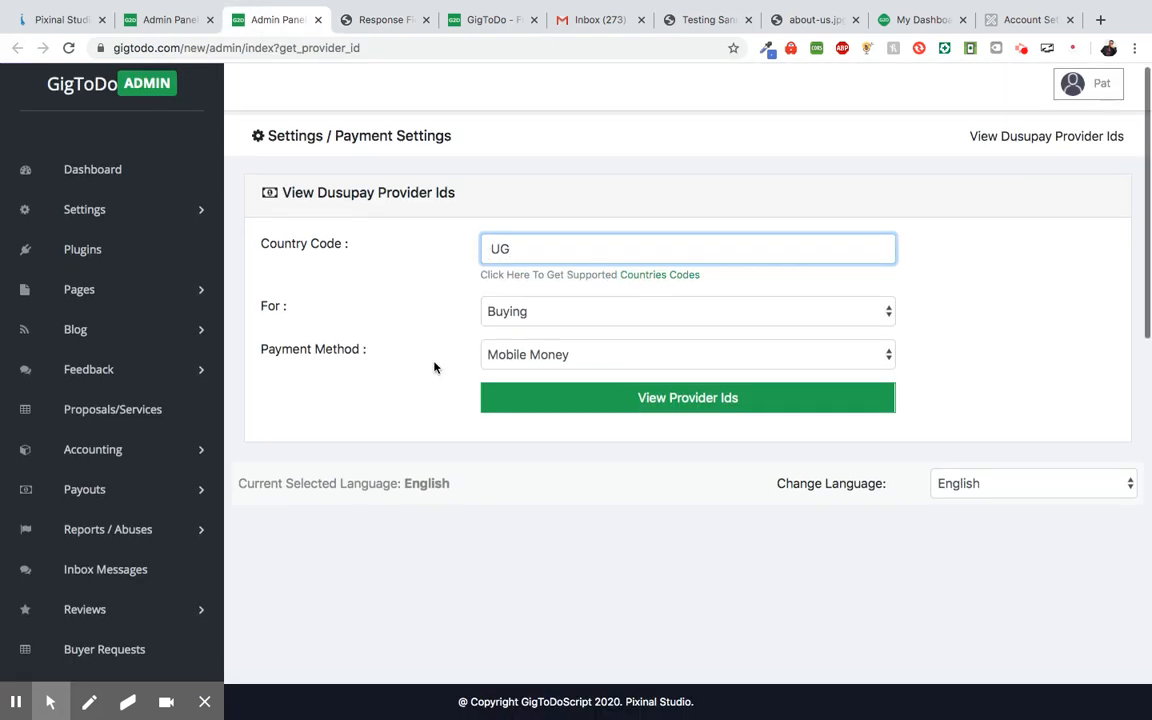
{"action": "left_click", "coordinate": [687, 311]}
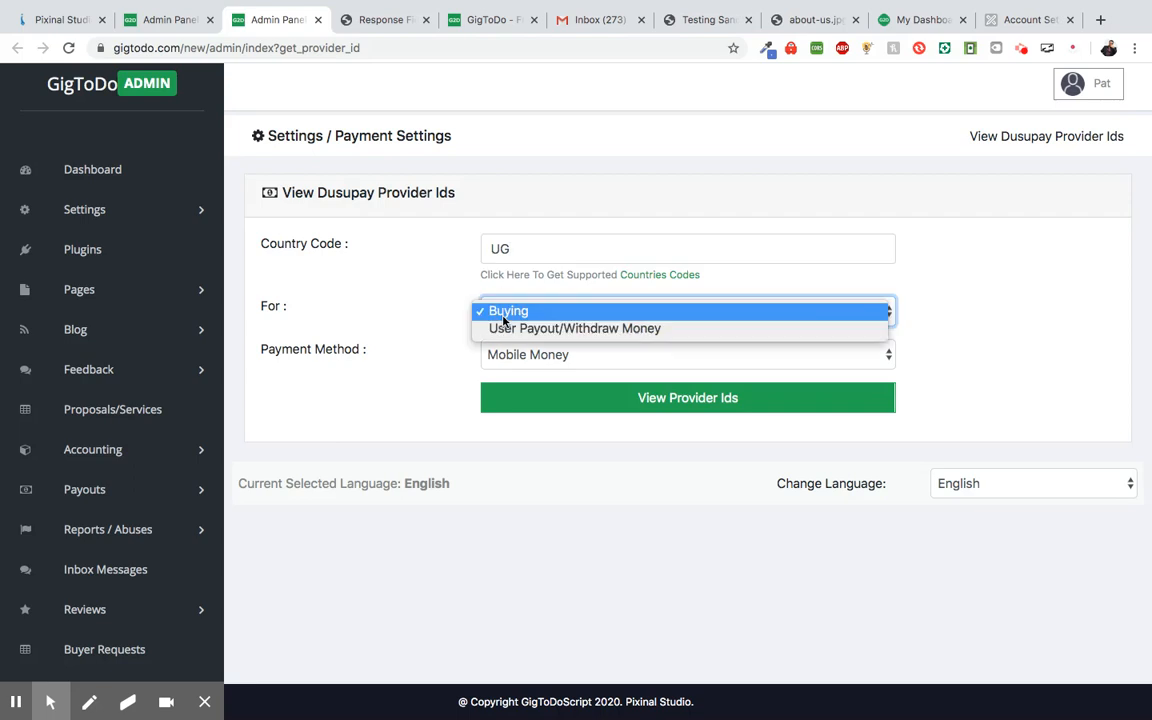
{"action": "left_click", "coordinate": [508, 311]}
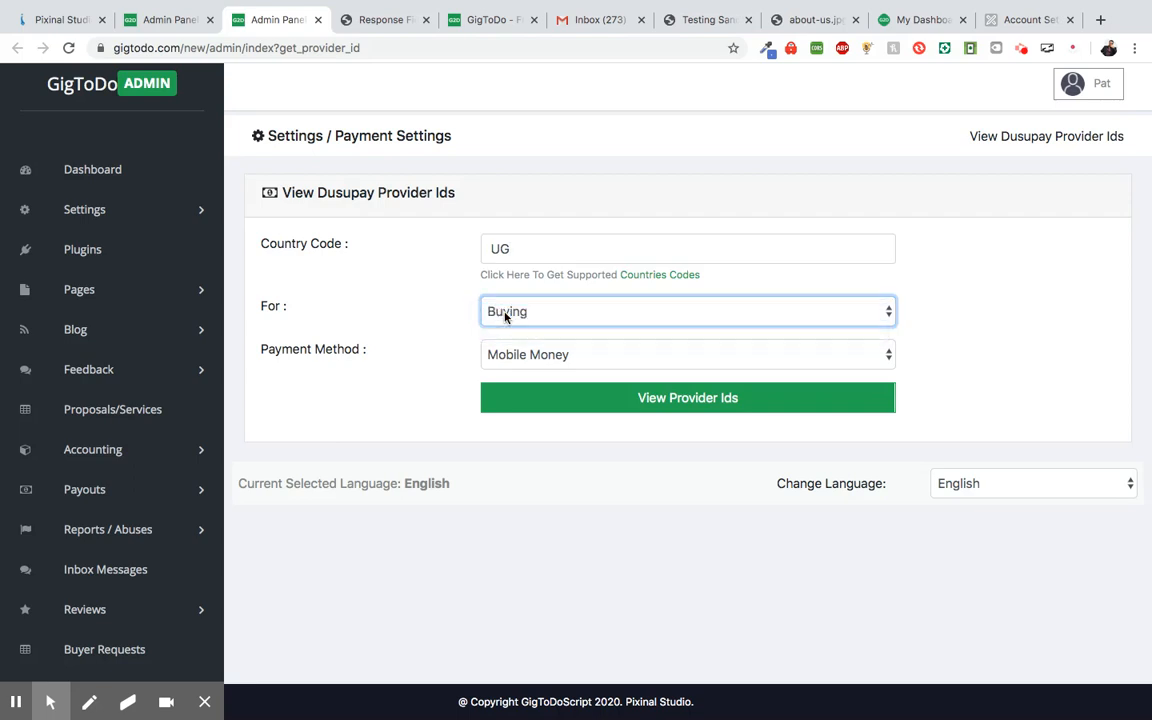
{"action": "left_click", "coordinate": [687, 354]}
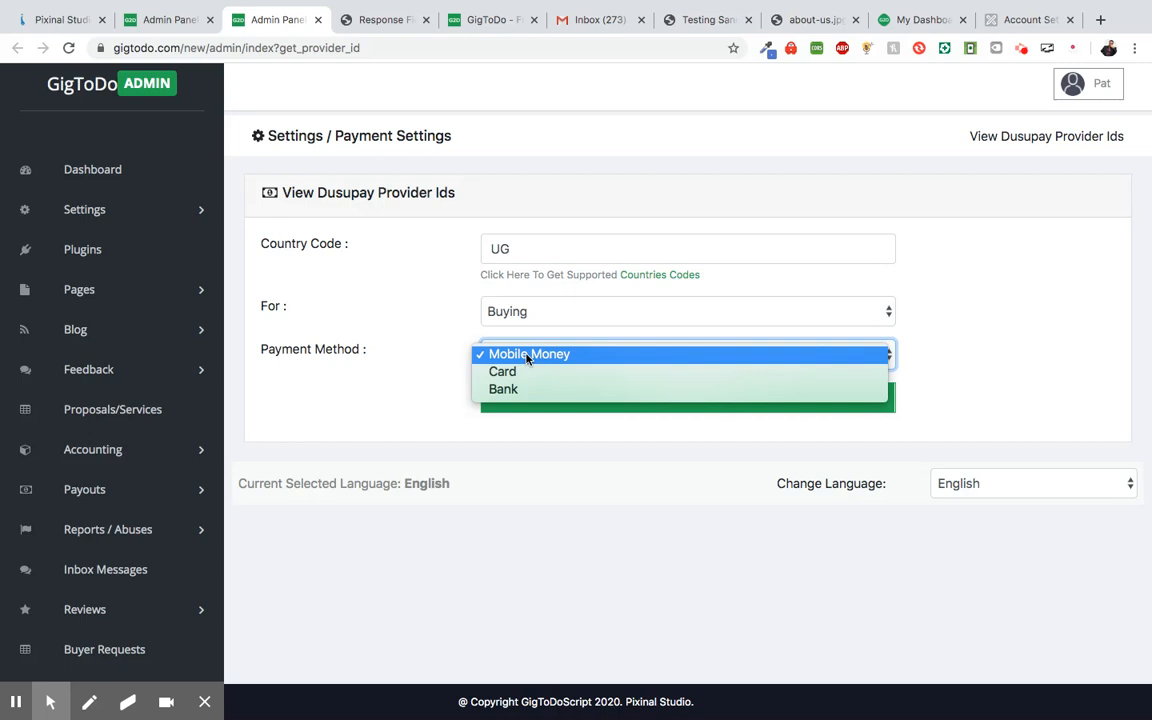
{"action": "mouse_move", "coordinate": [502, 371]}
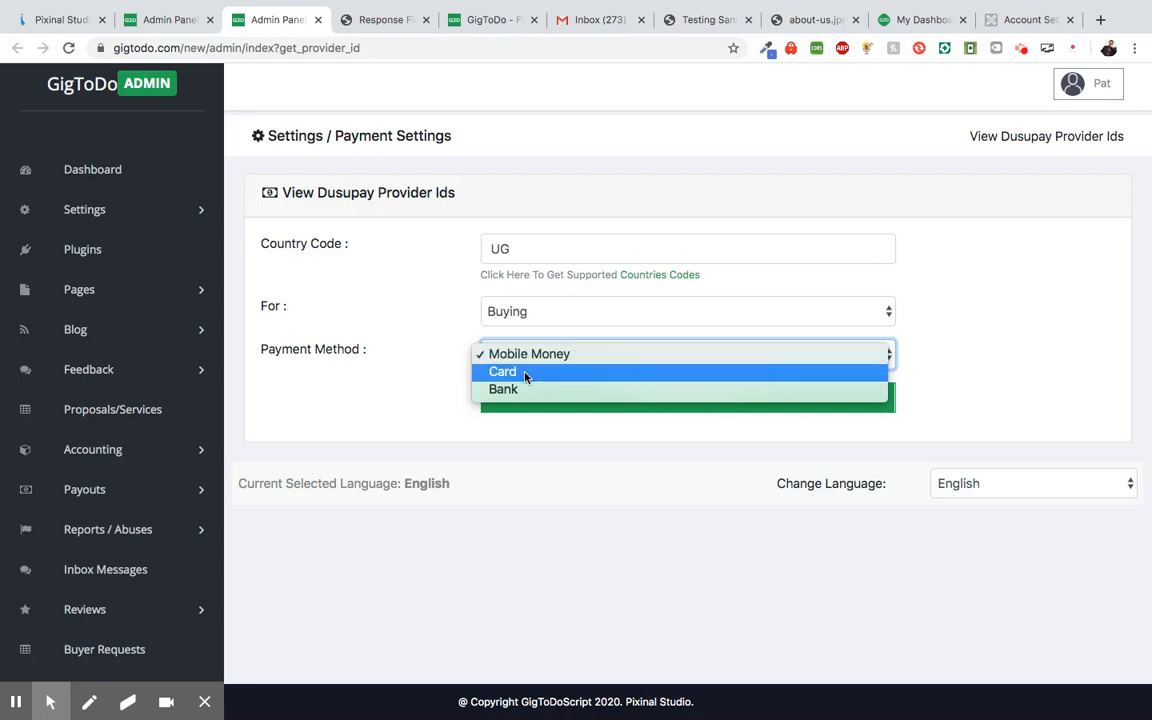
{"action": "mouse_move", "coordinate": [528, 353]}
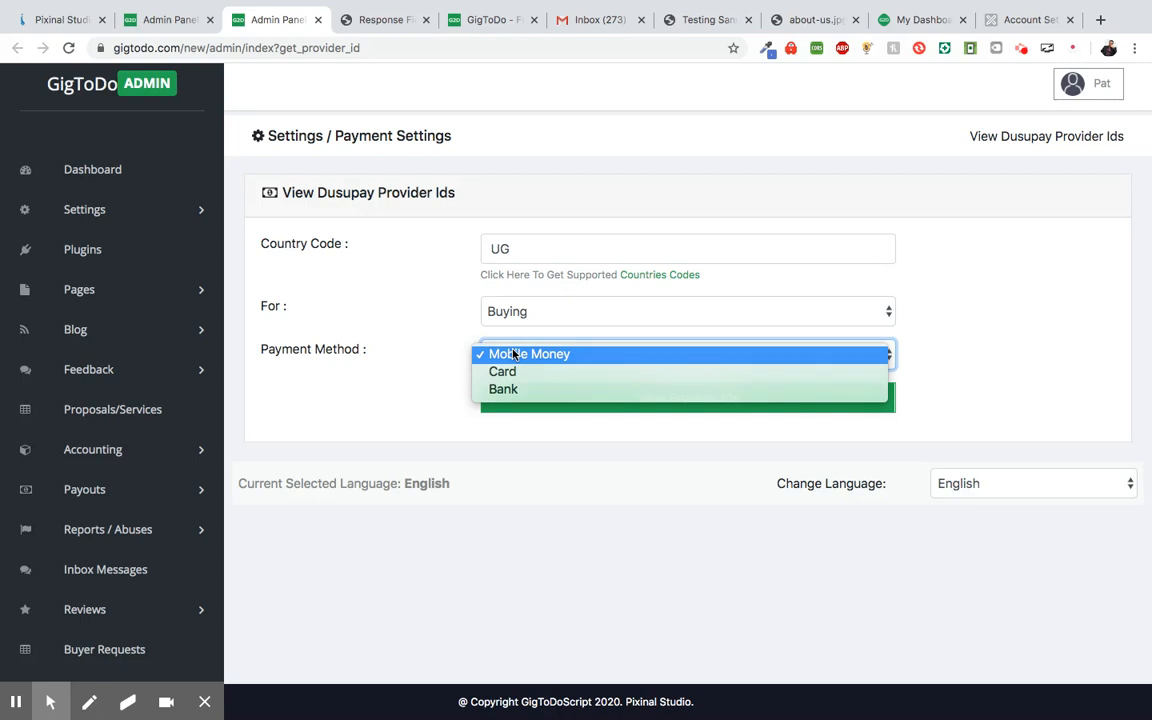
{"action": "left_click", "coordinate": [530, 353]}
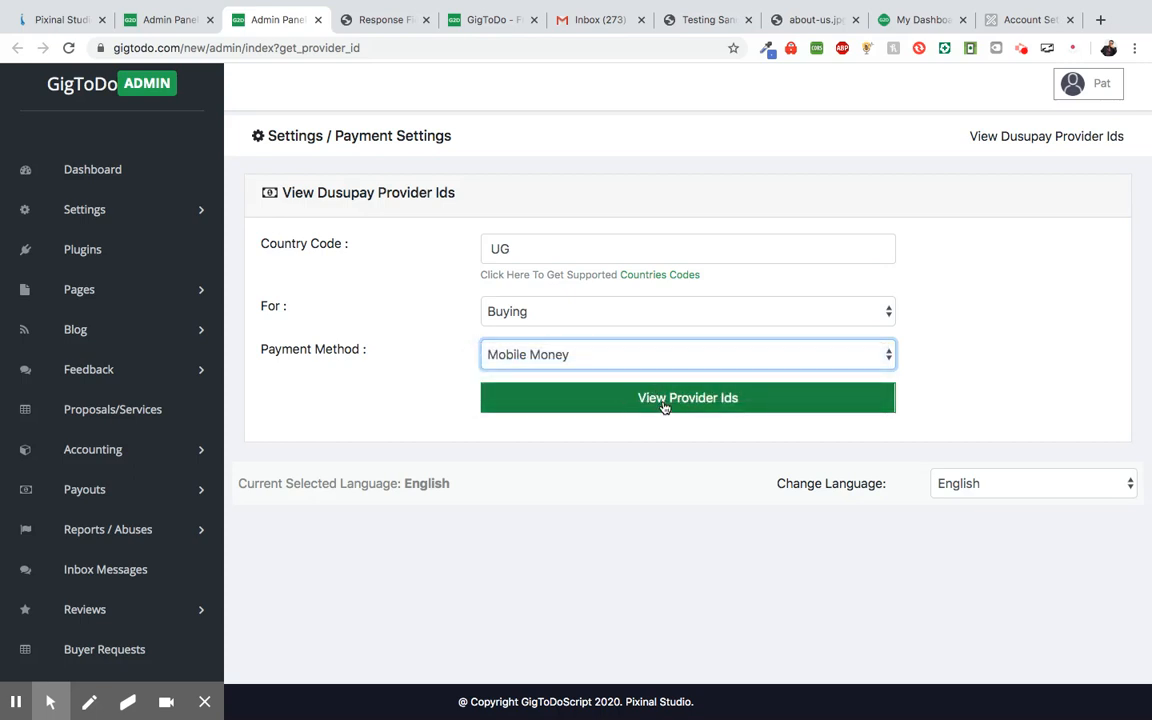
{"action": "left_click", "coordinate": [688, 397]}
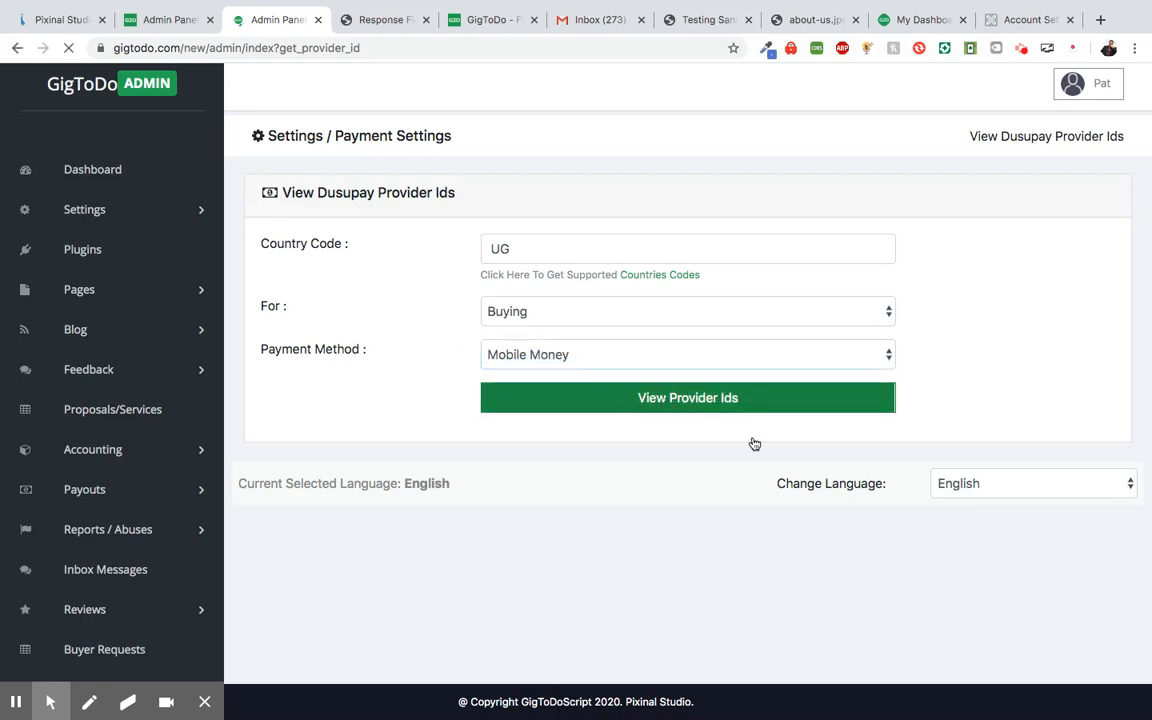
{"action": "left_click", "coordinate": [688, 397]}
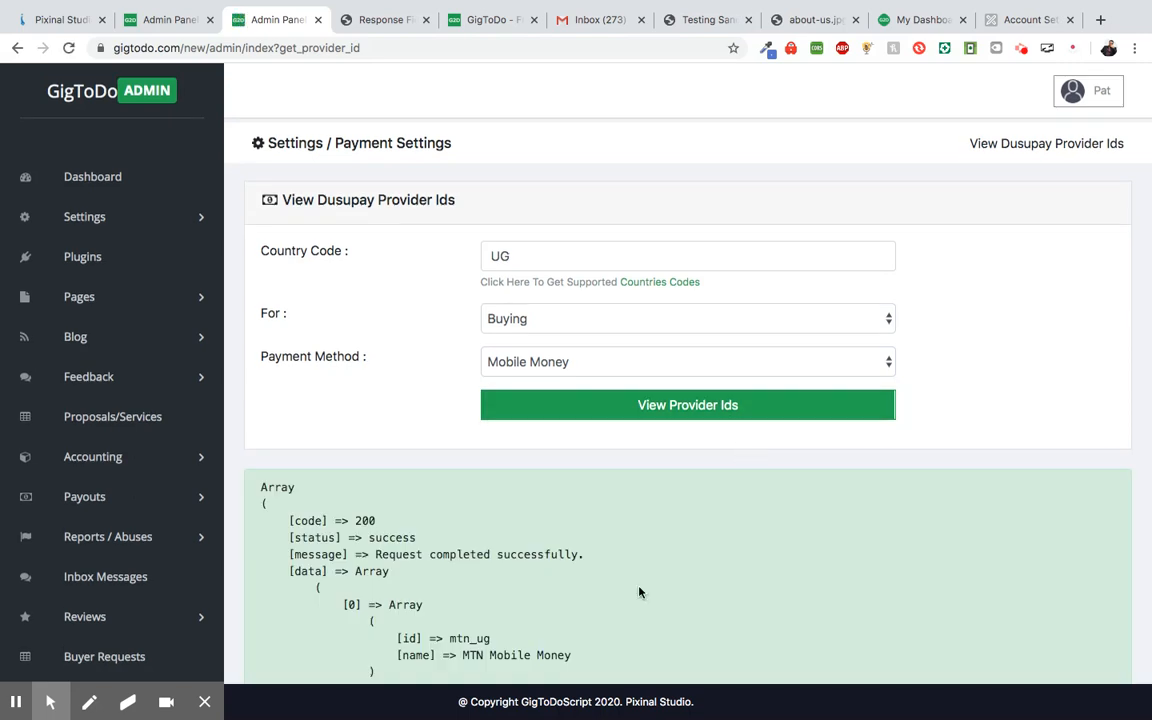
{"action": "scroll", "scroll_direction": "down", "scroll_amount": 3}
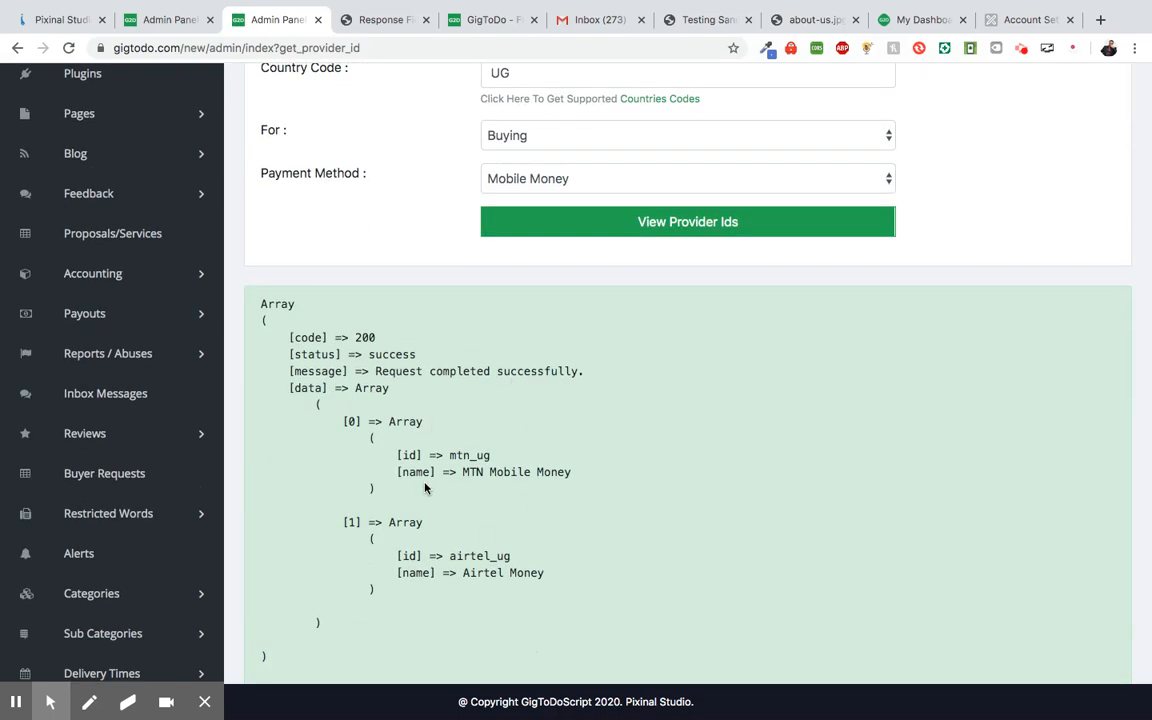
{"action": "scroll", "scroll_direction": "down", "scroll_amount": 3}
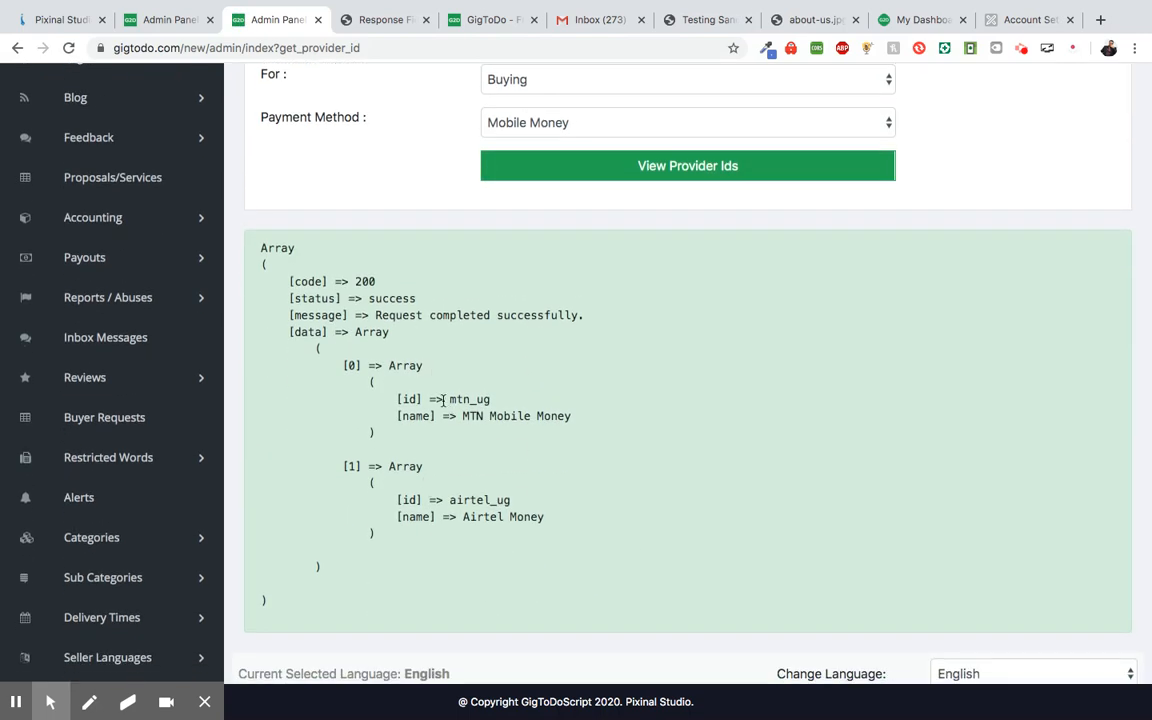
{"action": "double_click", "coordinate": [469, 399]}
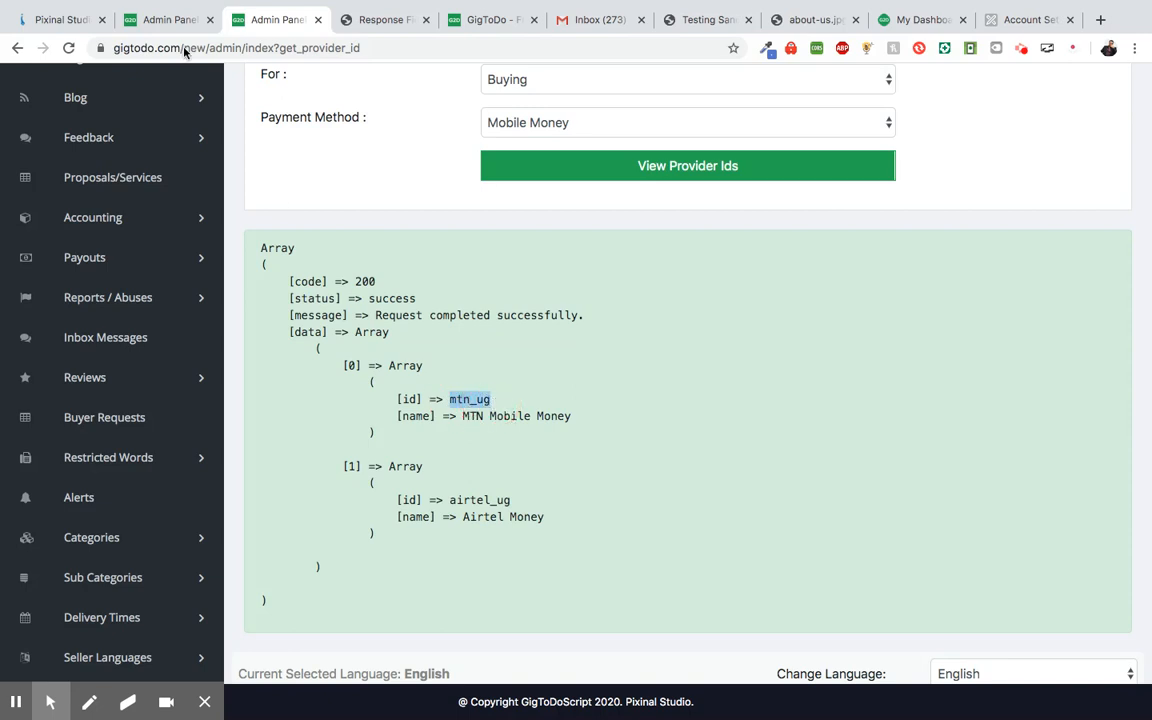
Back in Payment Settings, fill Proposal Buying Provider Id with the mtn_ug suggestion.
{"action": "left_click", "coordinate": [168, 19]}
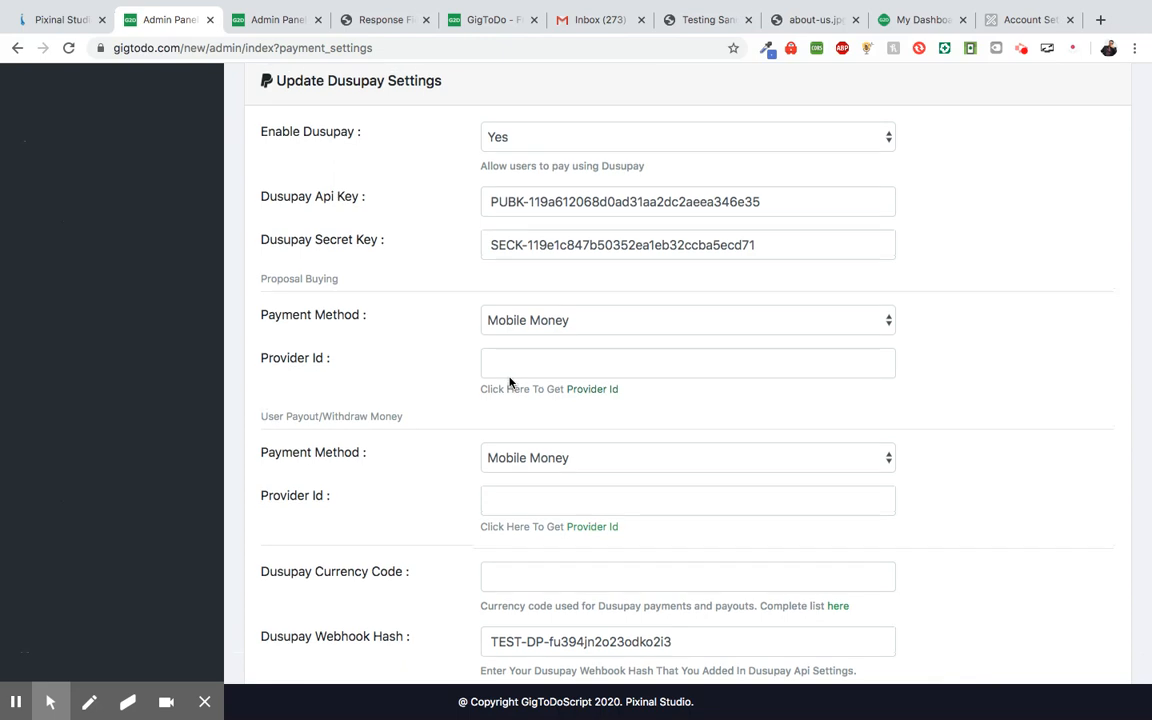
{"action": "left_click", "coordinate": [688, 363]}
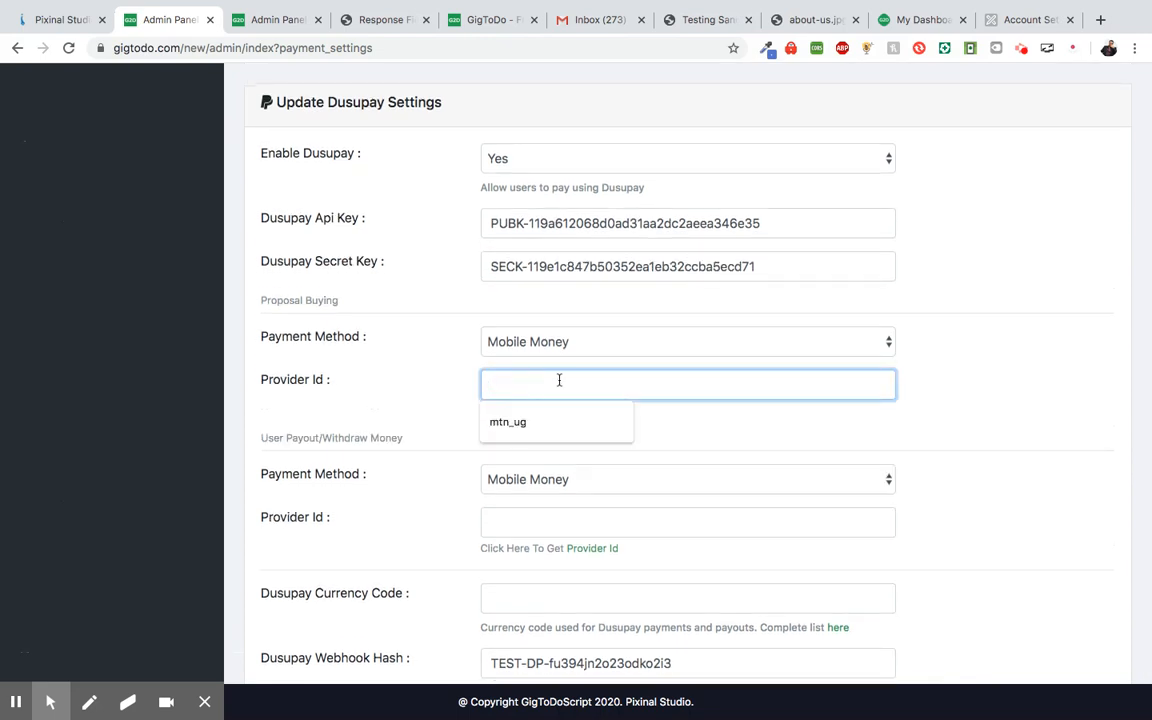
{"action": "left_click", "coordinate": [507, 421]}
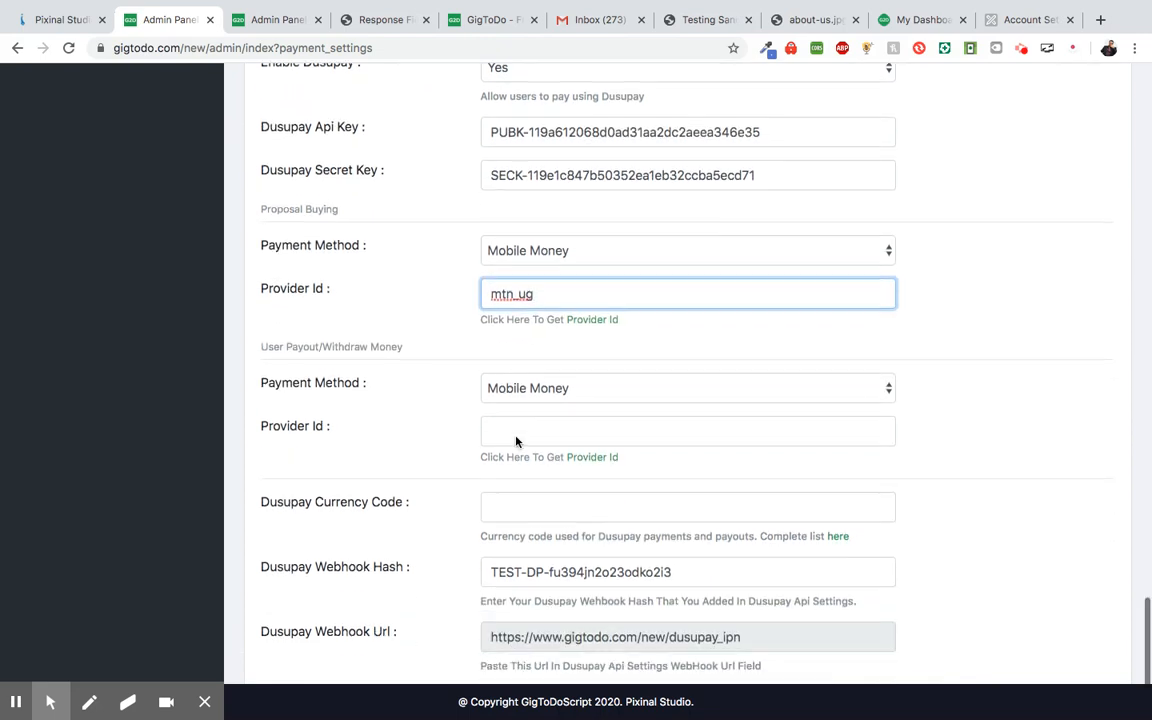
{"action": "scroll", "scroll_direction": "down", "scroll_amount": 3}
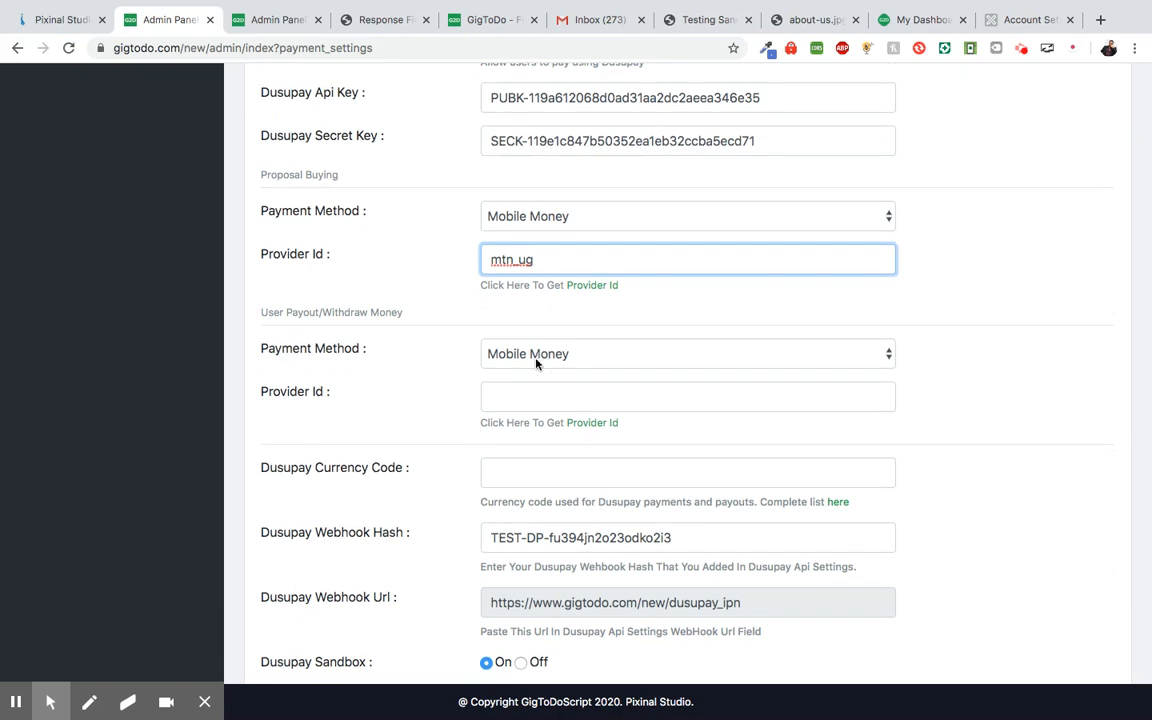
{"action": "mouse_move", "coordinate": [495, 341]}
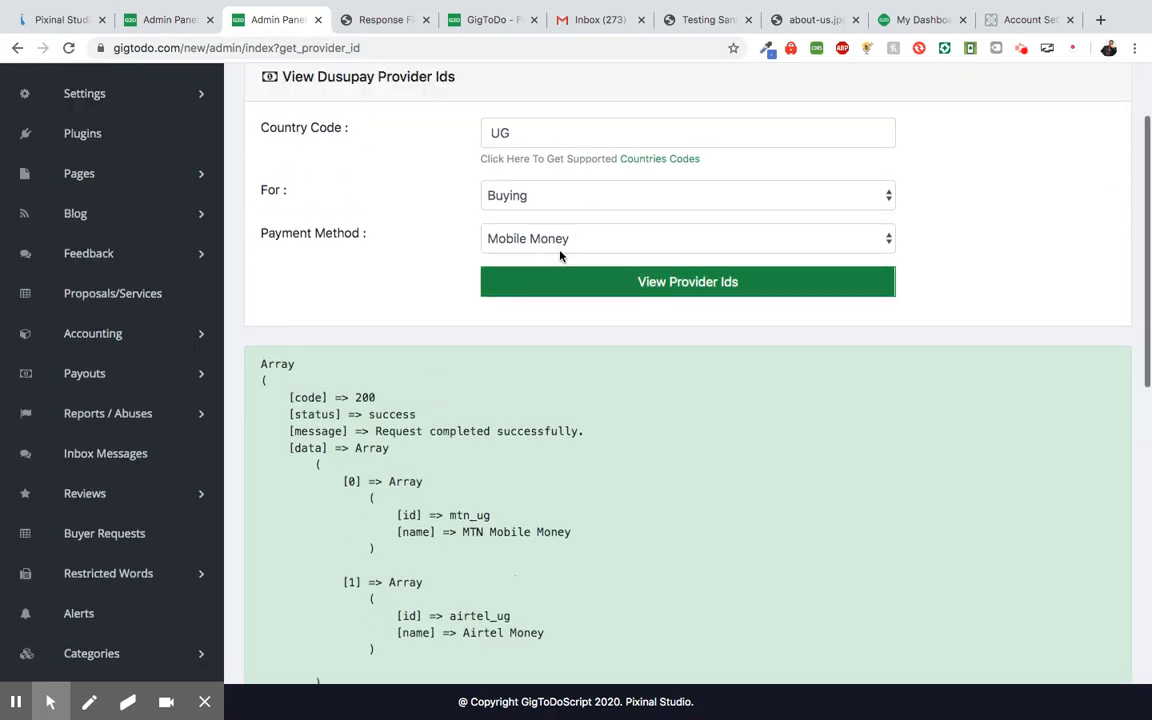
Rerun the UG Mobile Money lookup for User Payout and select mtn_ug.
{"action": "left_click", "coordinate": [687, 195]}
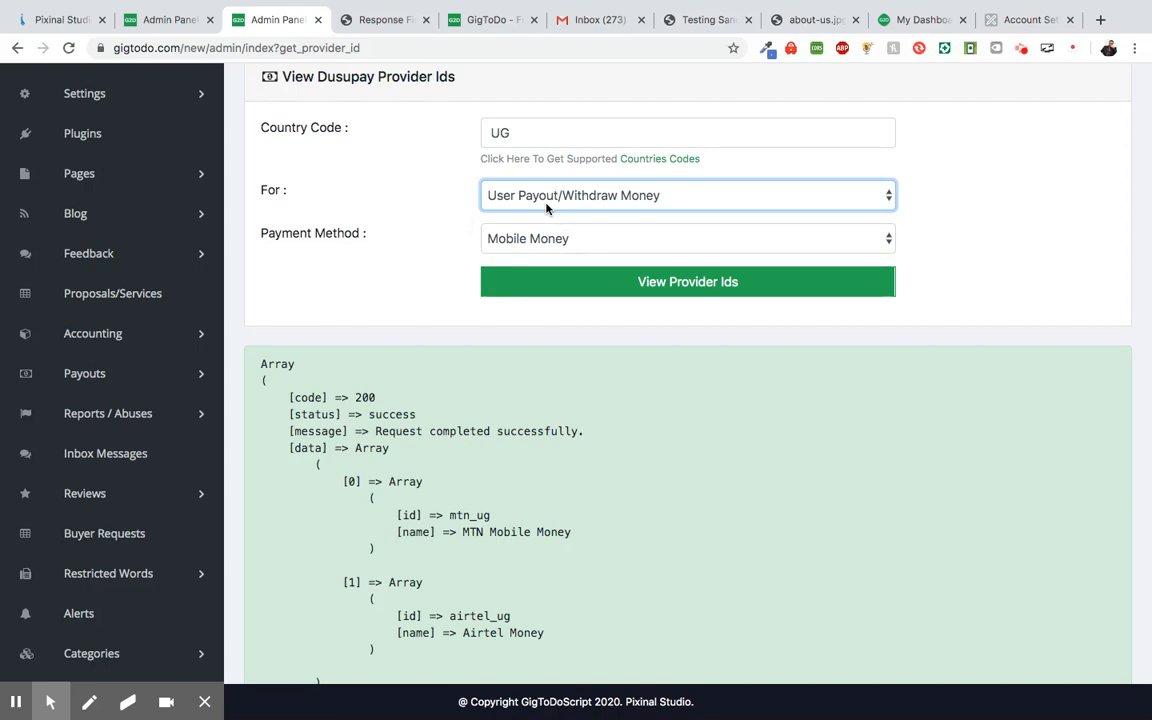
{"action": "left_click", "coordinate": [687, 281]}
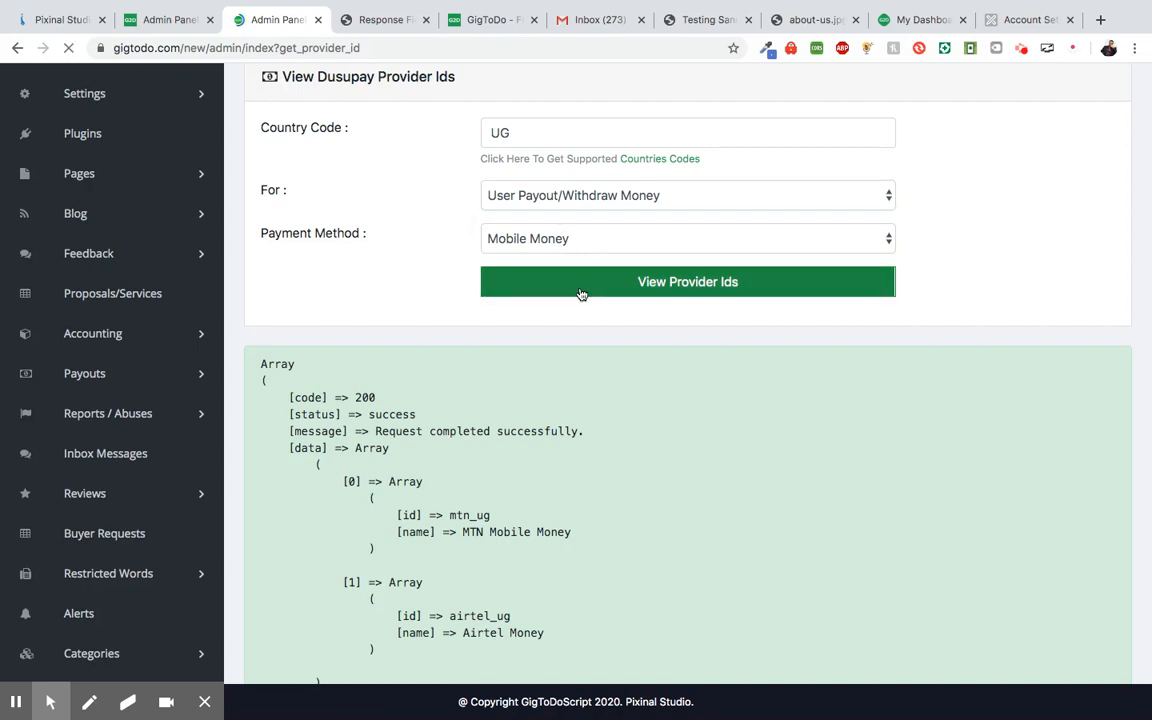
{"action": "scroll", "scroll_direction": "down", "scroll_amount": 3}
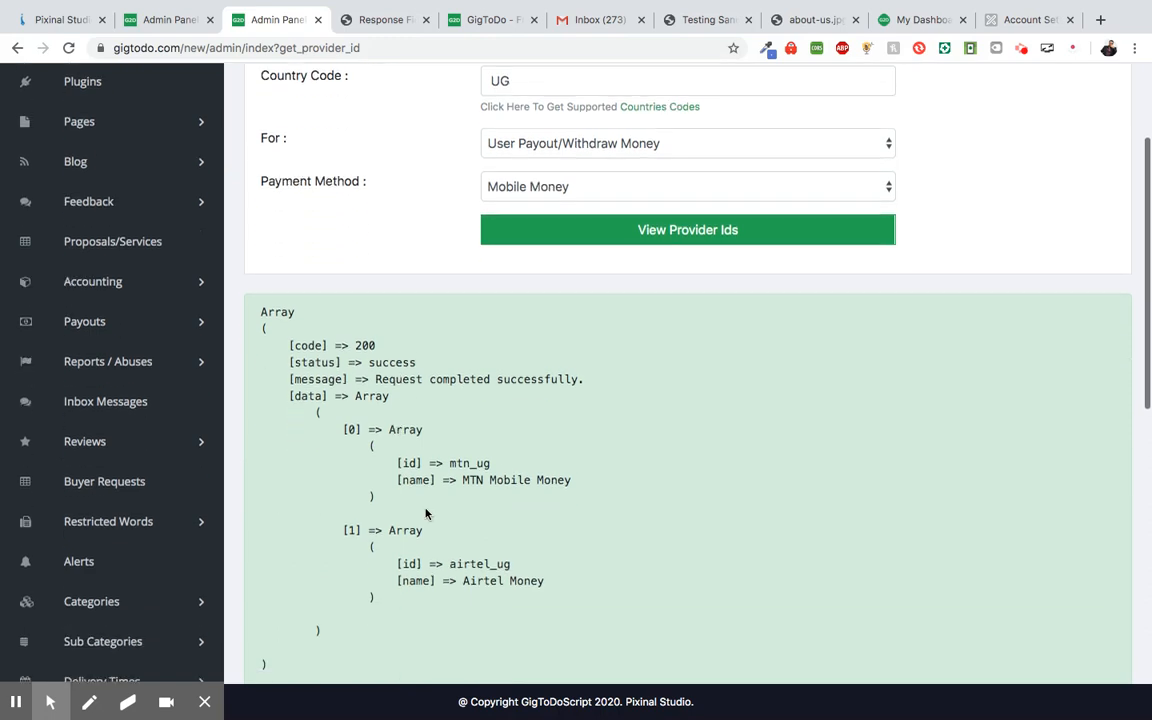
{"action": "scroll", "scroll_direction": "down", "scroll_amount": 3}
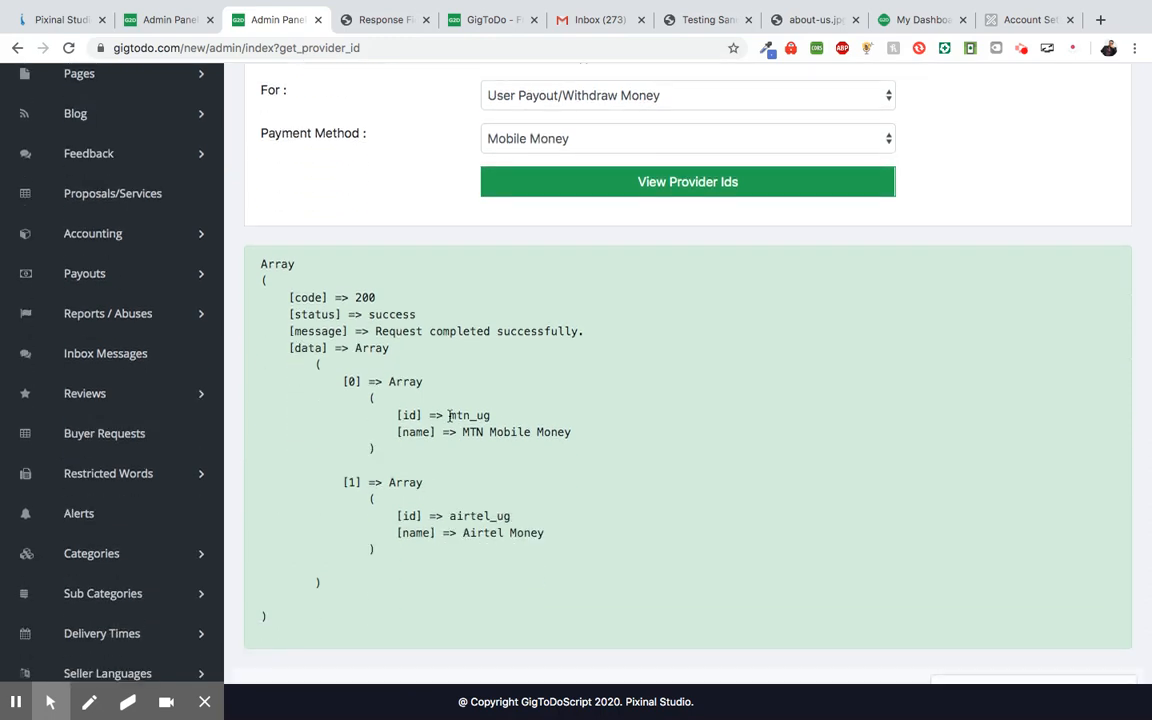
{"action": "double_click", "coordinate": [469, 415]}
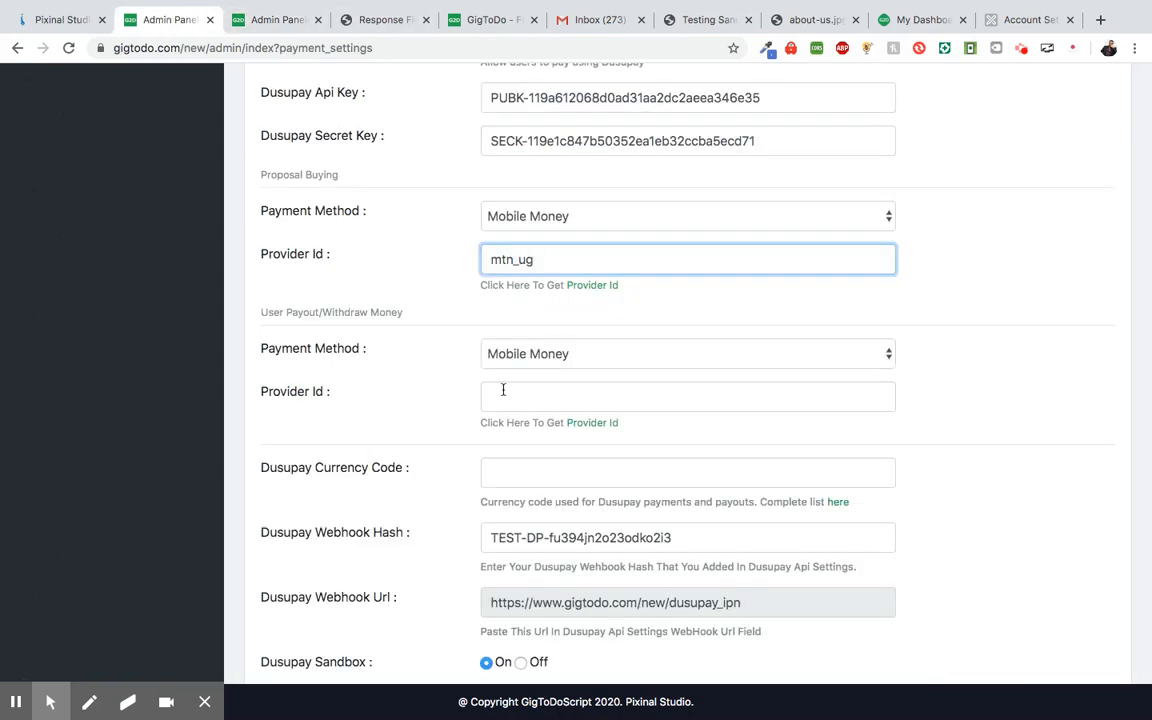
Enter mtn_ug as User Payout Provider Id and USD as Dusupay Currency Code.
{"action": "type", "text": "mtn_ug"}
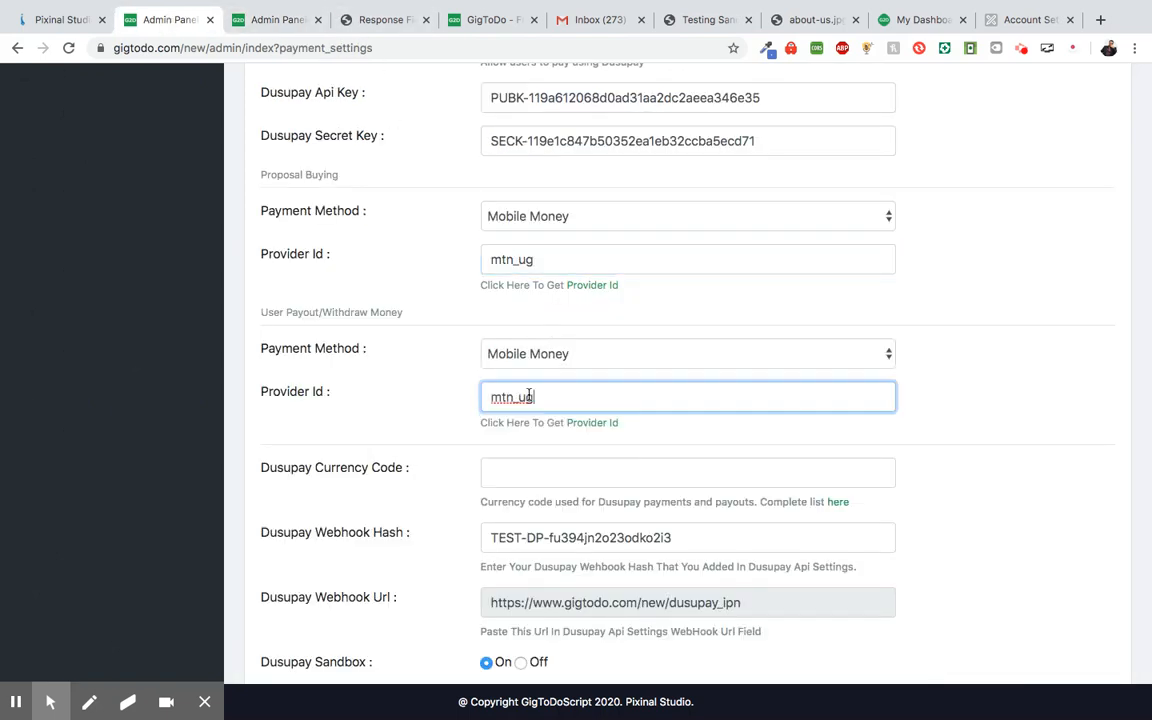
{"action": "scroll", "scroll_direction": "down", "scroll_amount": 3}
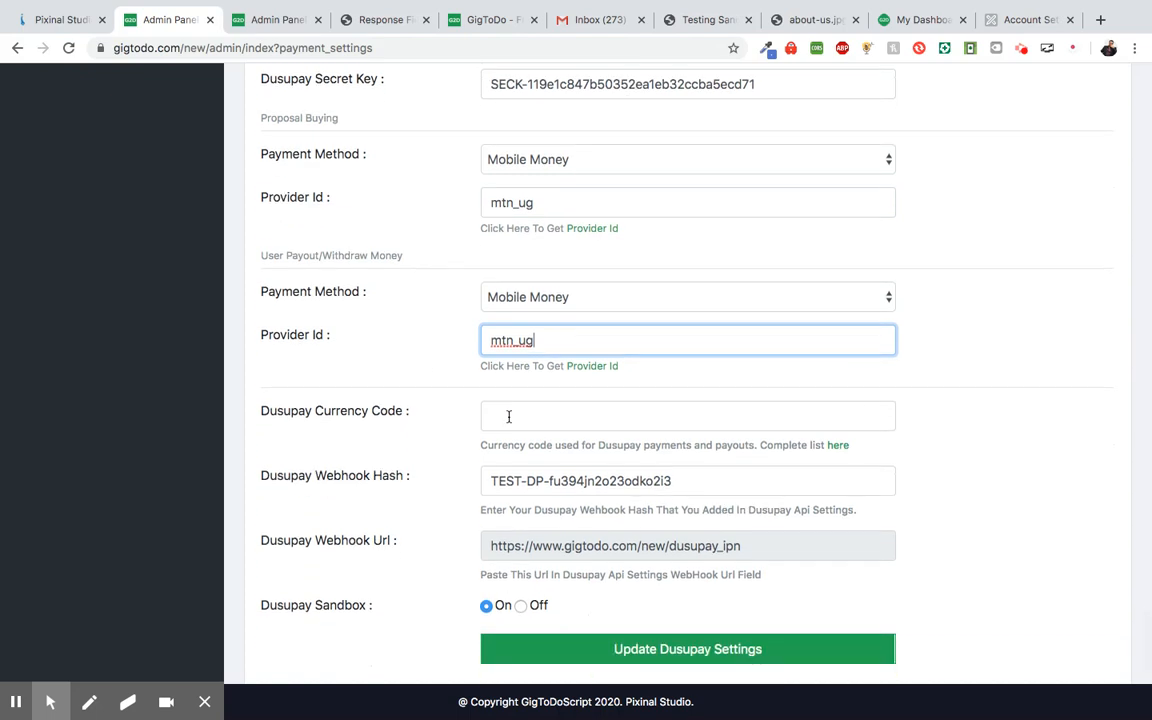
{"action": "type", "text": "USD"}
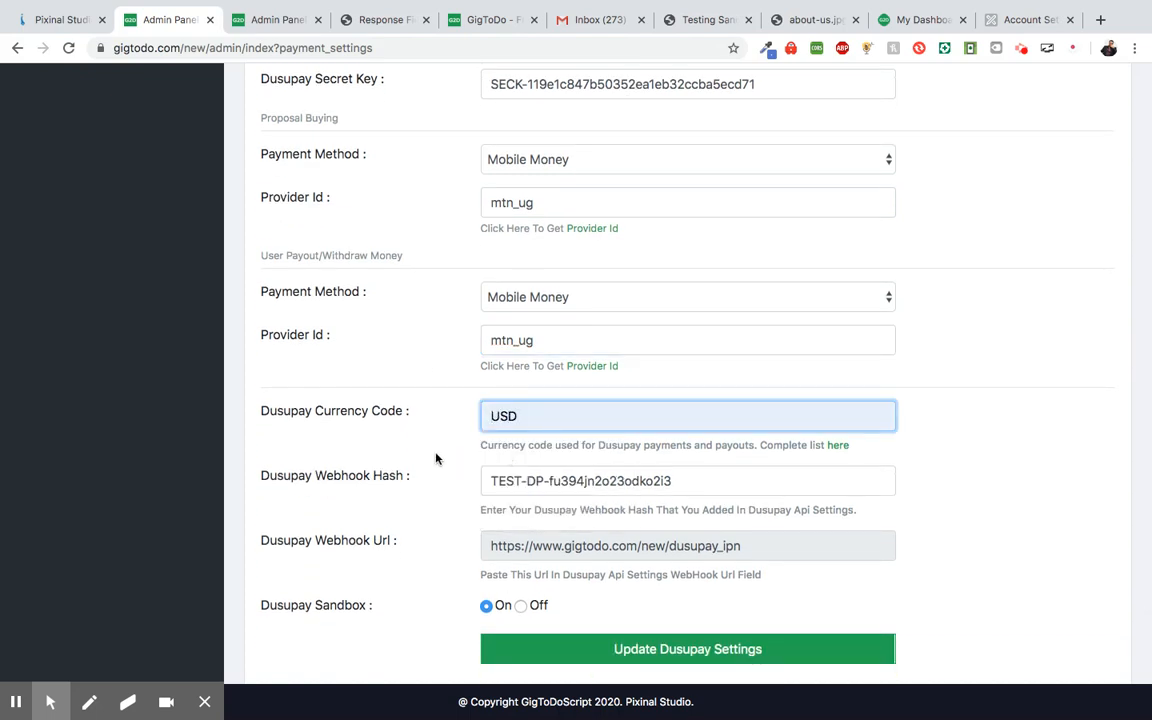
{"action": "scroll", "scroll_direction": "down", "scroll_amount": 3}
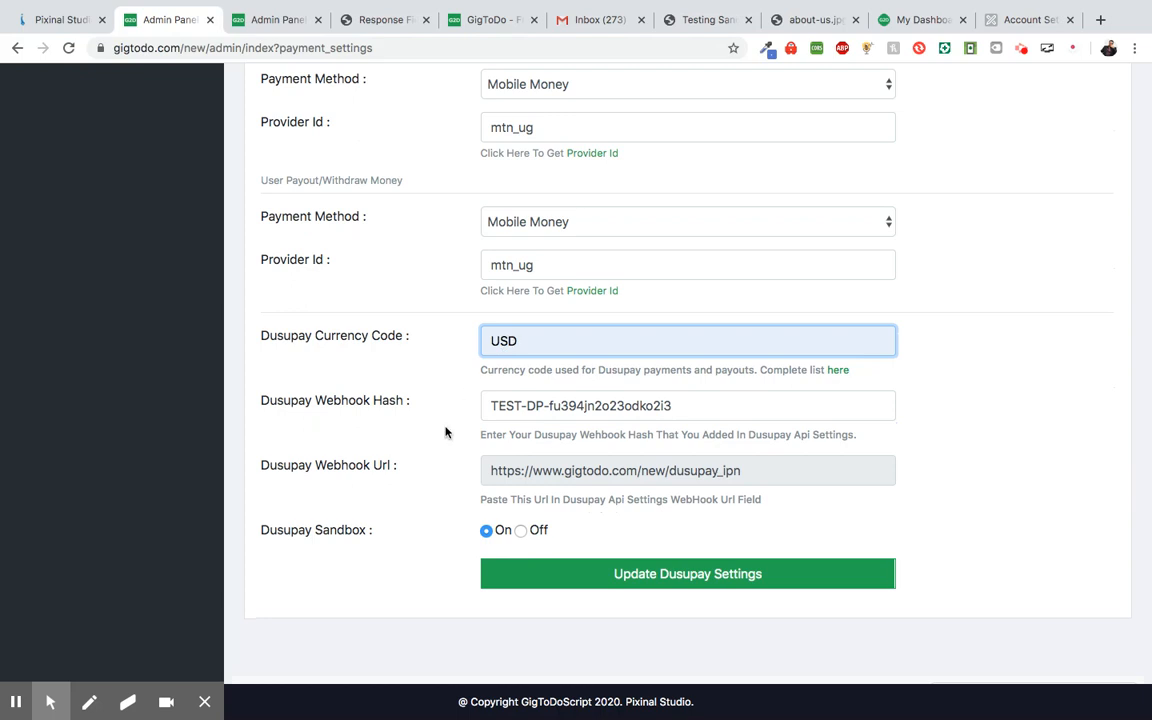
{"action": "scroll", "scroll_direction": "down", "scroll_amount": 3}
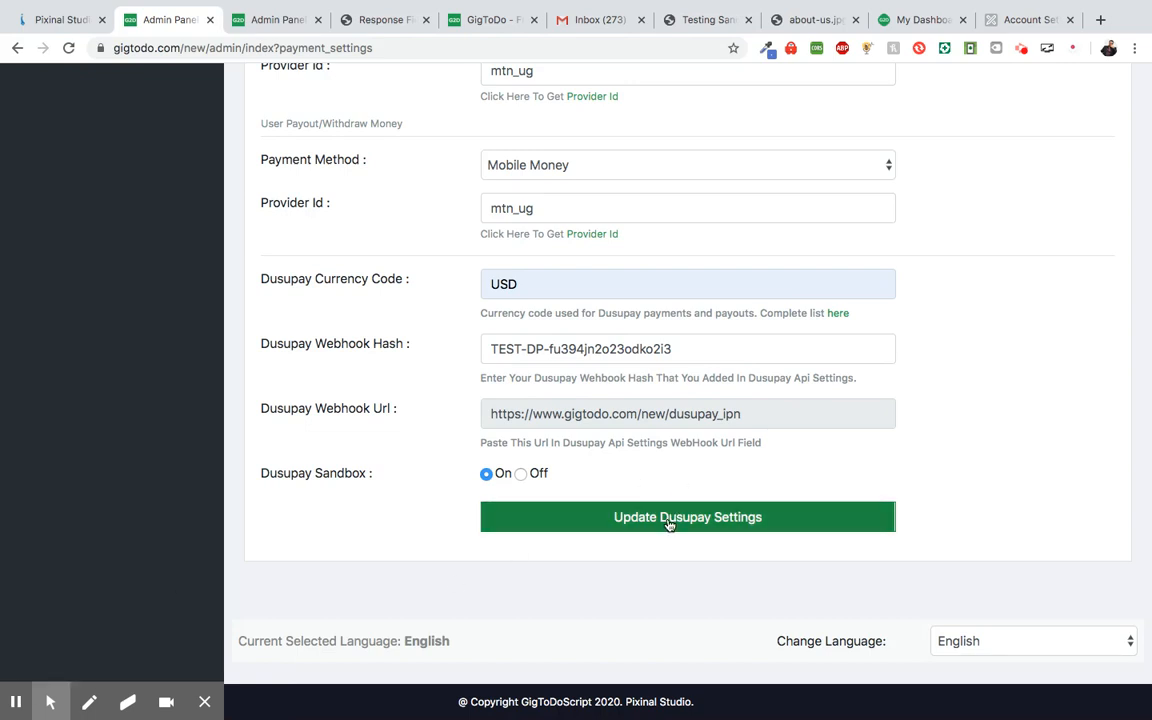
Submit the Dusupay settings with mtn_ug provider IDs and USD currency.
{"action": "left_click", "coordinate": [687, 517]}
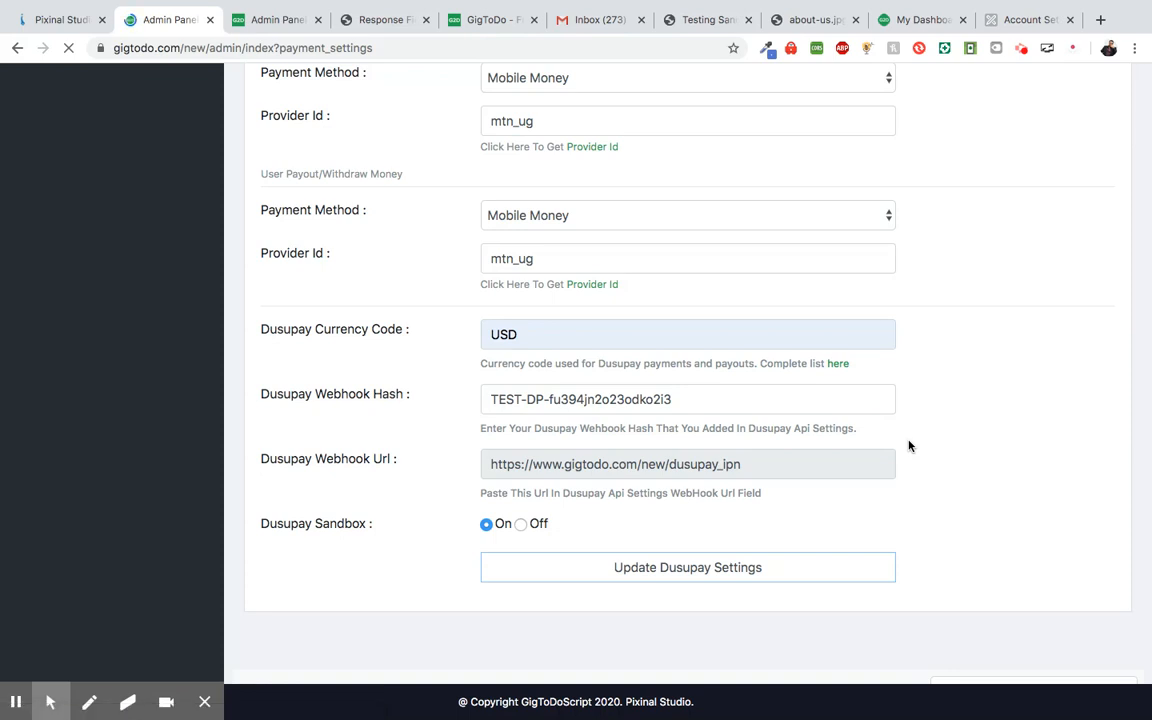
{"action": "left_click", "coordinate": [687, 567]}
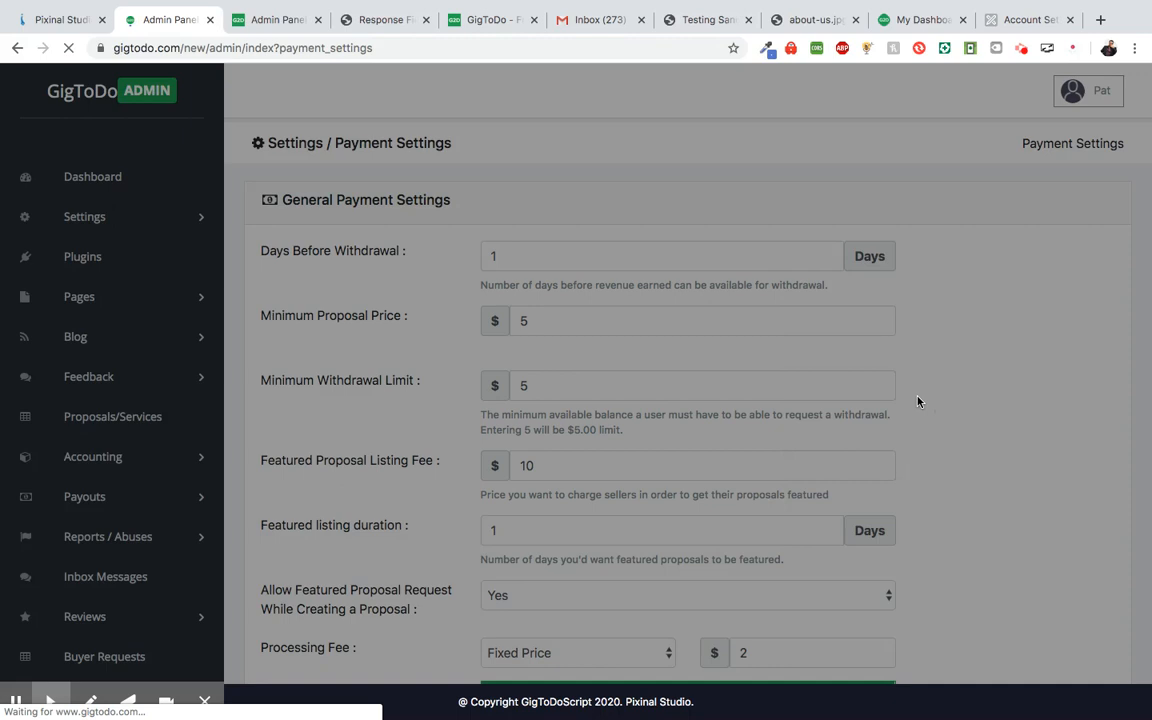
{"action": "scroll", "scroll_direction": "down", "scroll_amount": 3}
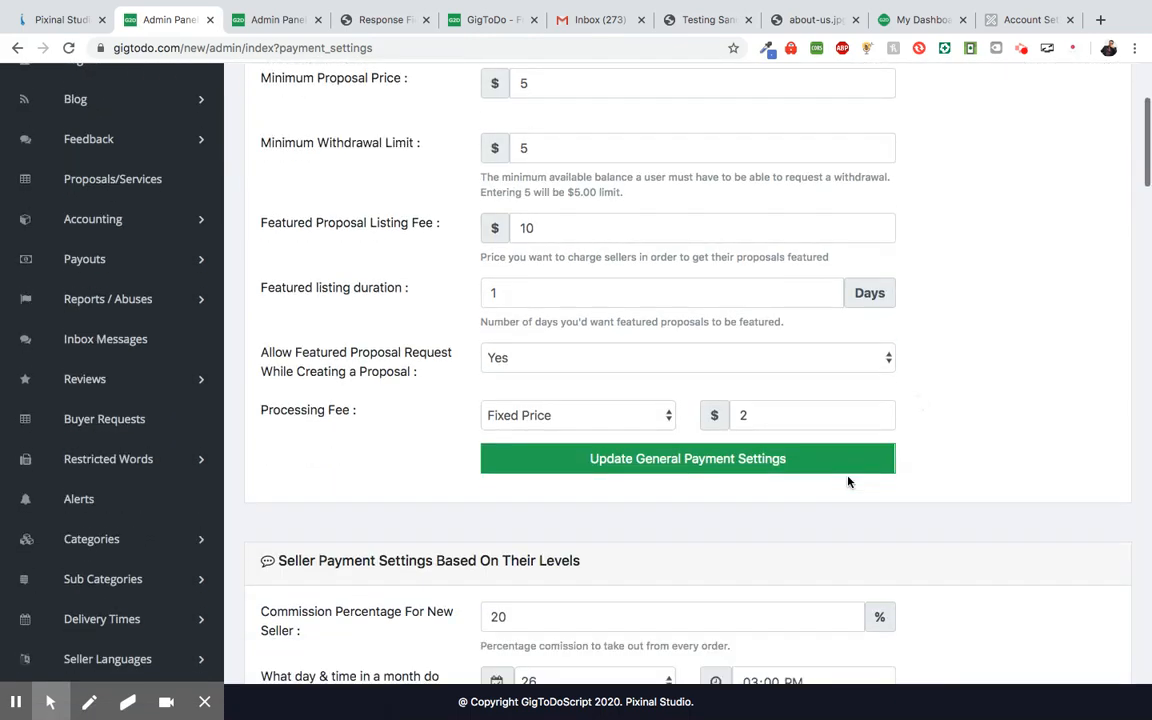
{"action": "scroll", "scroll_direction": "down", "scroll_amount": 3}
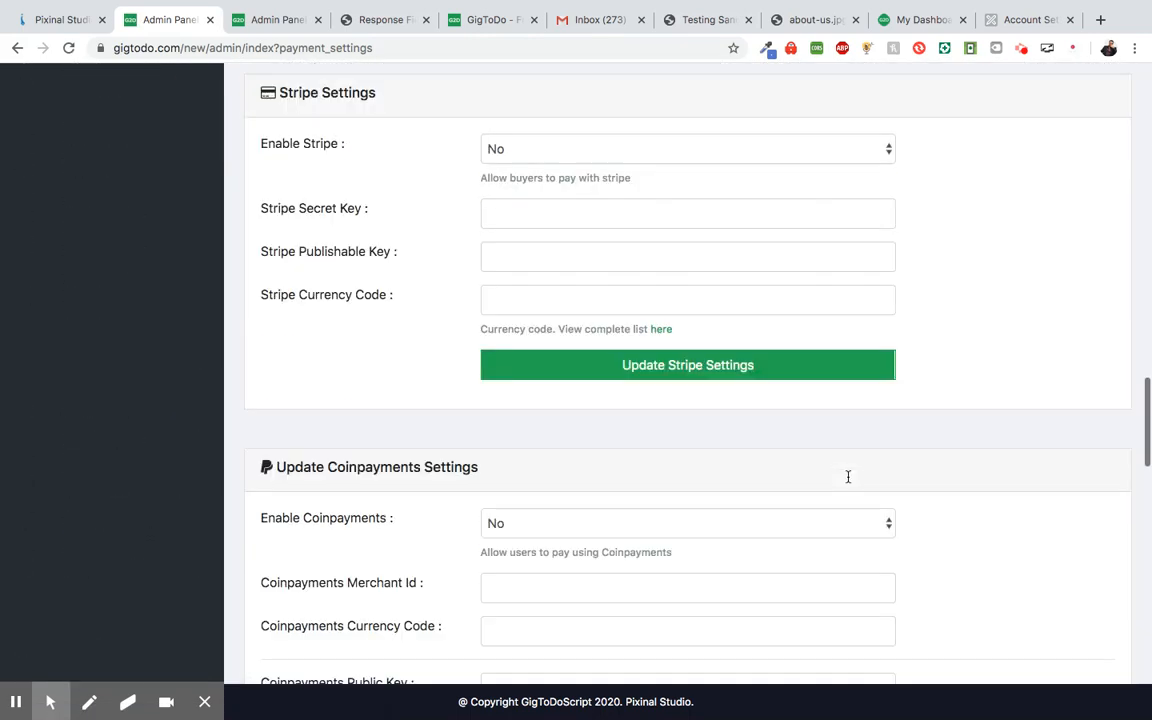
{"action": "scroll", "scroll_direction": "down", "scroll_amount": 3}
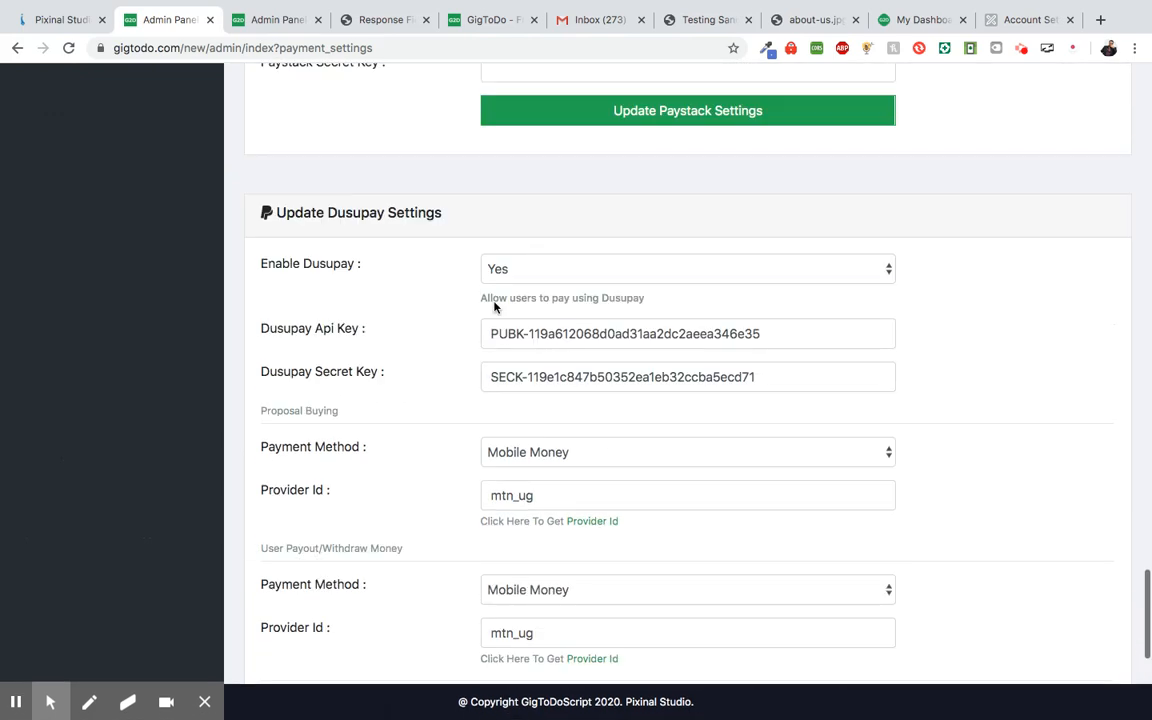
{"action": "scroll", "scroll_direction": "down", "scroll_amount": 3}
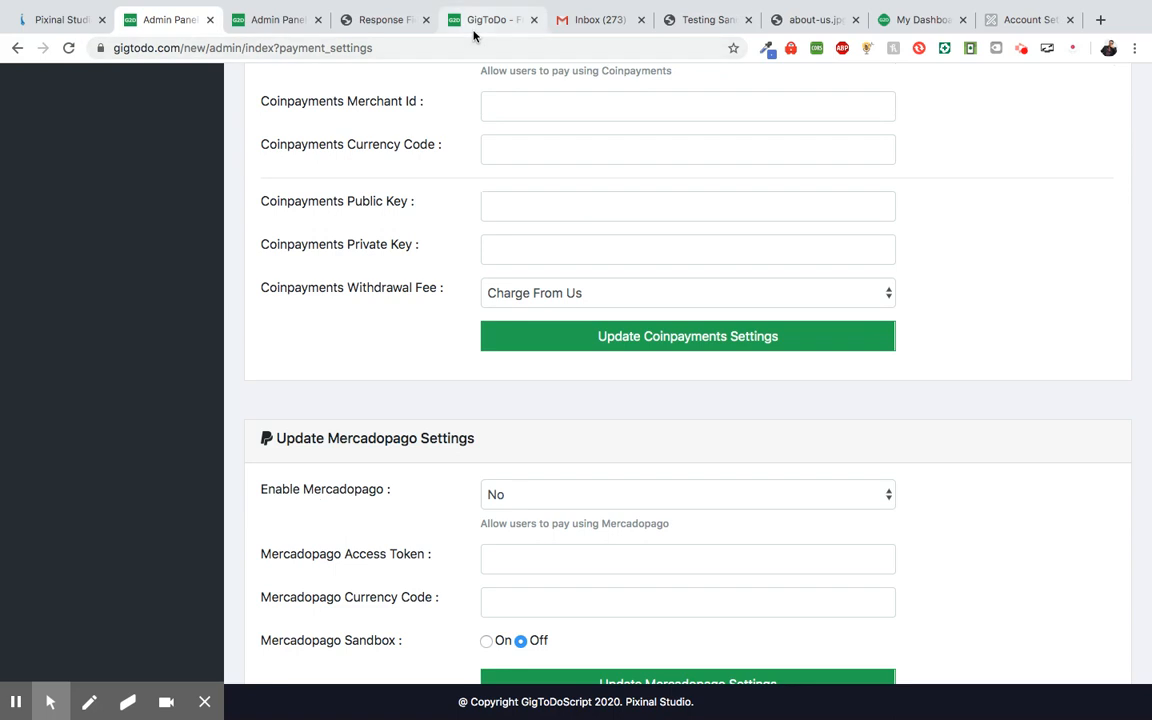
On the GigToDo site, open the $10 'I will design your logo' proposal.
{"action": "left_click", "coordinate": [490, 19]}
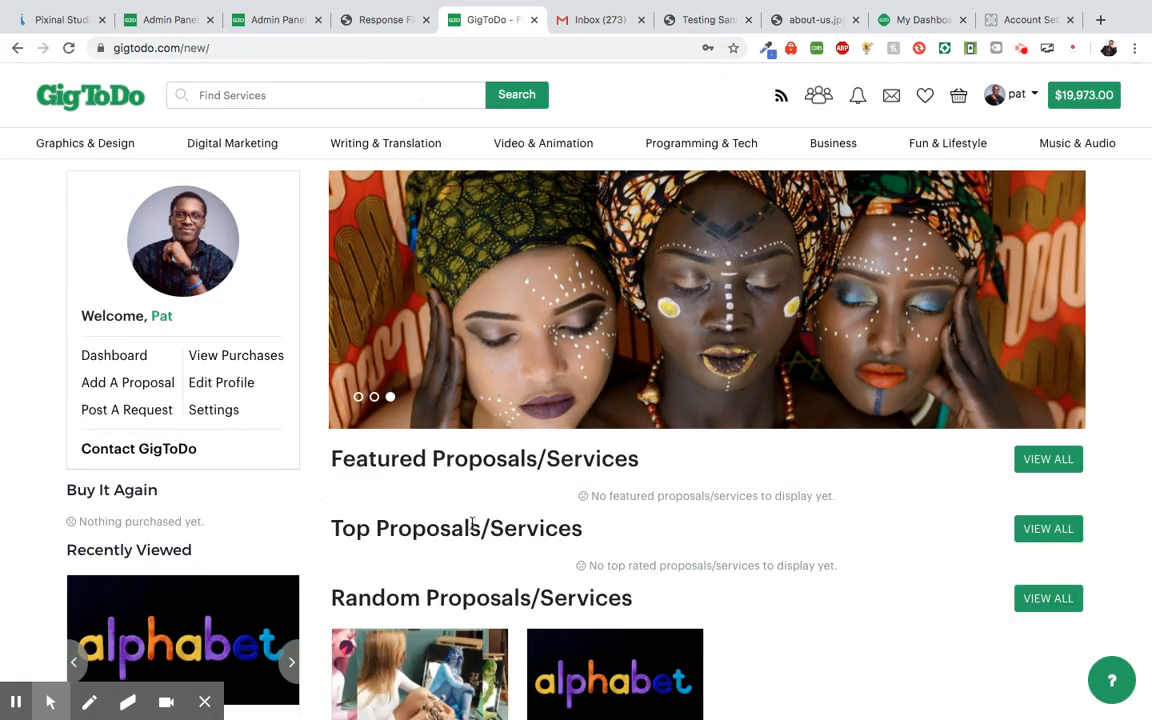
{"action": "mouse_move", "coordinate": [530, 498]}
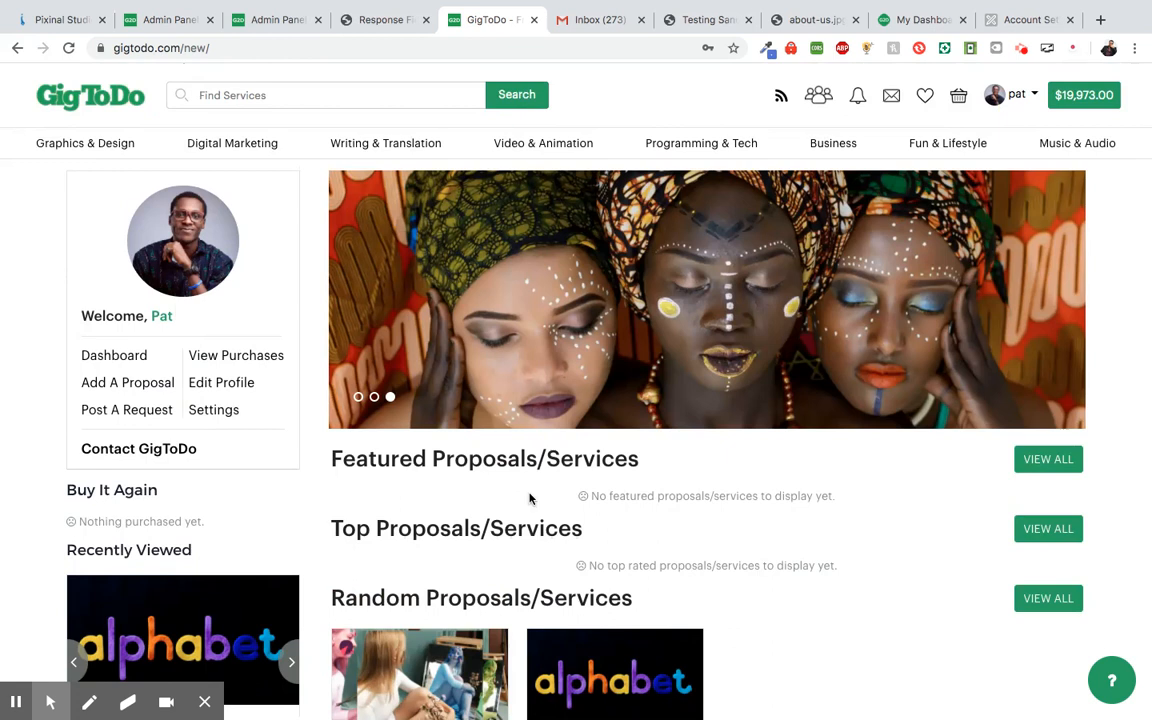
{"action": "scroll", "scroll_direction": "down", "scroll_amount": 3}
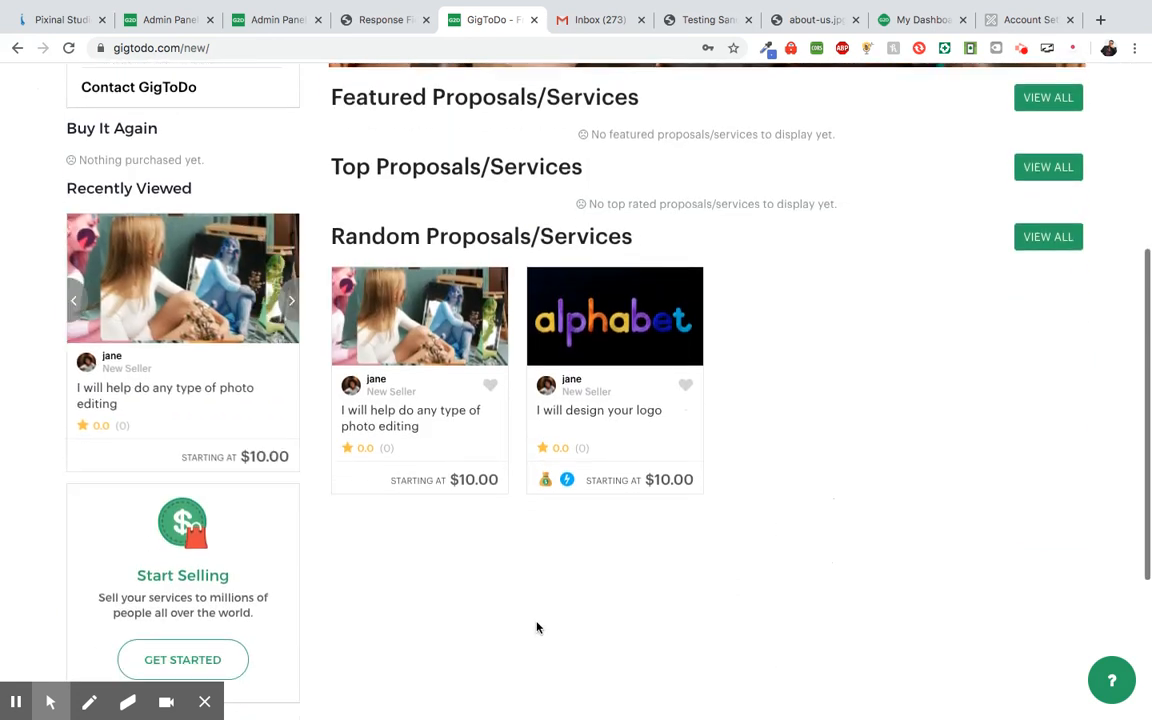
{"action": "mouse_move", "coordinate": [598, 410]}
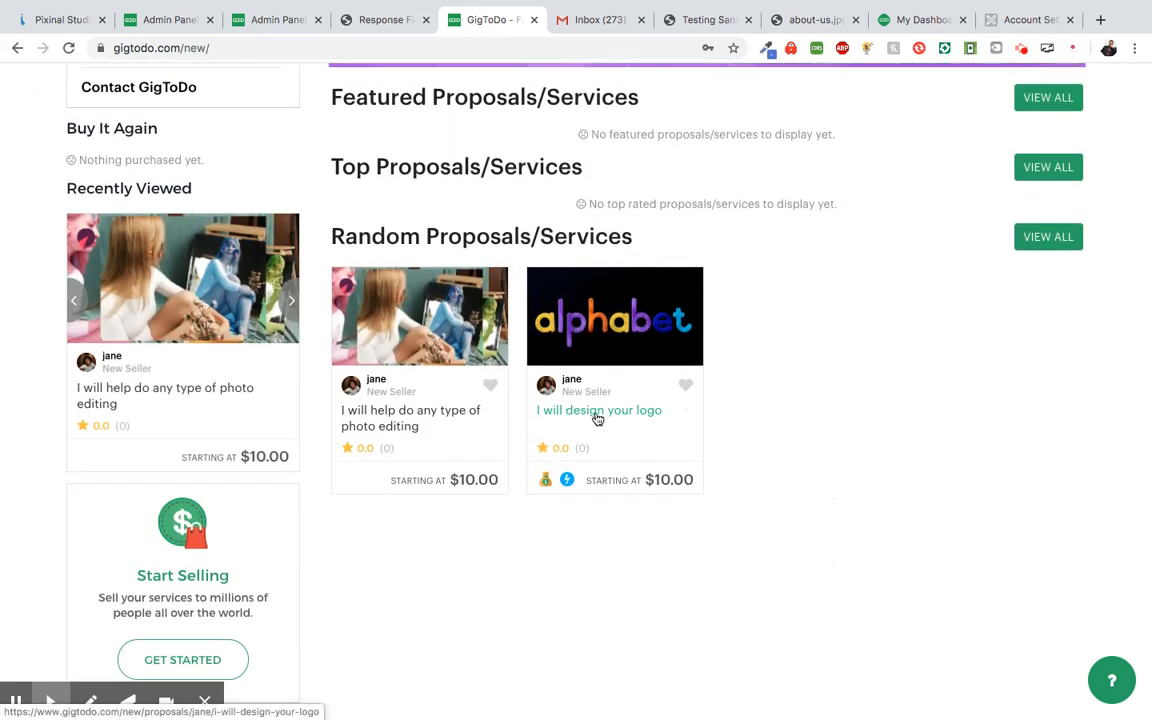
{"action": "left_click", "coordinate": [598, 410]}
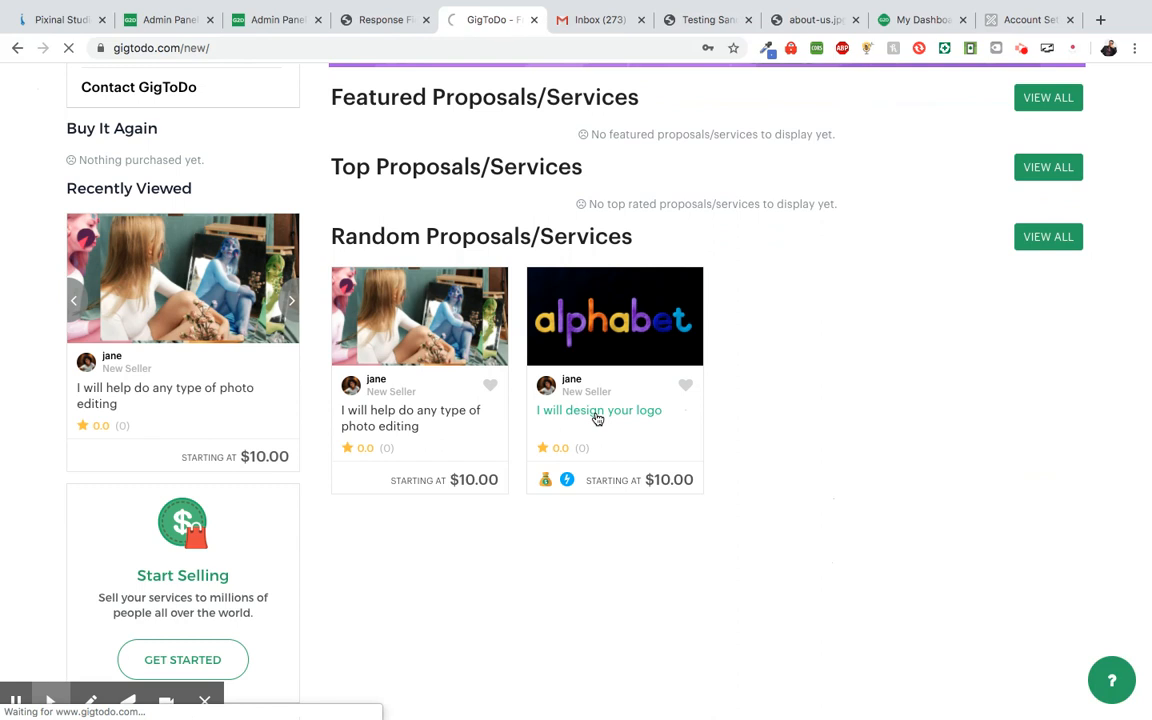
{"action": "left_click", "coordinate": [598, 410]}
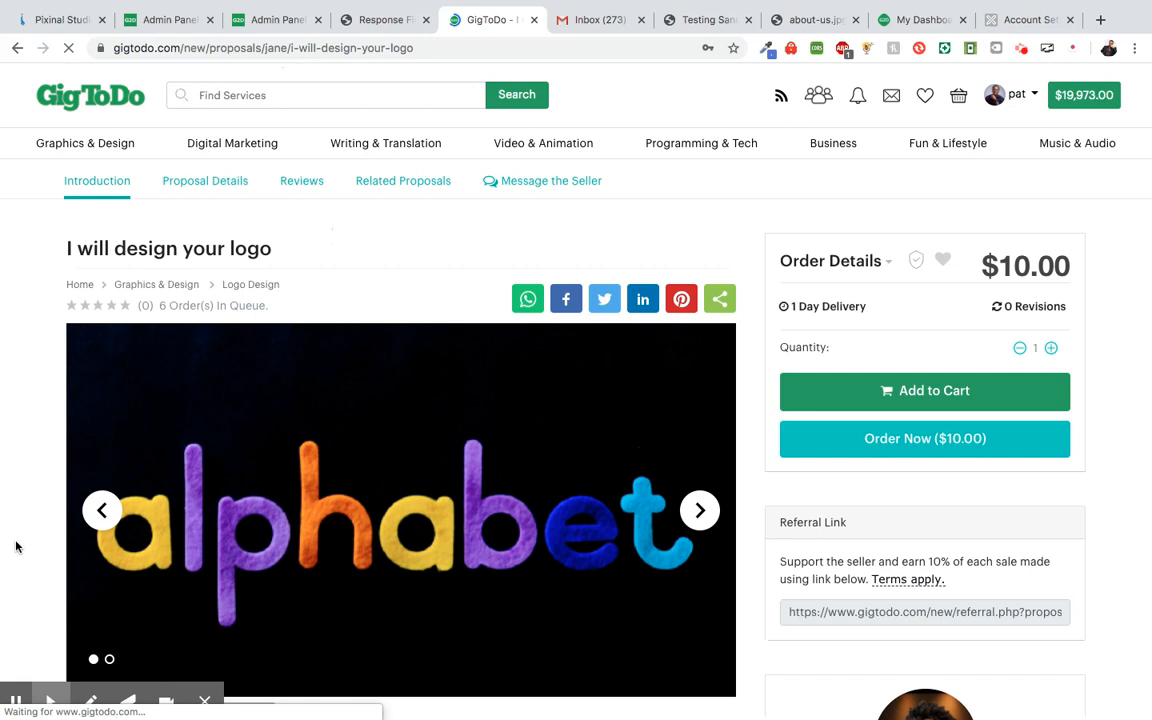
{"action": "scroll", "scroll_direction": "down", "scroll_amount": 3}
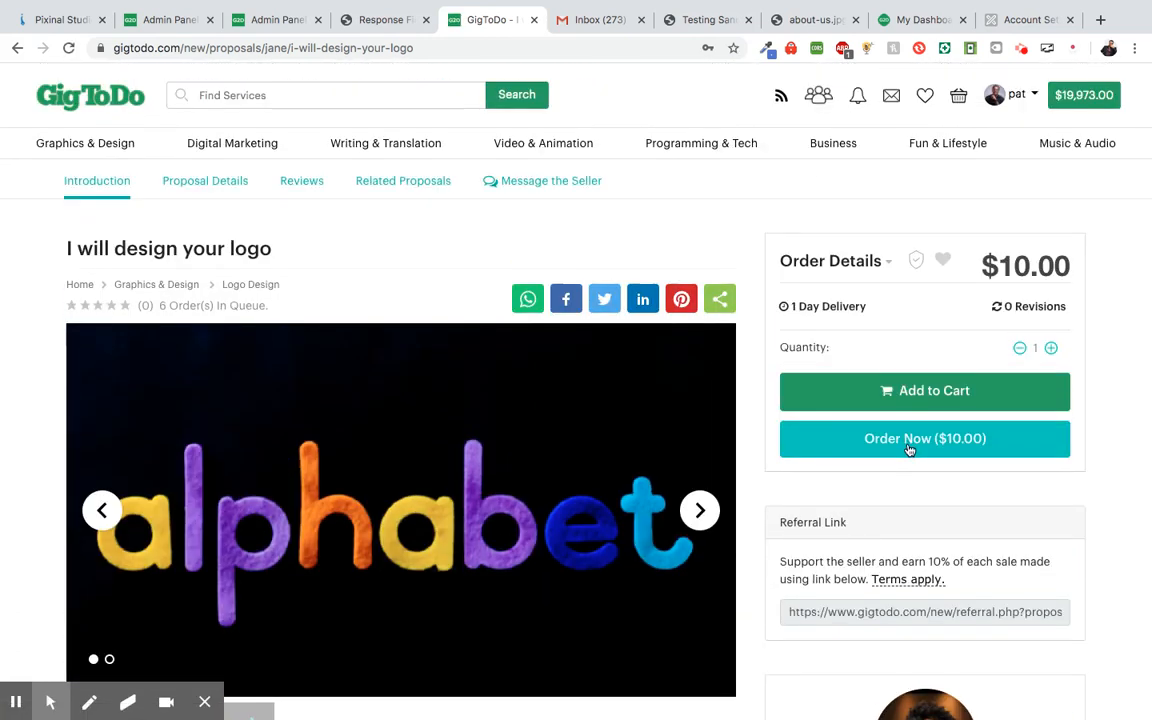
Order the logo proposal and choose Mobile Money as the payment method.
{"action": "left_click", "coordinate": [924, 438]}
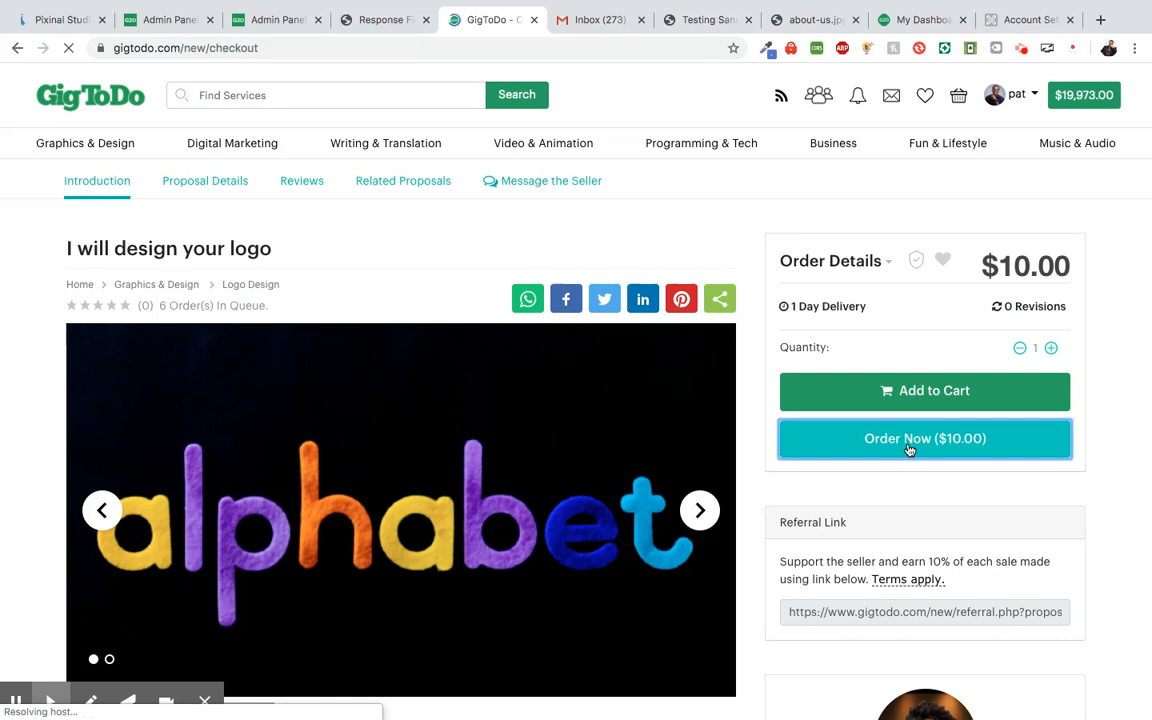
{"action": "left_click", "coordinate": [924, 438]}
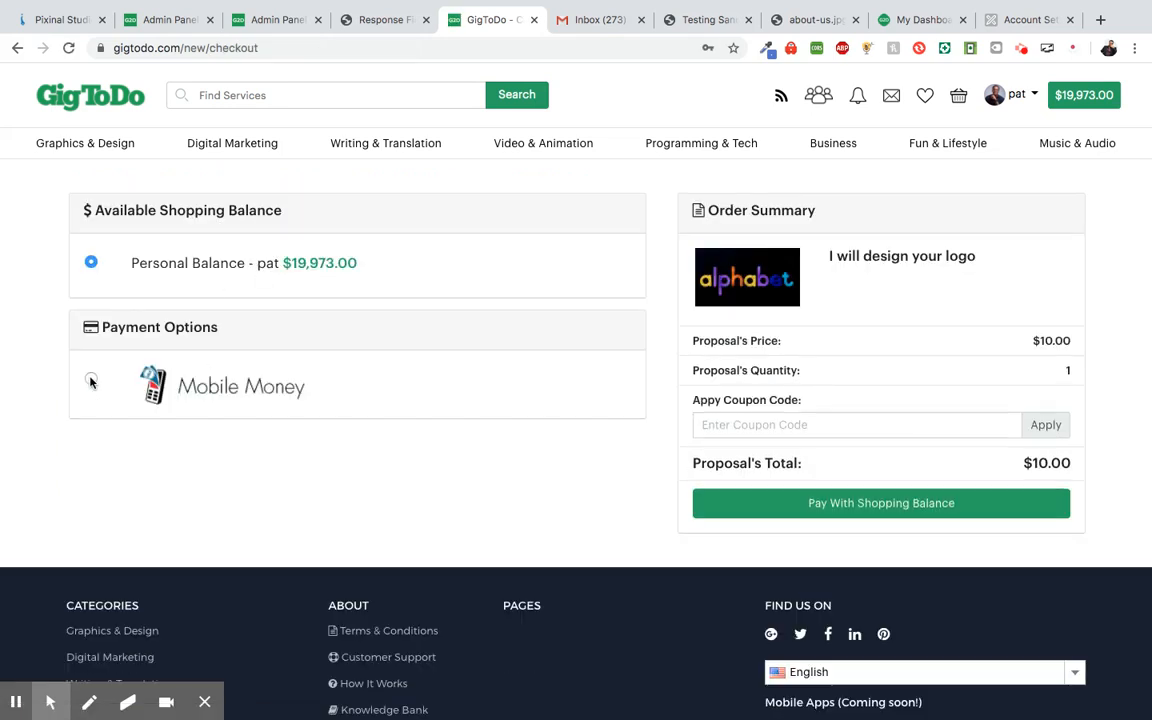
{"action": "left_click", "coordinate": [91, 378]}
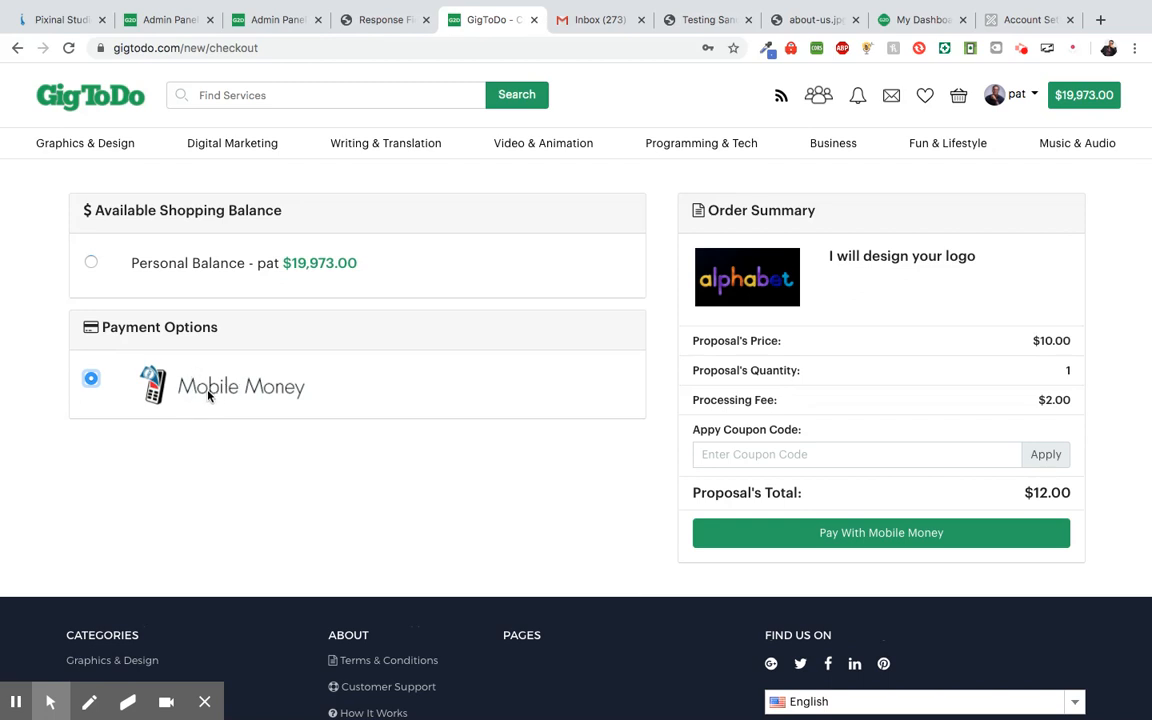
{"action": "mouse_move", "coordinate": [480, 538]}
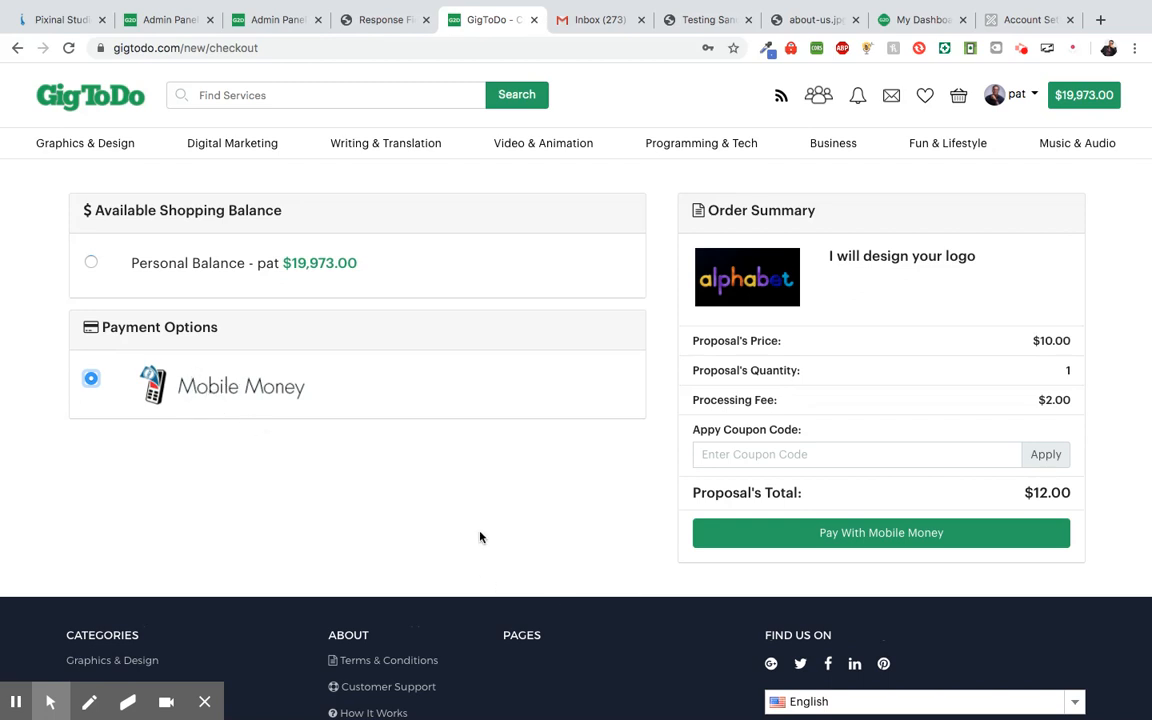
{"action": "scroll", "scroll_direction": "down", "scroll_amount": 3}
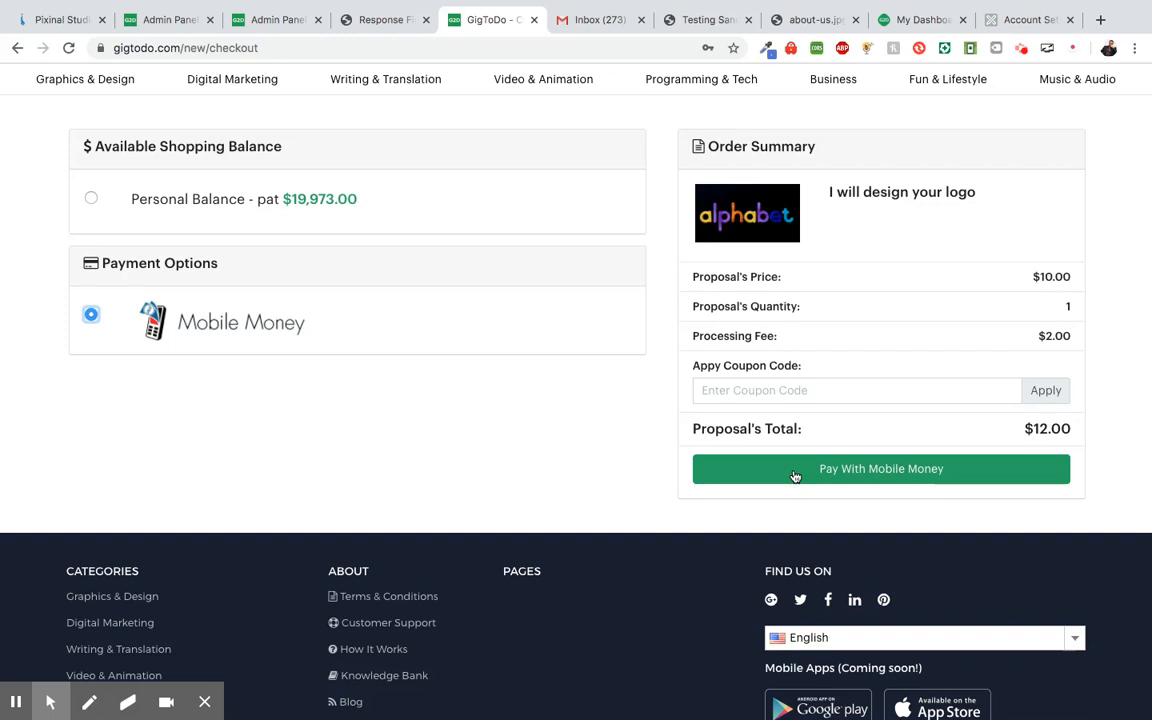
{"action": "left_click", "coordinate": [881, 468]}
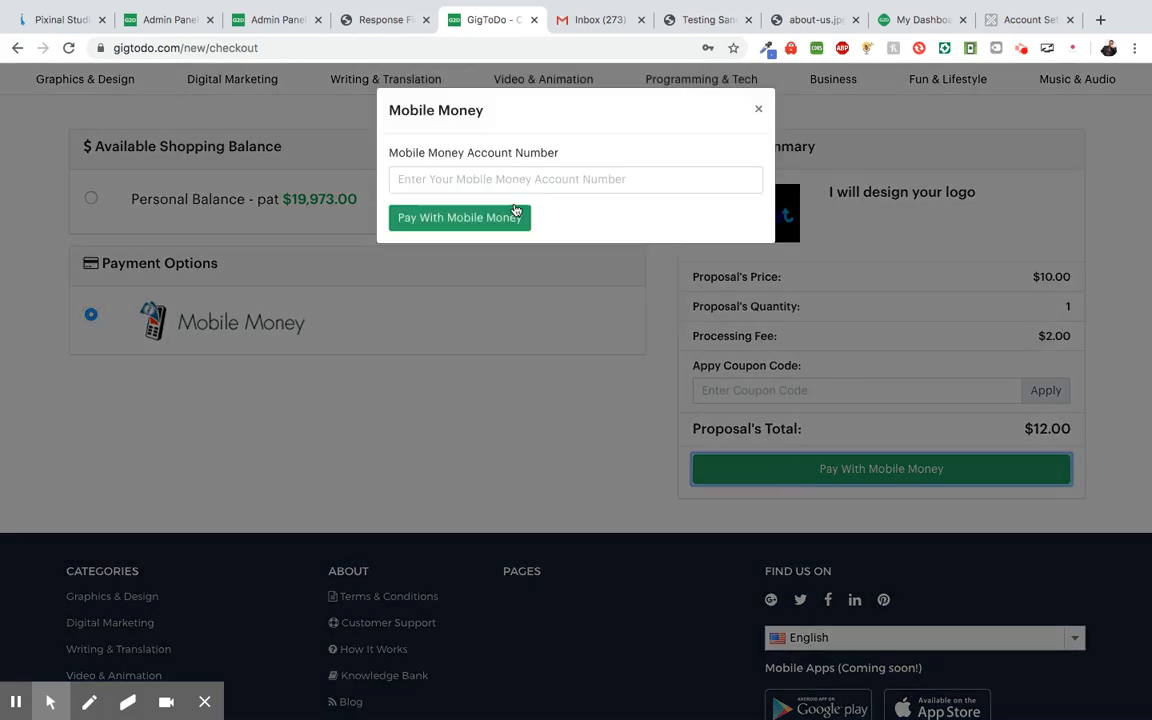
{"action": "left_click", "coordinate": [459, 217]}
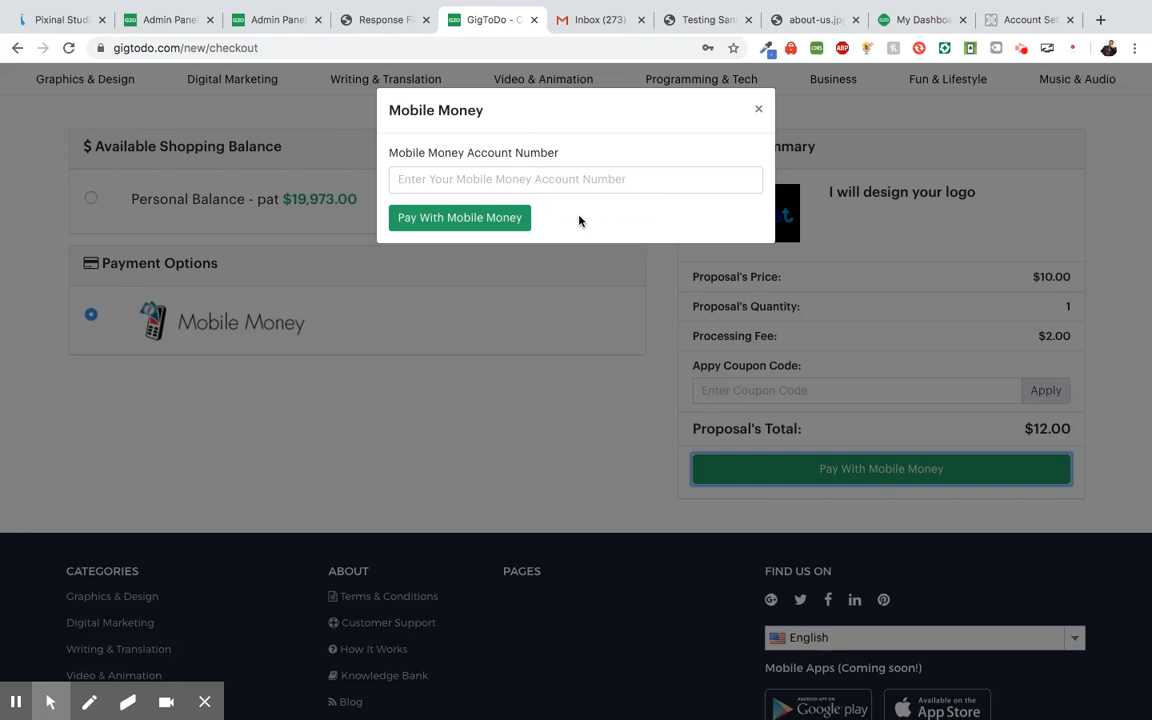
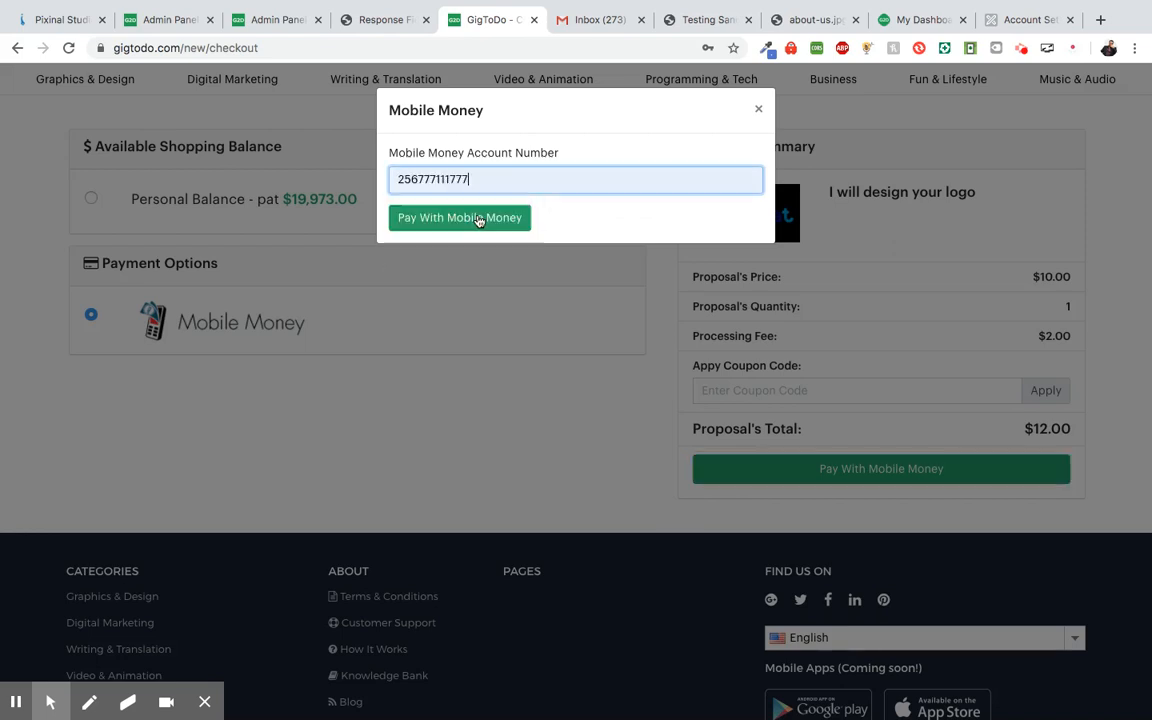
{"action": "mouse_move", "coordinate": [445, 230]}
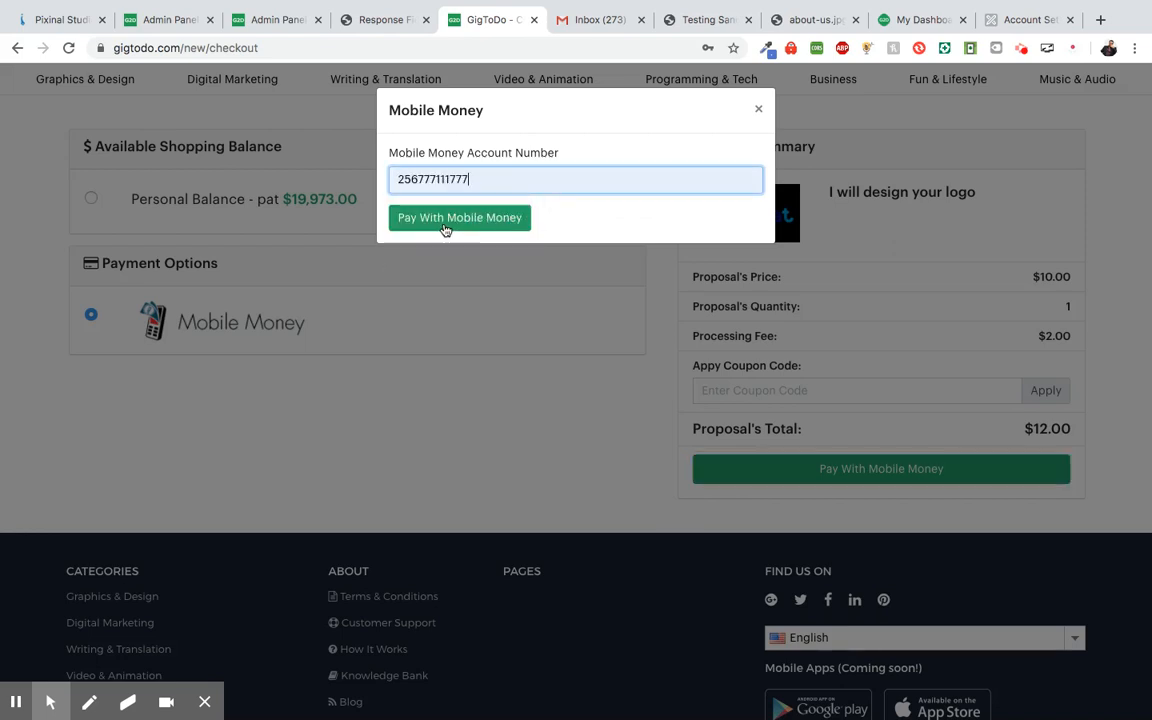
{"action": "left_click", "coordinate": [459, 217]}
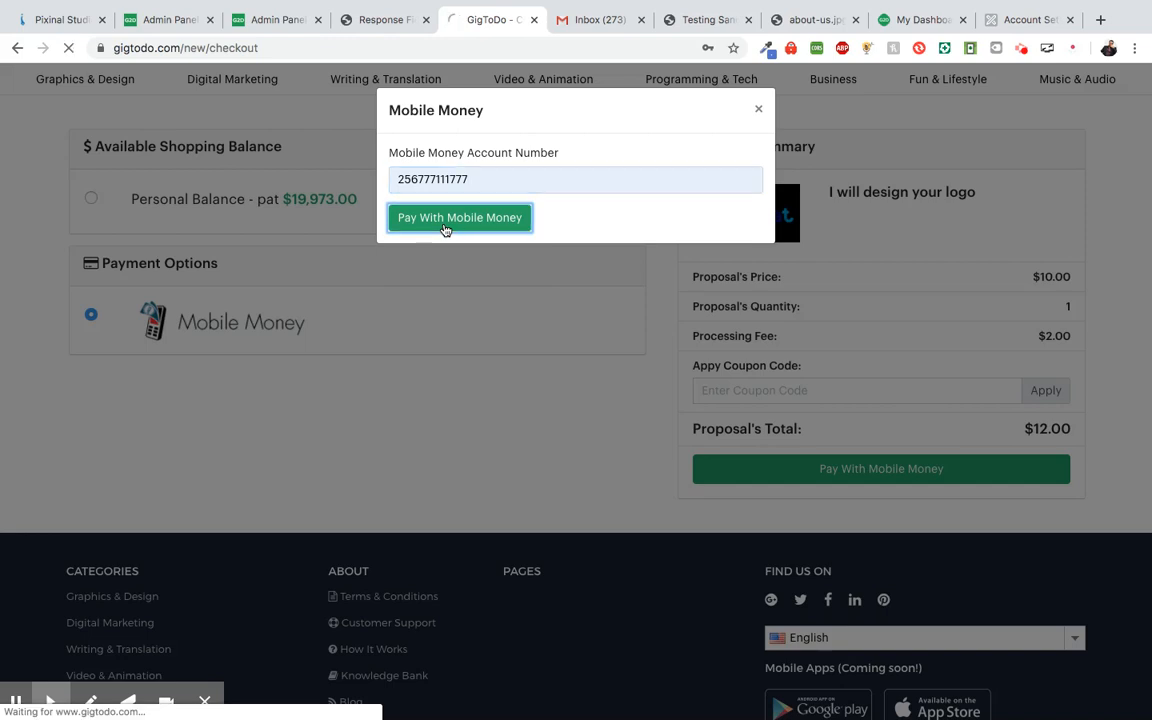
{"action": "left_click", "coordinate": [459, 217]}
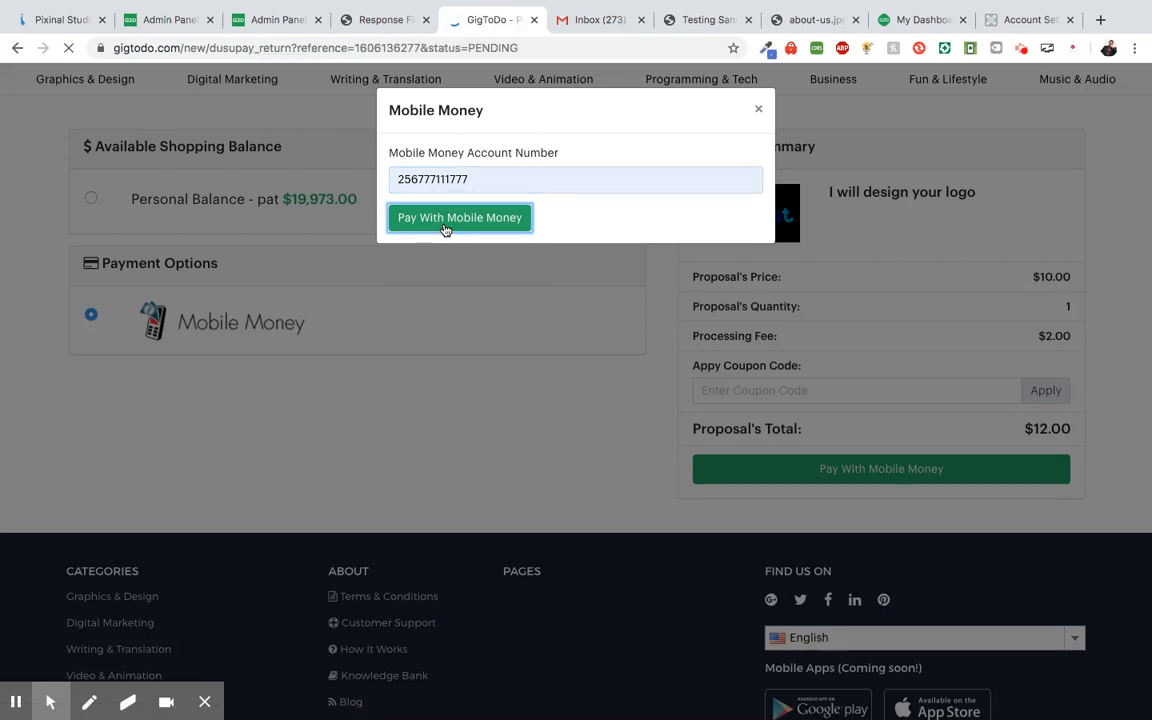
Wait for Payment Pending, then check the Gmail inbox for the Dusupay confirmation.
{"action": "left_click", "coordinate": [459, 217]}
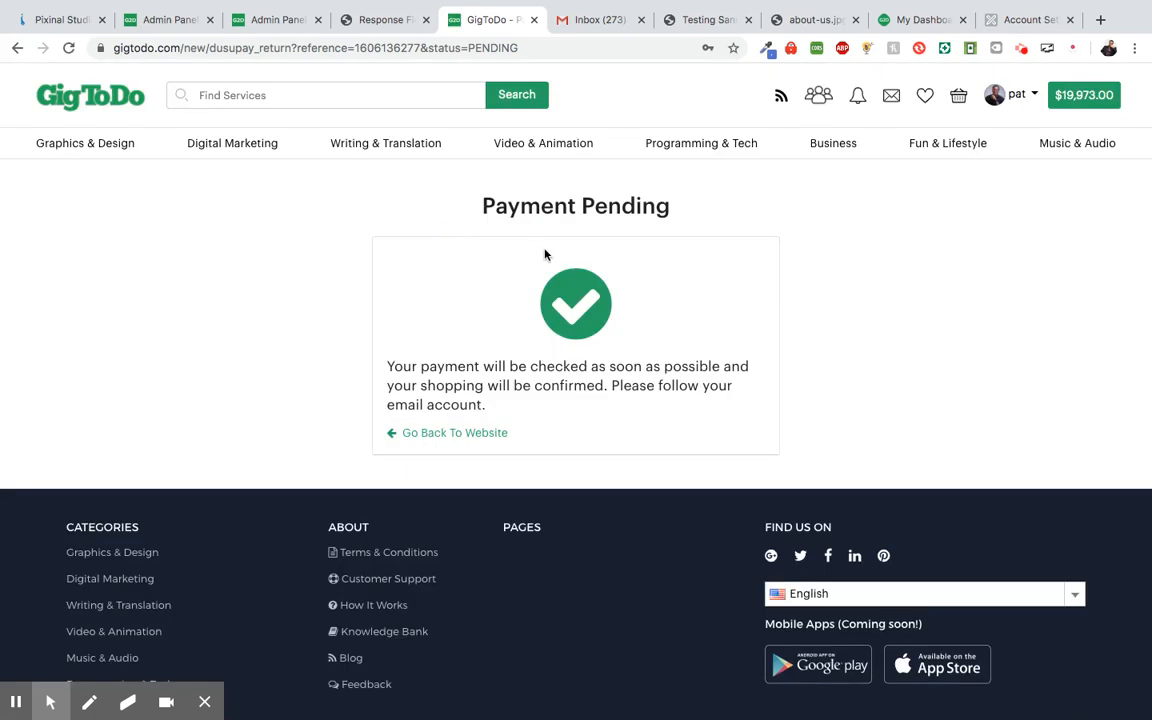
{"action": "mouse_move", "coordinate": [560, 295]}
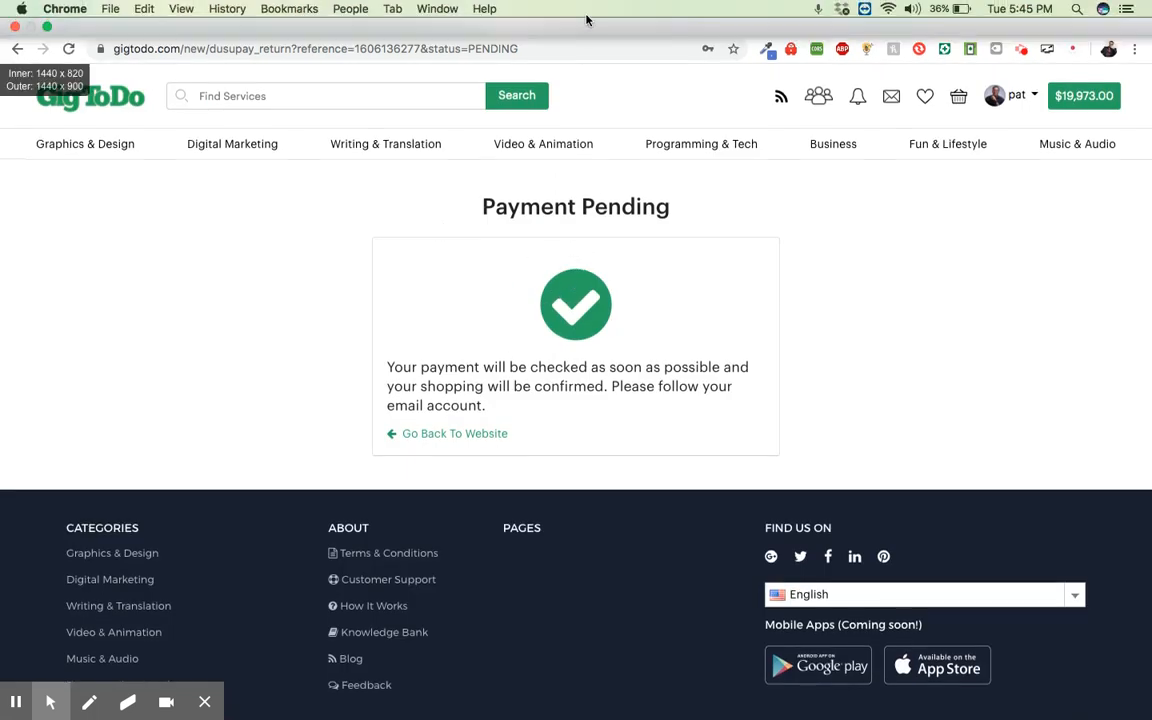
{"action": "left_click", "coordinate": [590, 19]}
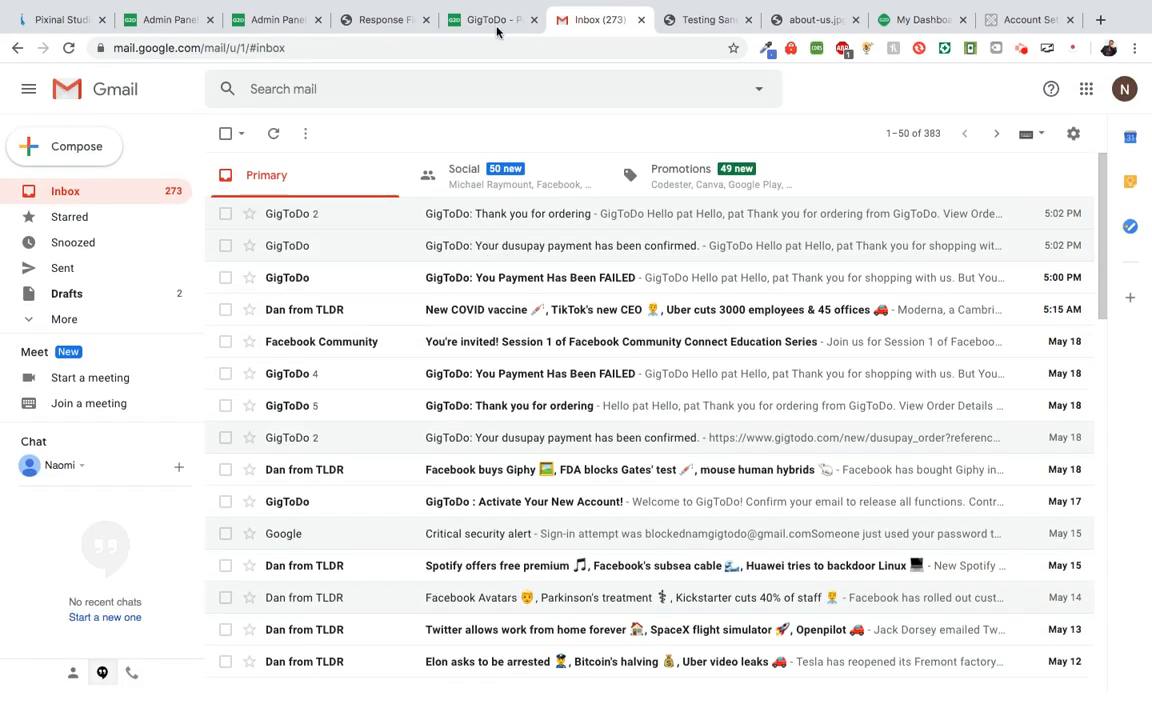
{"action": "left_click", "coordinate": [490, 19]}
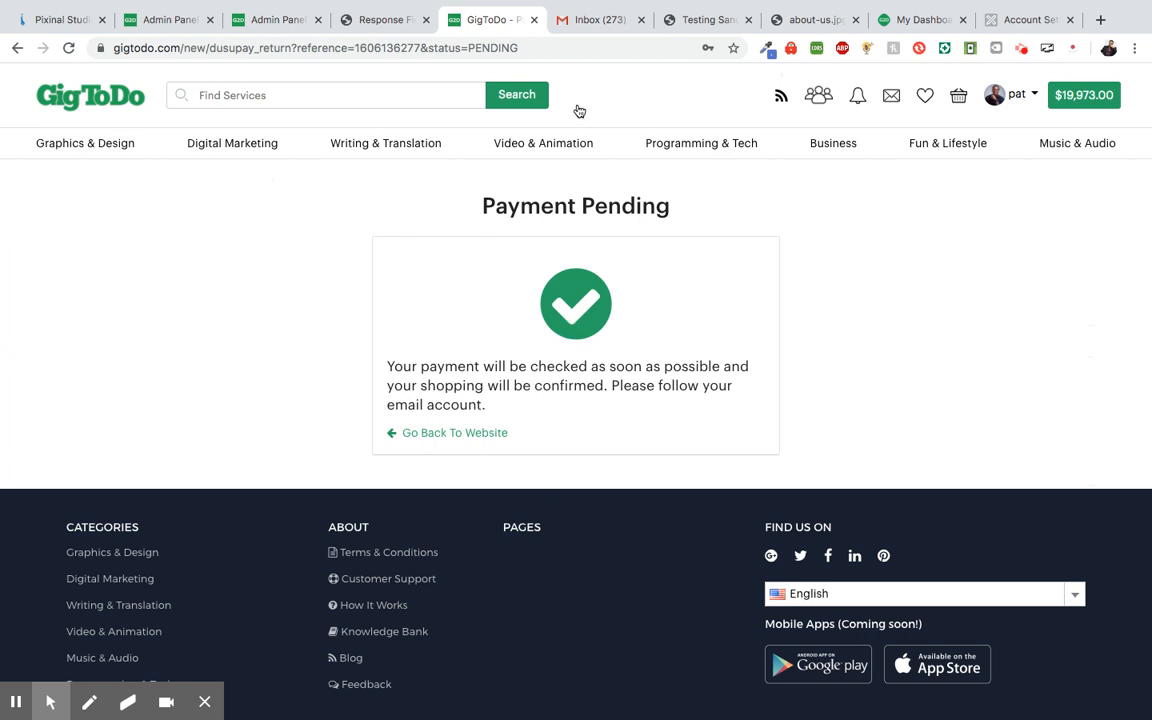
{"action": "mouse_move", "coordinate": [593, 19]}
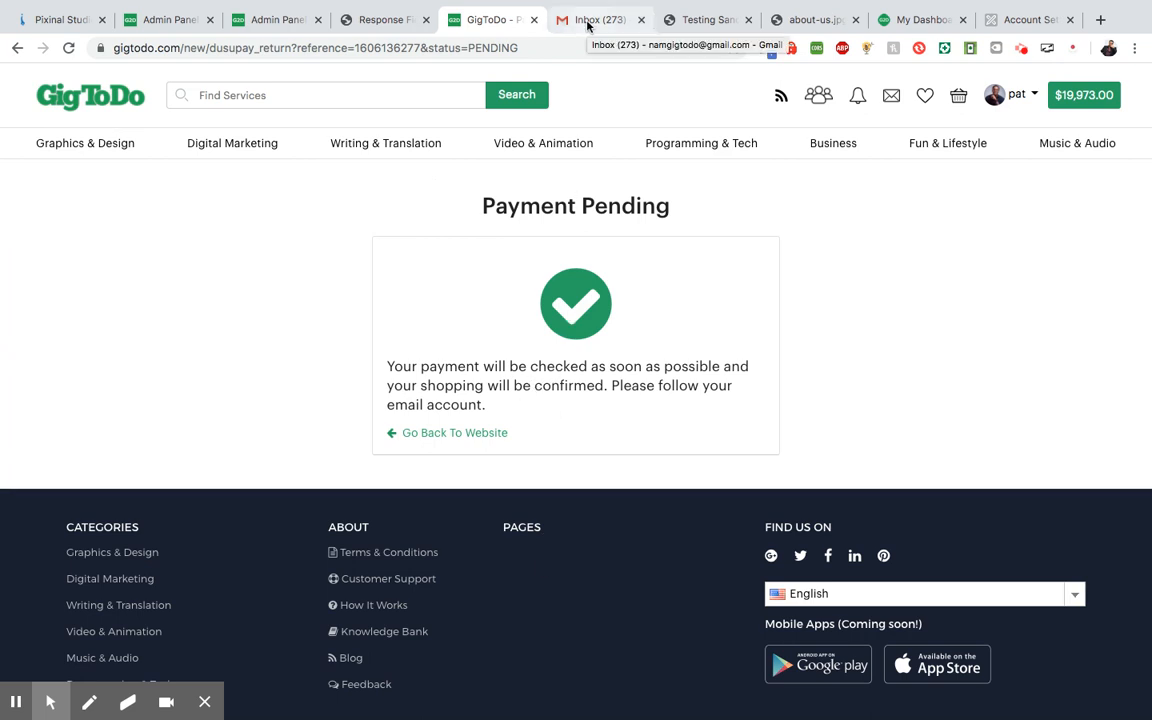
{"action": "left_click", "coordinate": [595, 19]}
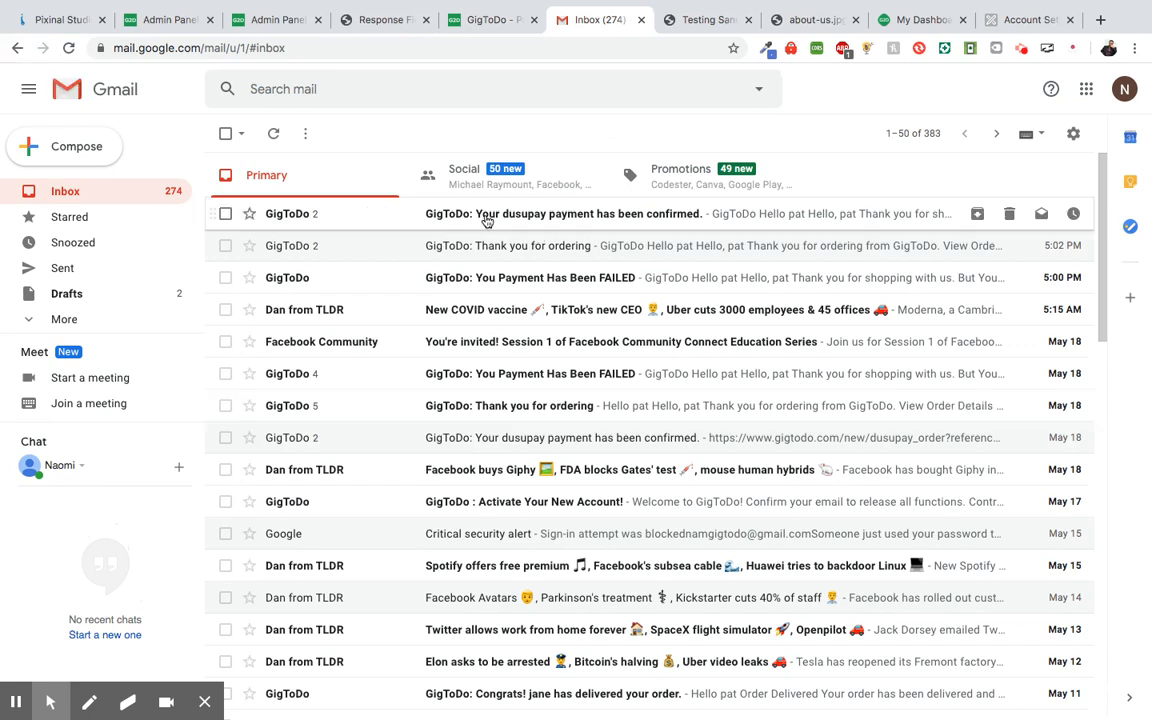
{"action": "mouse_move", "coordinate": [490, 223]}
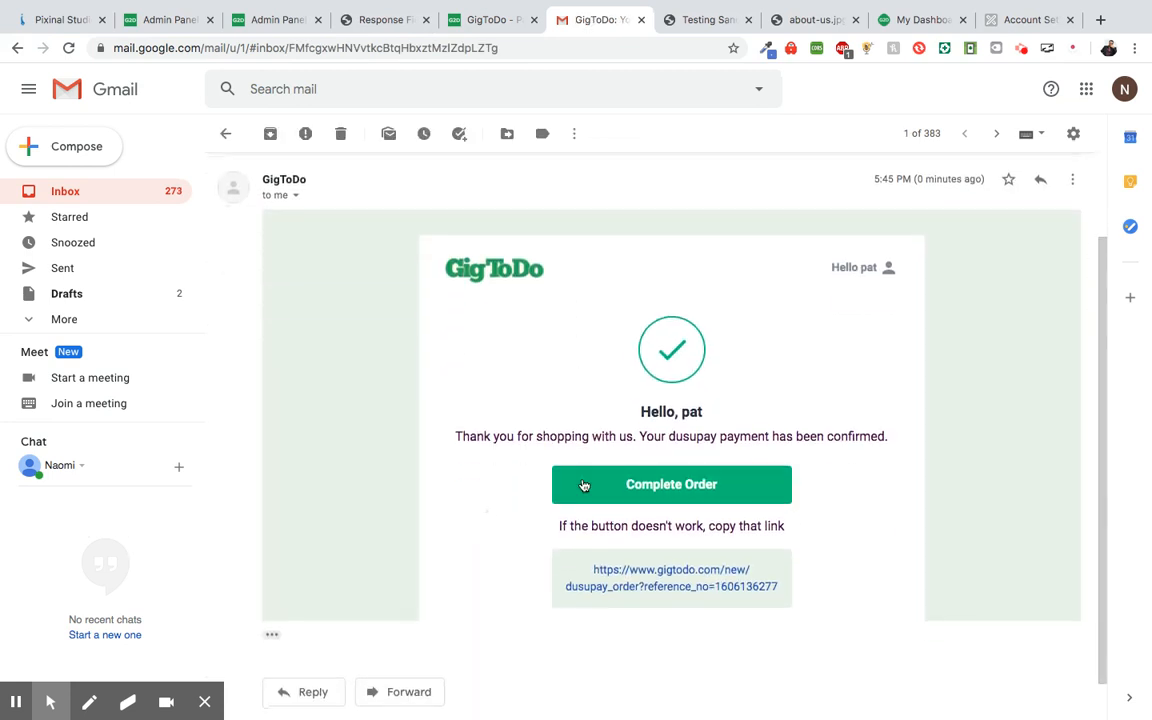
{"action": "mouse_move", "coordinate": [565, 321]}
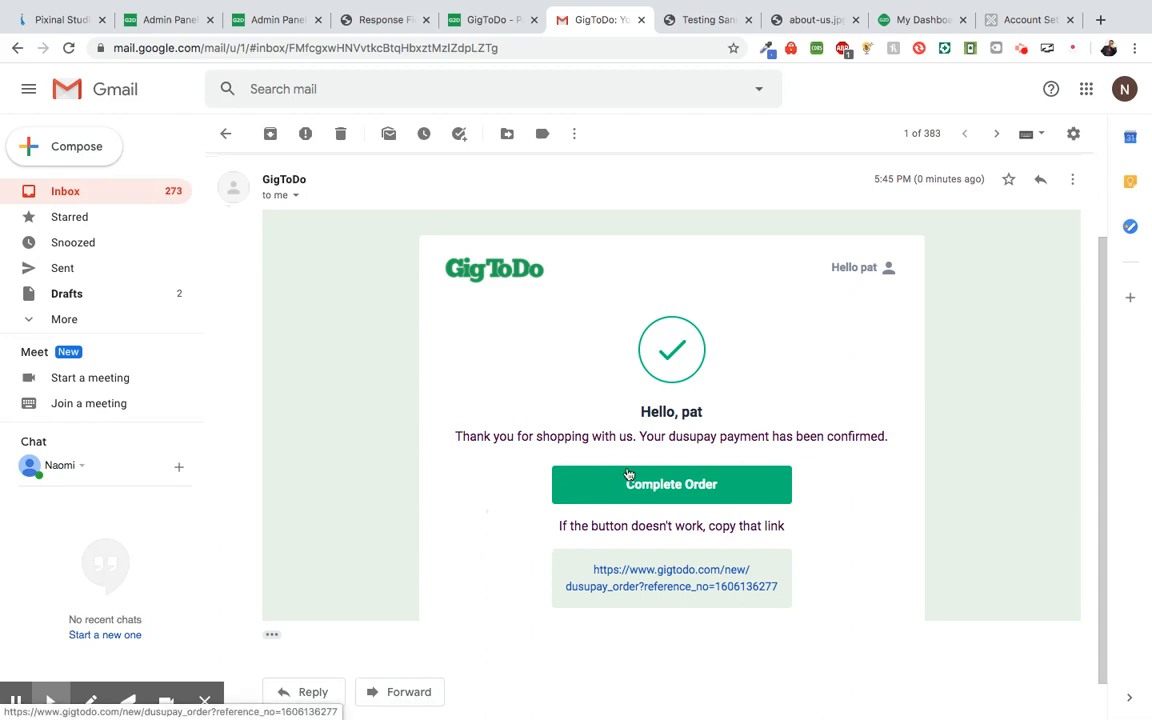
{"action": "mouse_move", "coordinate": [605, 477]}
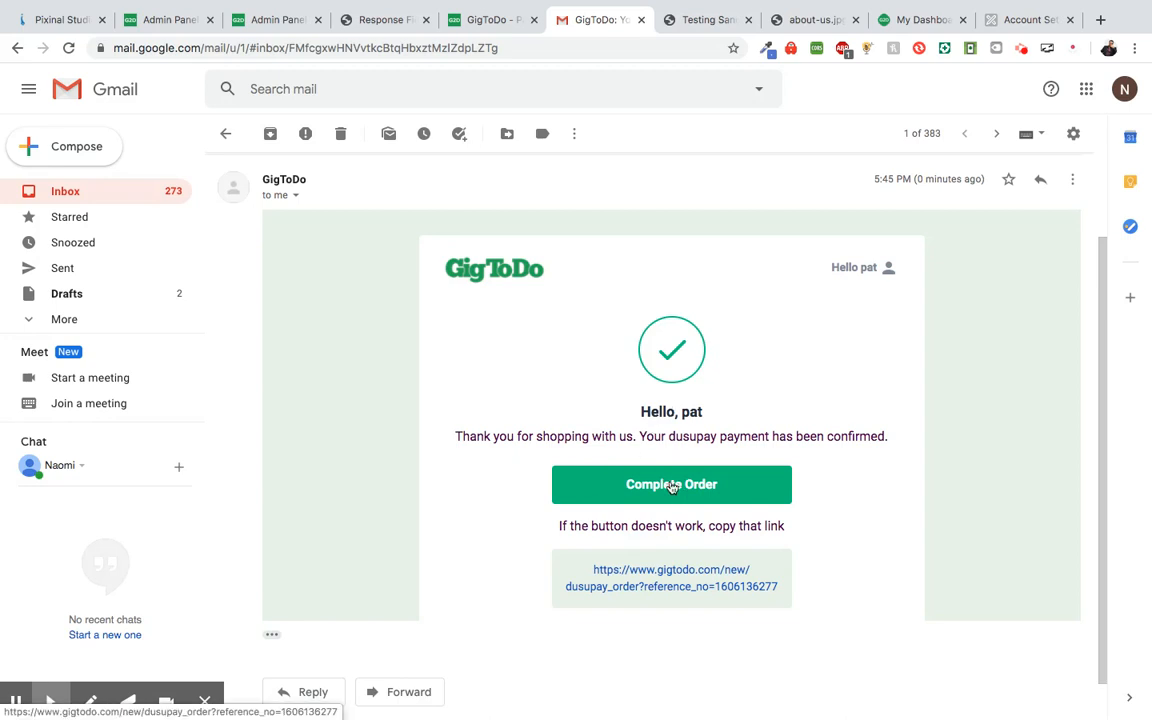
{"action": "mouse_move", "coordinate": [589, 576]}
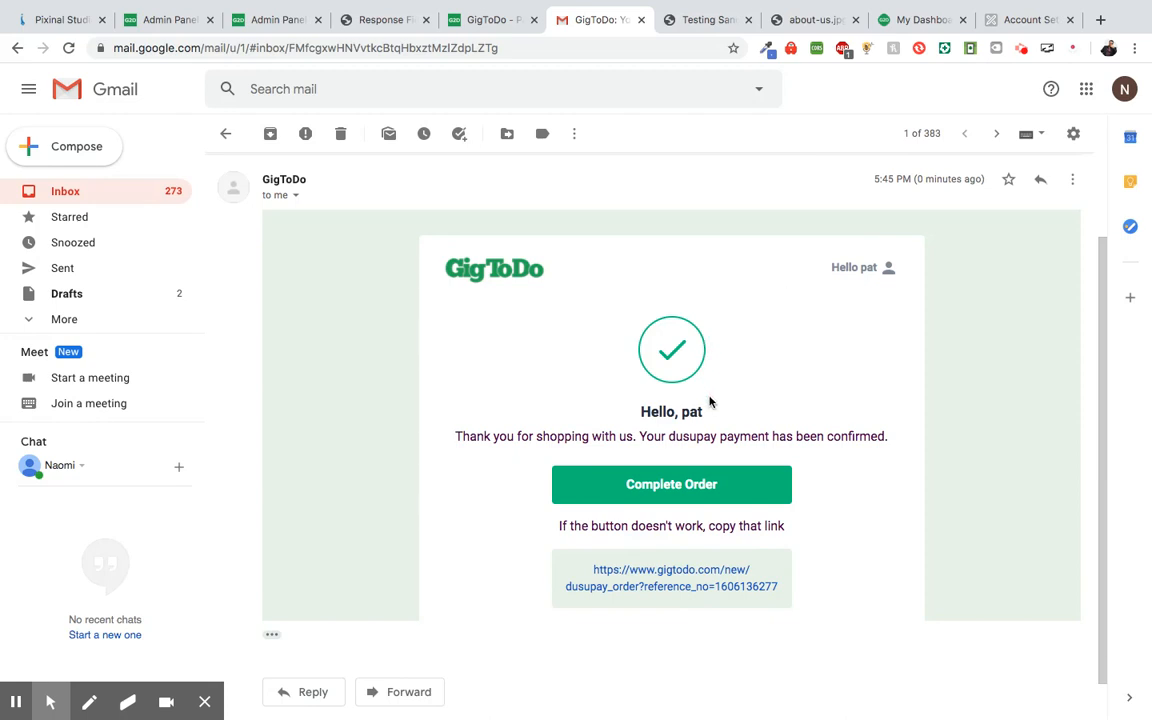
{"action": "mouse_move", "coordinate": [671, 484]}
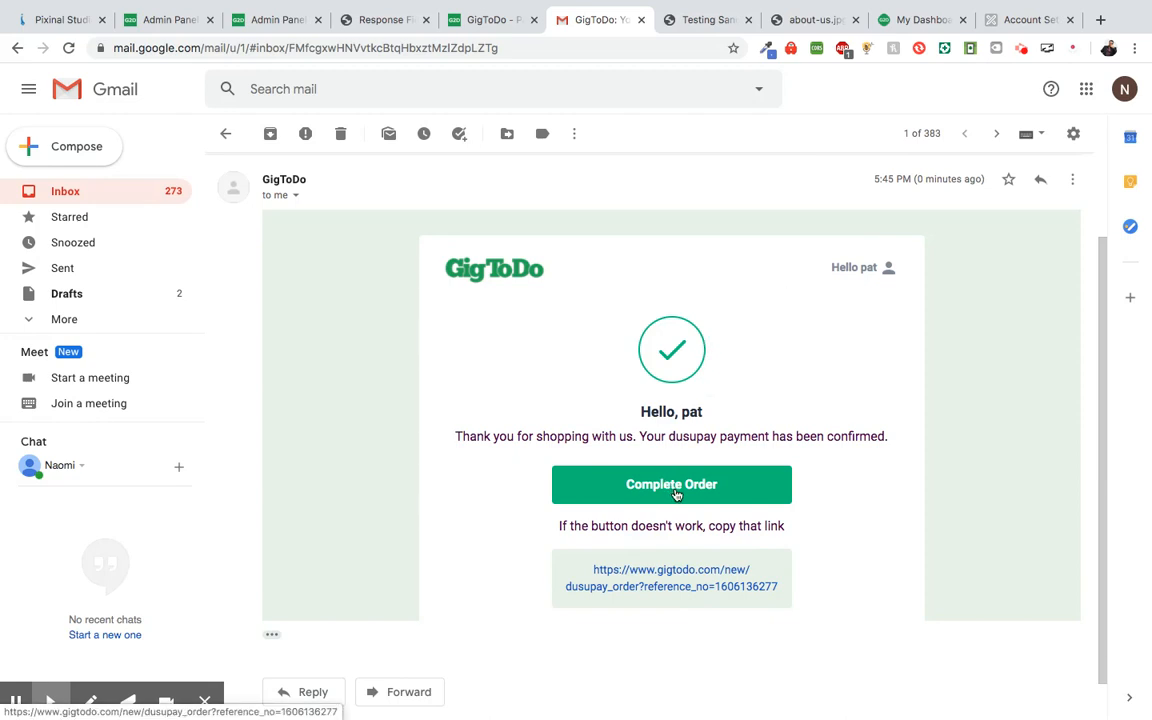
Follow the dusupay confirmation email's link to the $12 logo order page.
{"action": "left_click", "coordinate": [671, 484]}
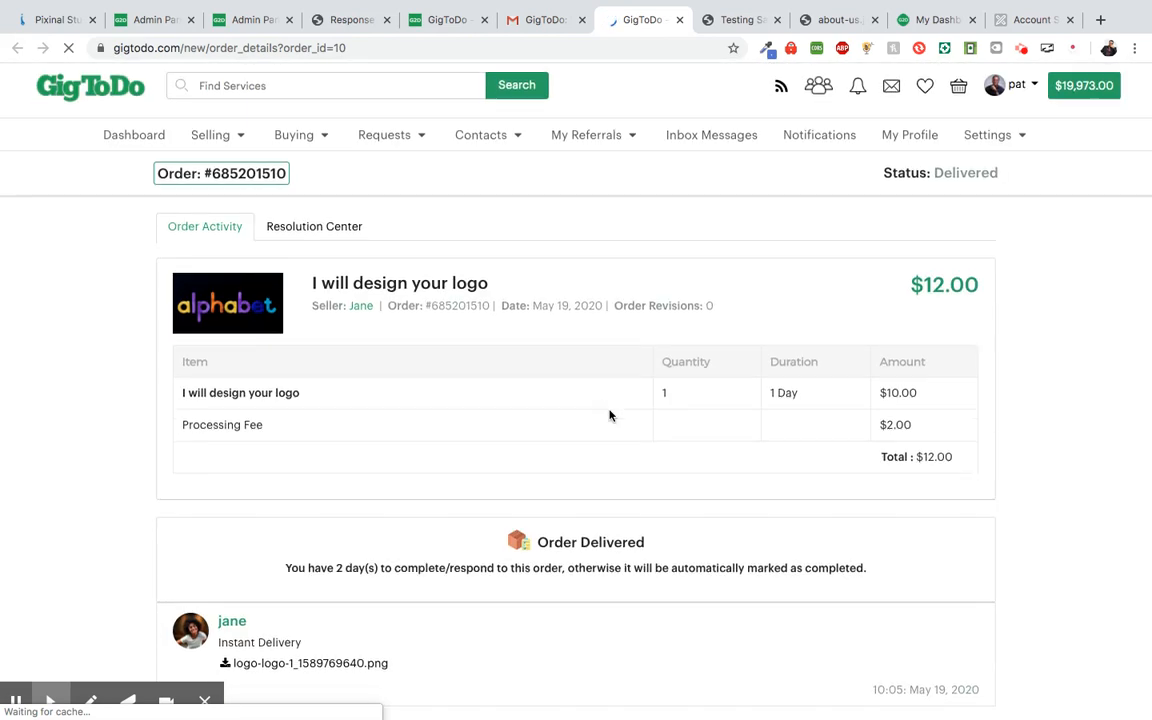
{"action": "scroll", "scroll_direction": "down", "scroll_amount": 3}
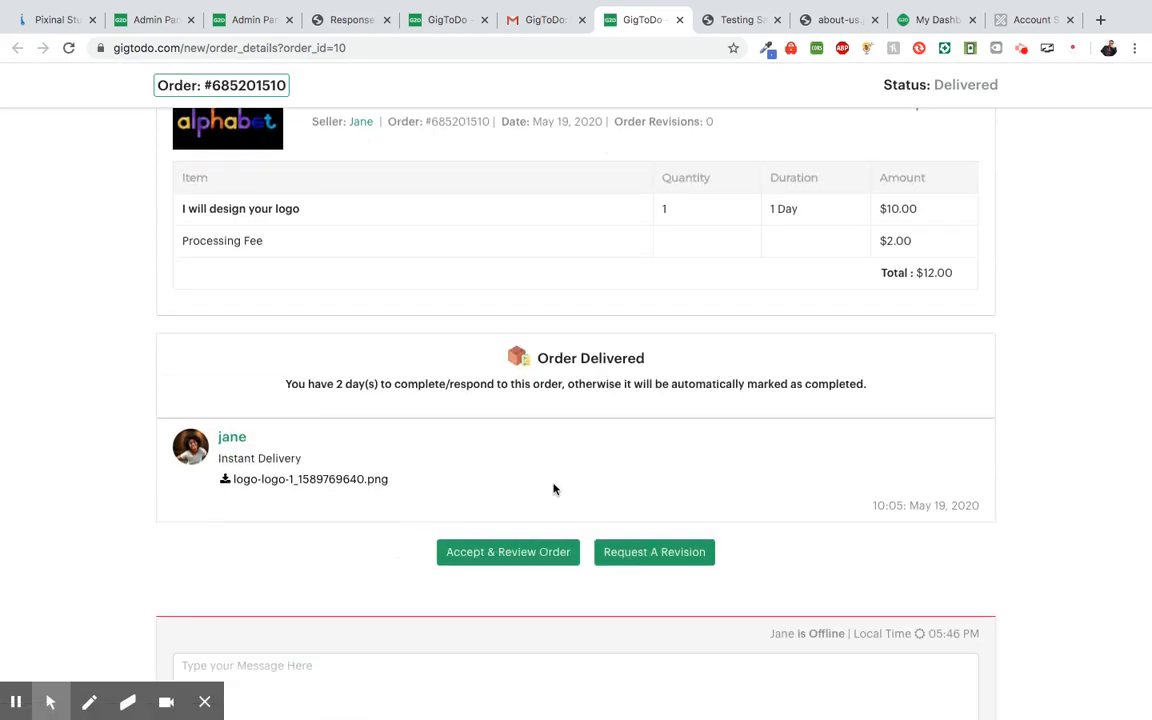
{"action": "scroll", "scroll_direction": "up", "scroll_amount": 3}
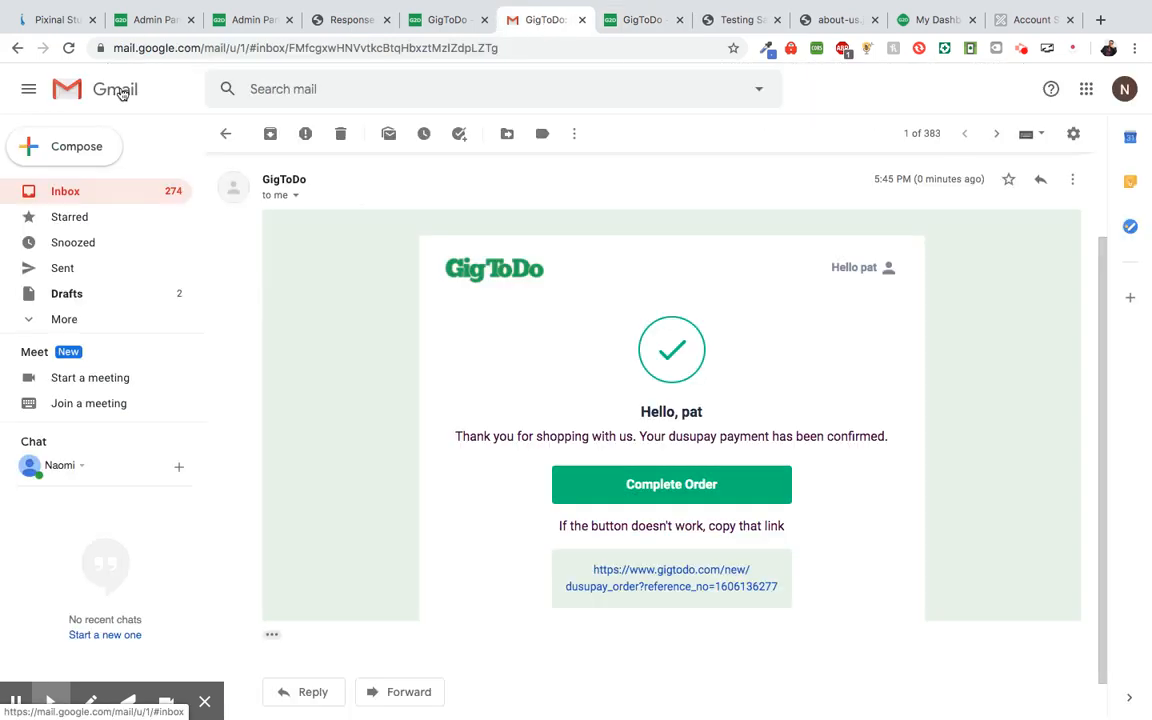
Read the newest 'Thank you for ordering' email's summary for the $10 logo by jane.
{"action": "left_click", "coordinate": [225, 133]}
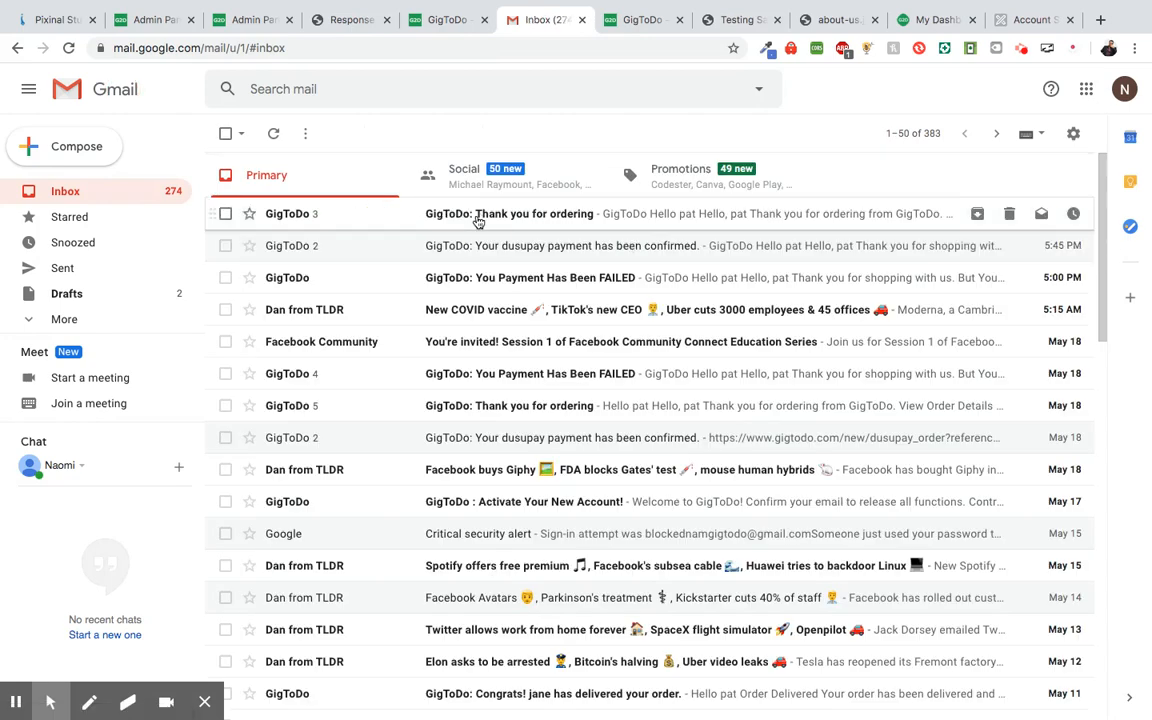
{"action": "left_click", "coordinate": [533, 213]}
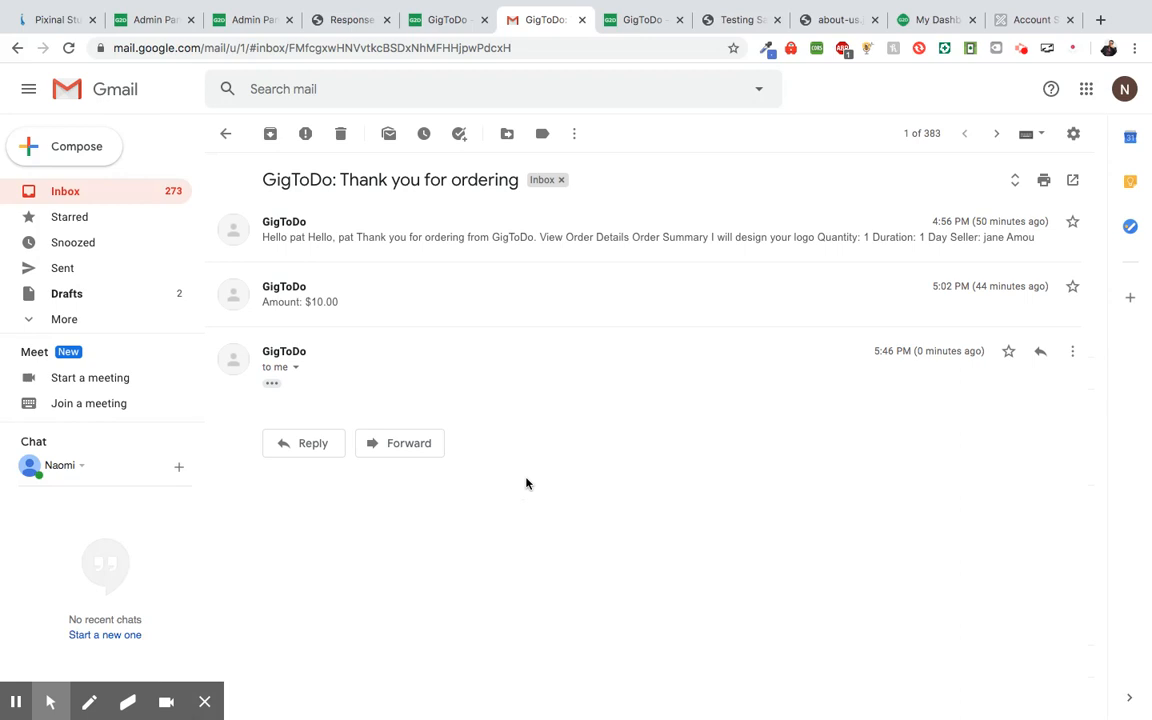
{"action": "left_click", "coordinate": [271, 383]}
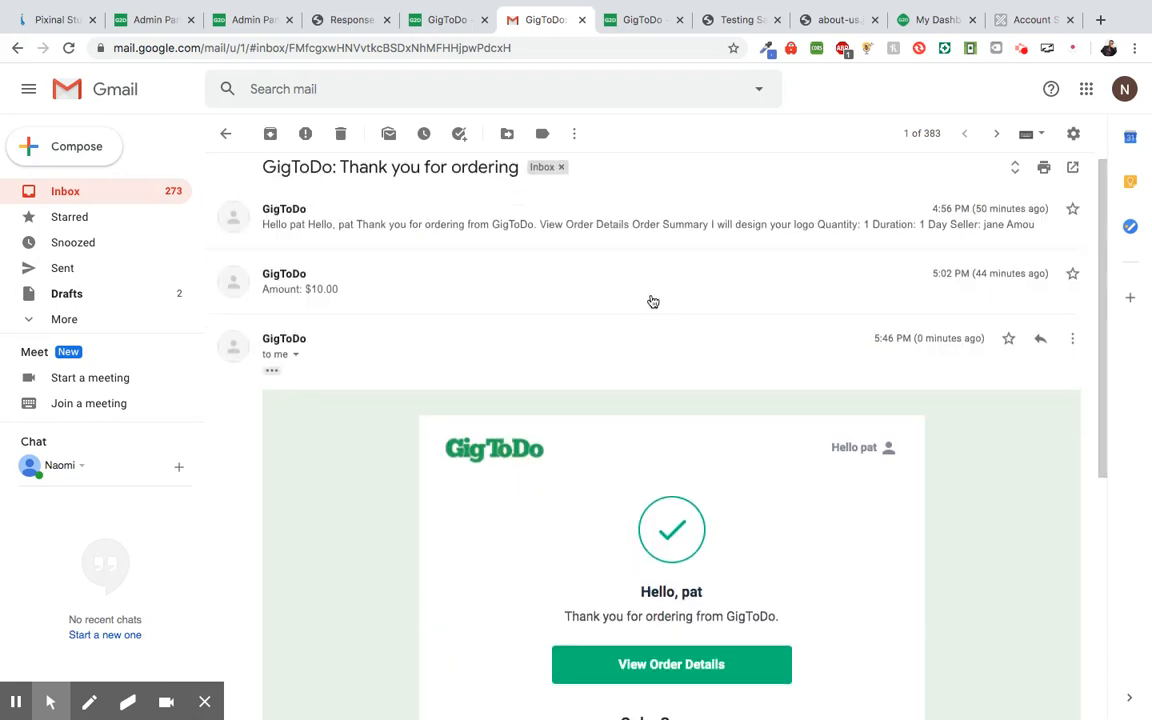
{"action": "scroll", "scroll_direction": "down", "scroll_amount": 3}
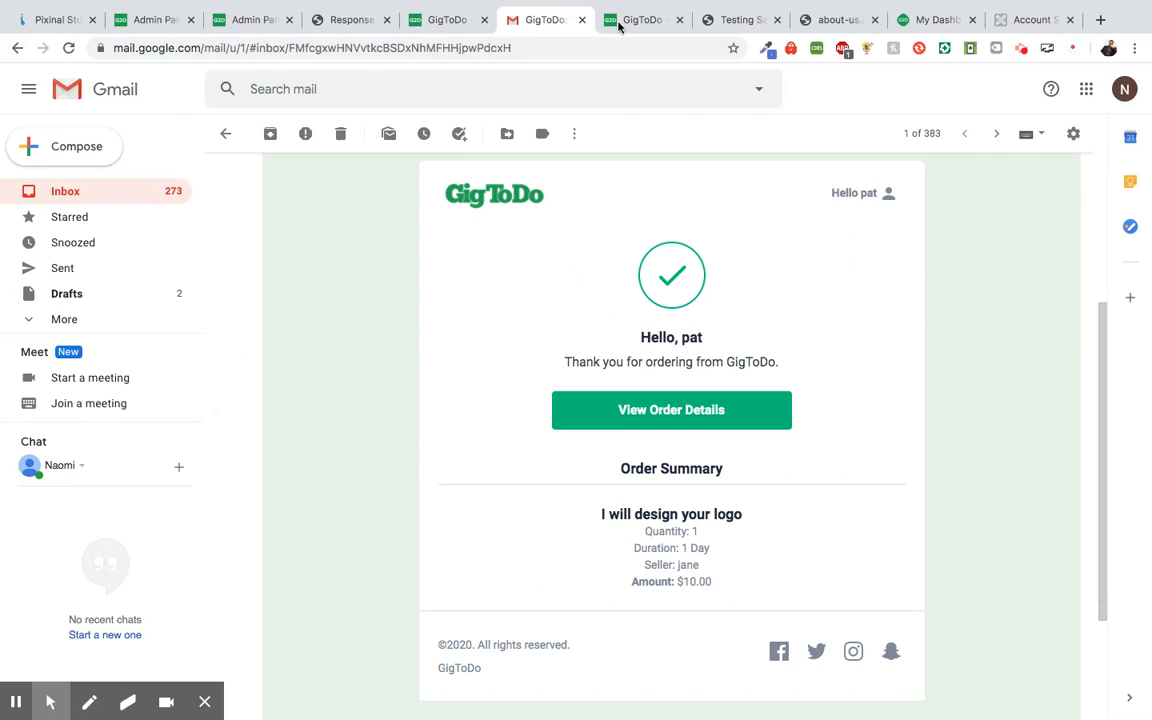
{"action": "left_click", "coordinate": [642, 19]}
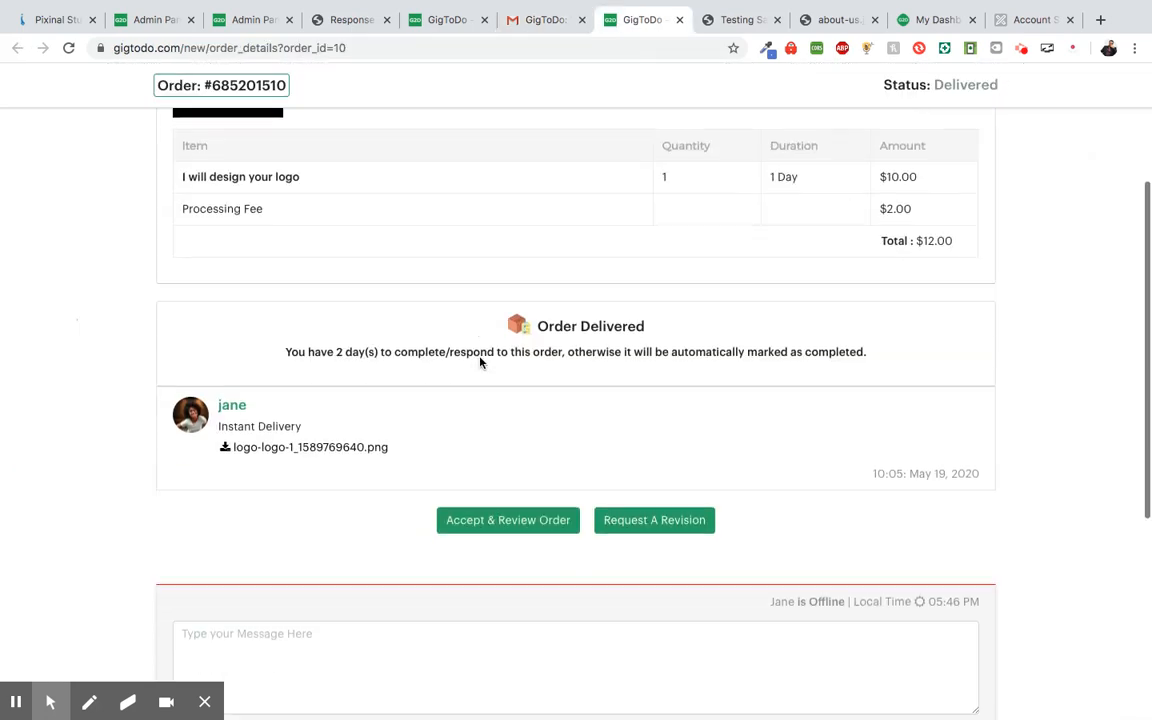
{"action": "scroll", "scroll_direction": "down", "scroll_amount": 3}
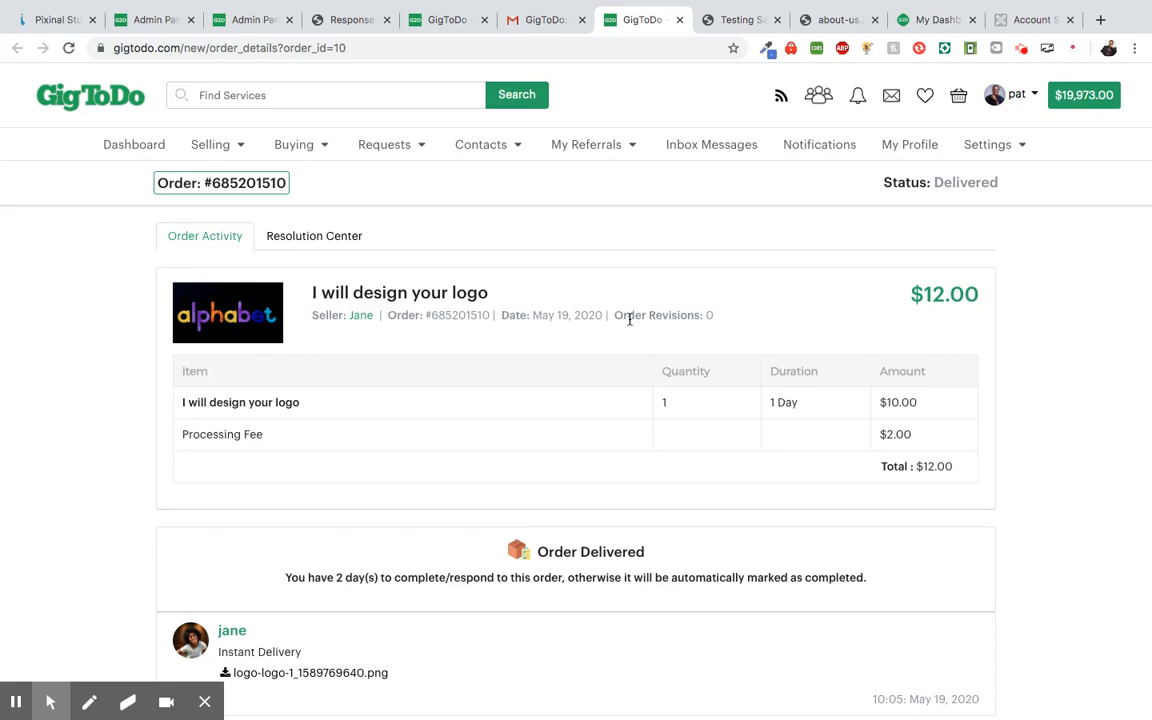
{"action": "mouse_move", "coordinate": [814, 6]}
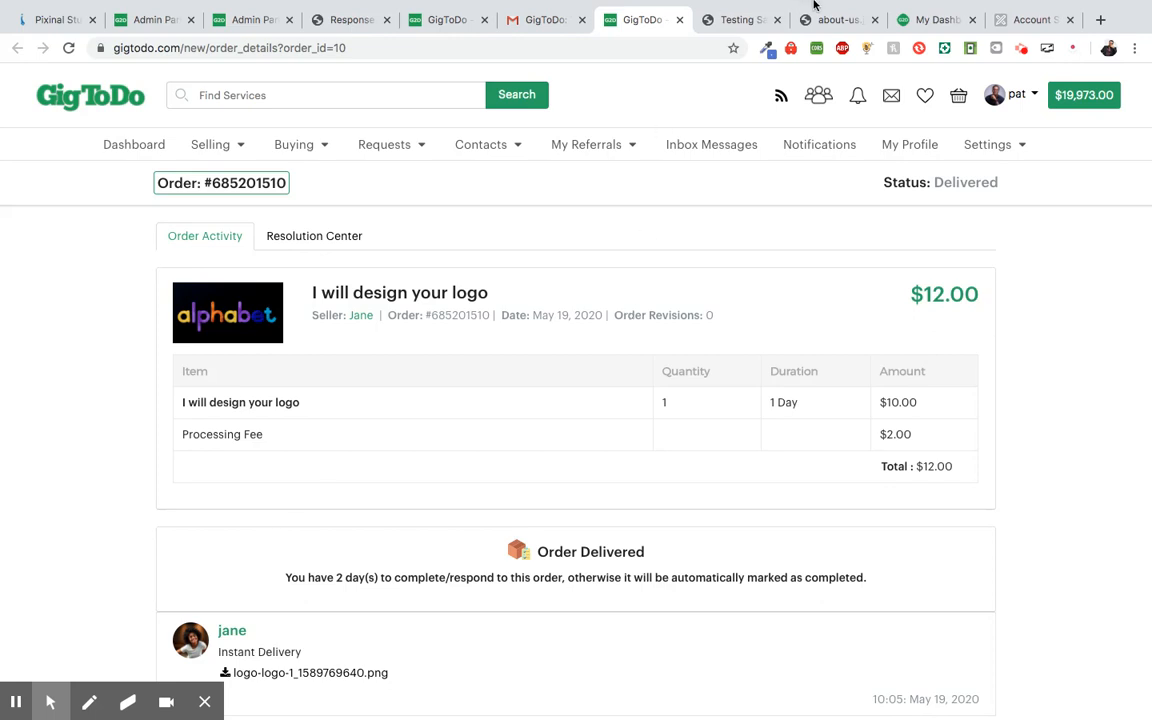